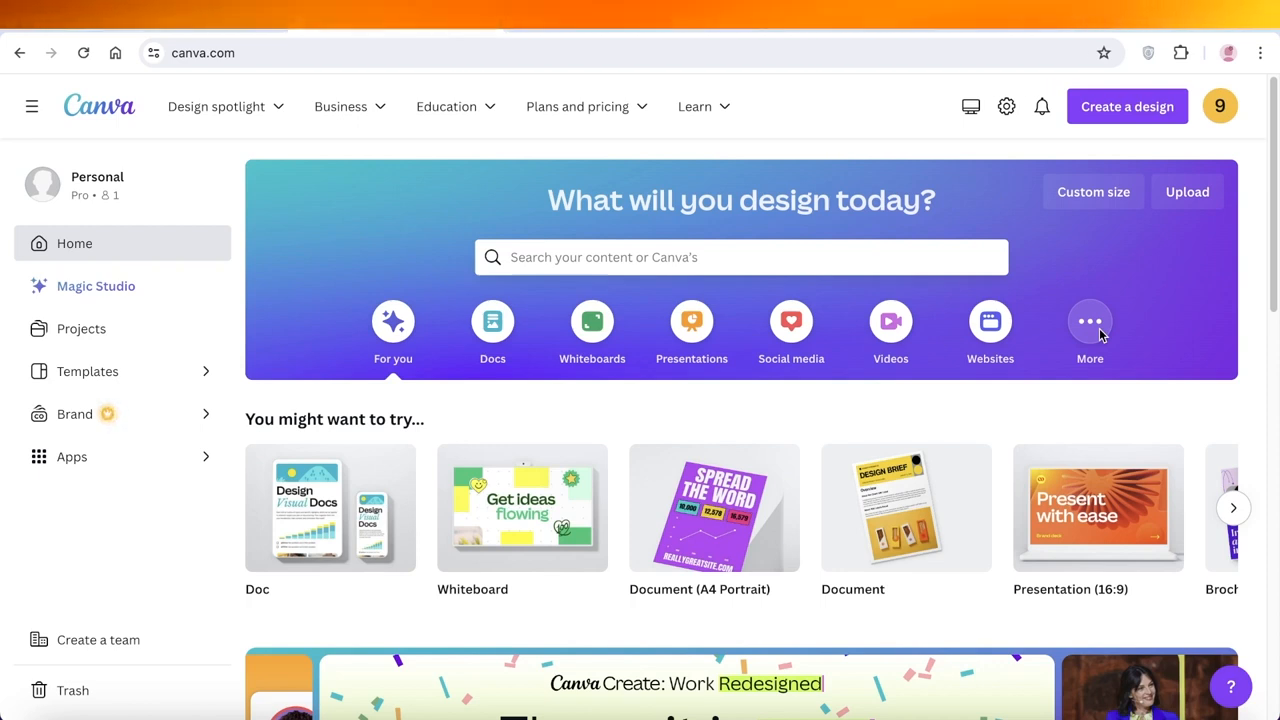
# - Scroll the home page down to Recent designs to reach the Blue and White Illustrated Company Animated Presentation
pyautogui.scroll(-3)
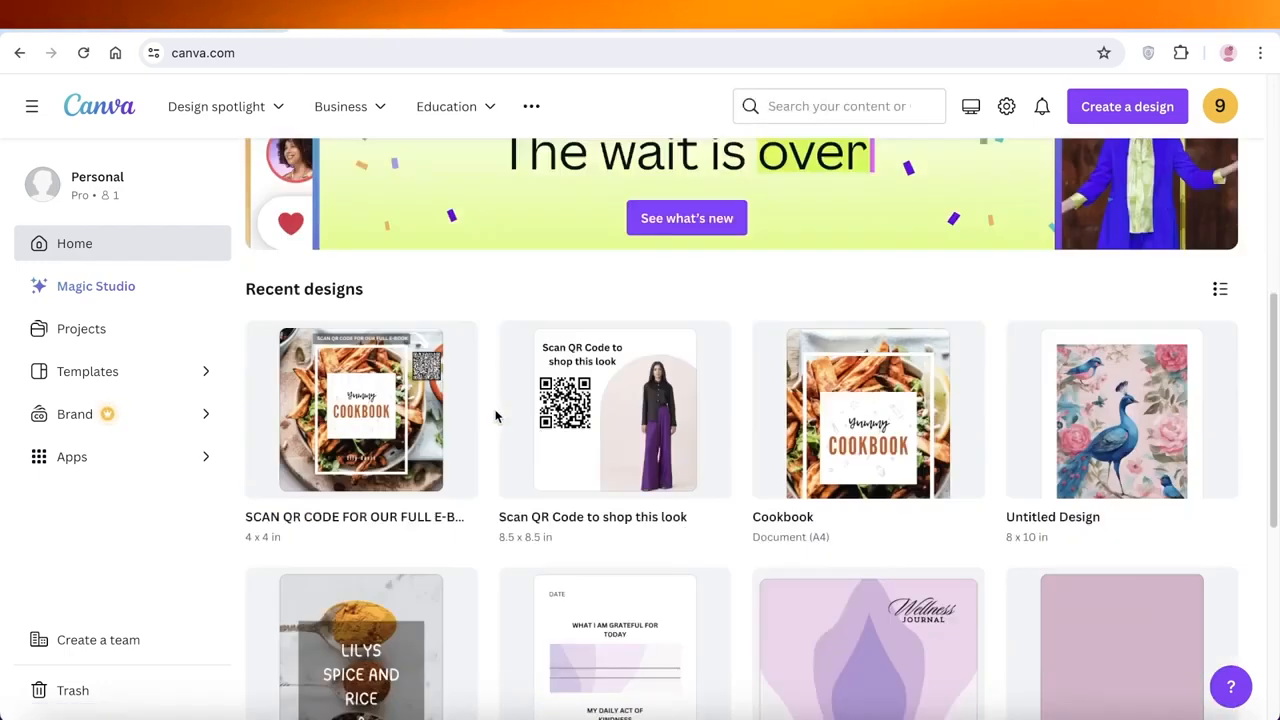
pyautogui.scroll(-3)
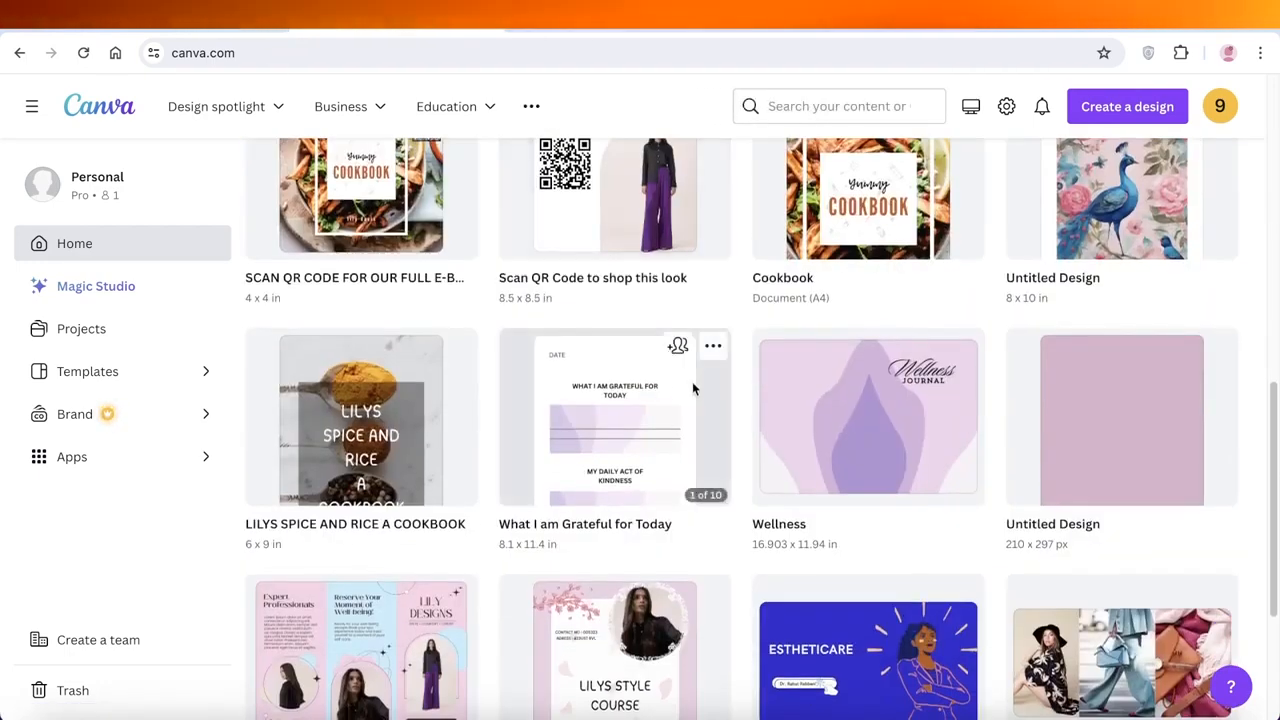
pyautogui.scroll(-3)
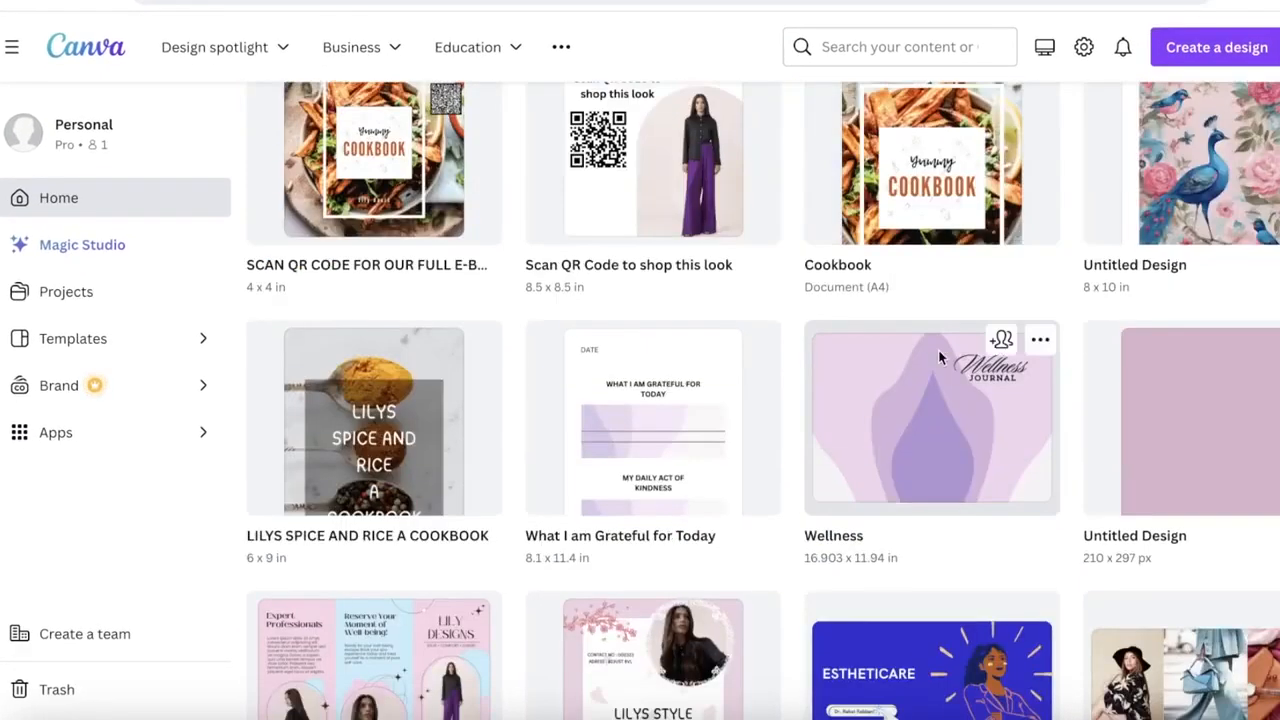
pyautogui.scroll(-3)
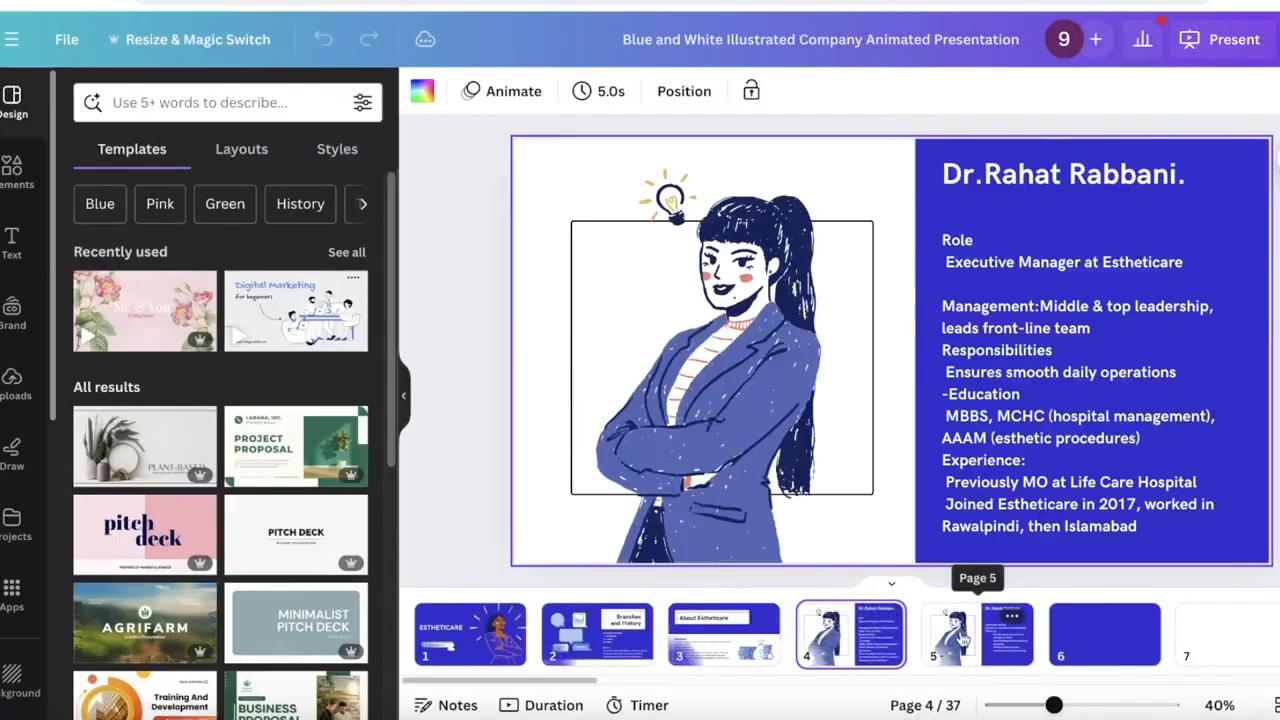
# - View the SWOT Analysis slide, then return to the ESTHETICARE title slide (page 1)
pyautogui.click(1104, 632)
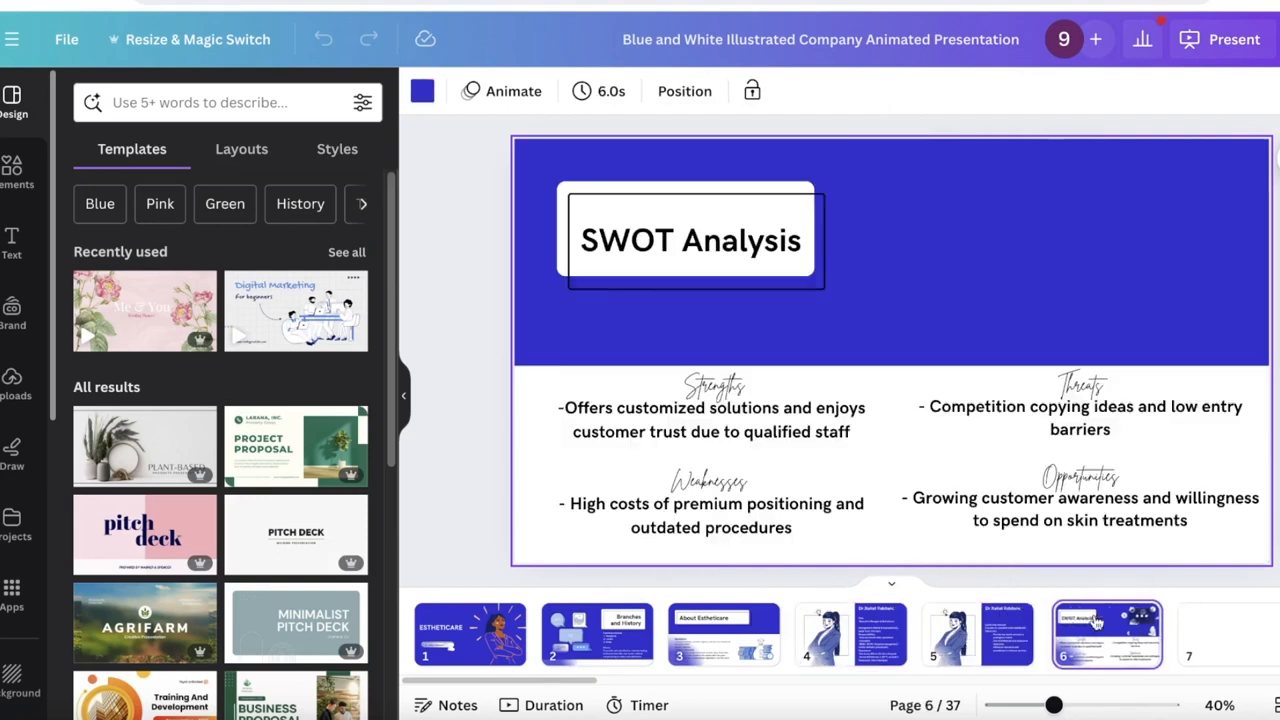
pyautogui.click(468, 632)
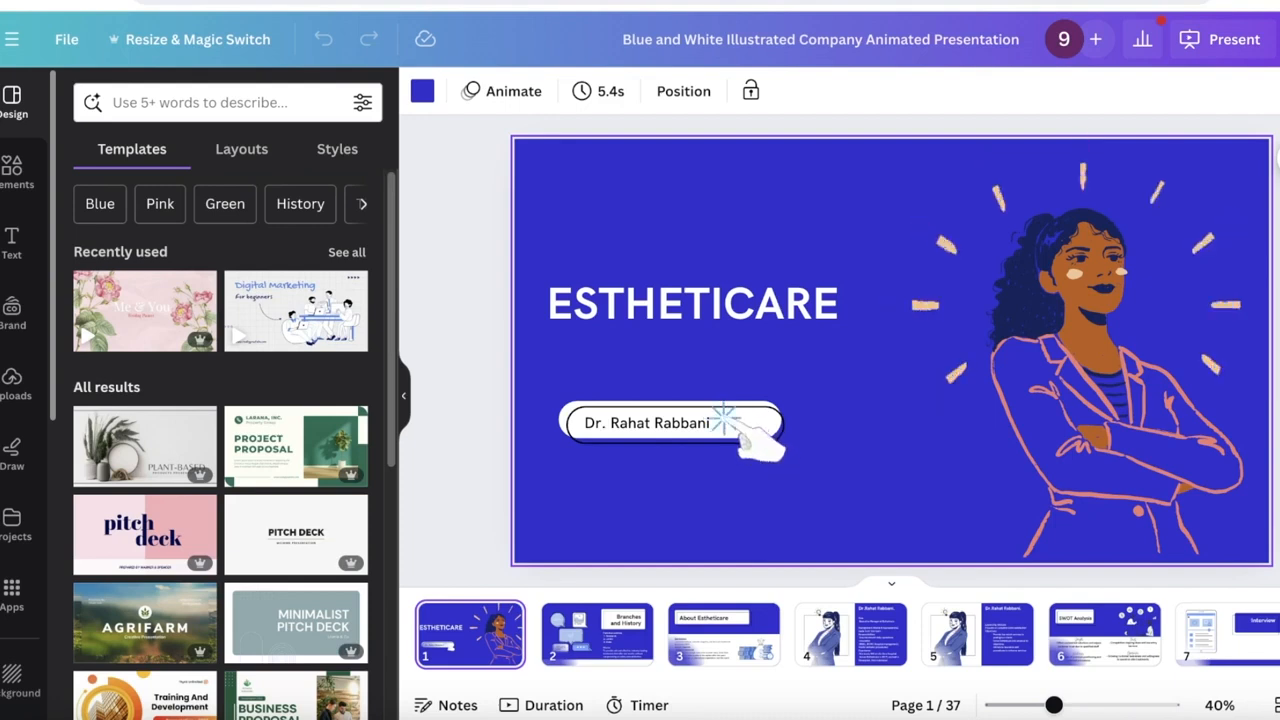
pyautogui.moveTo(428, 374)
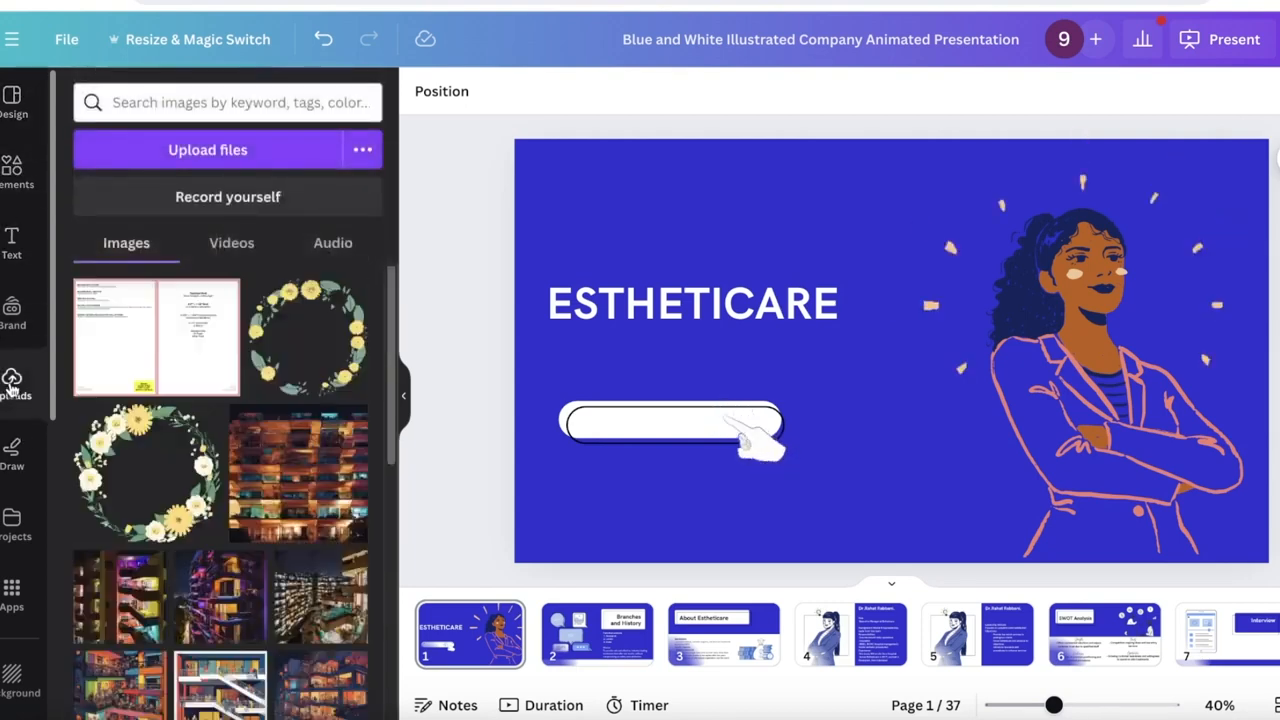
# - Launch the Record yourself studio and set it to Screen recording, sharing the Canva Chrome tab
pyautogui.click(228, 196)
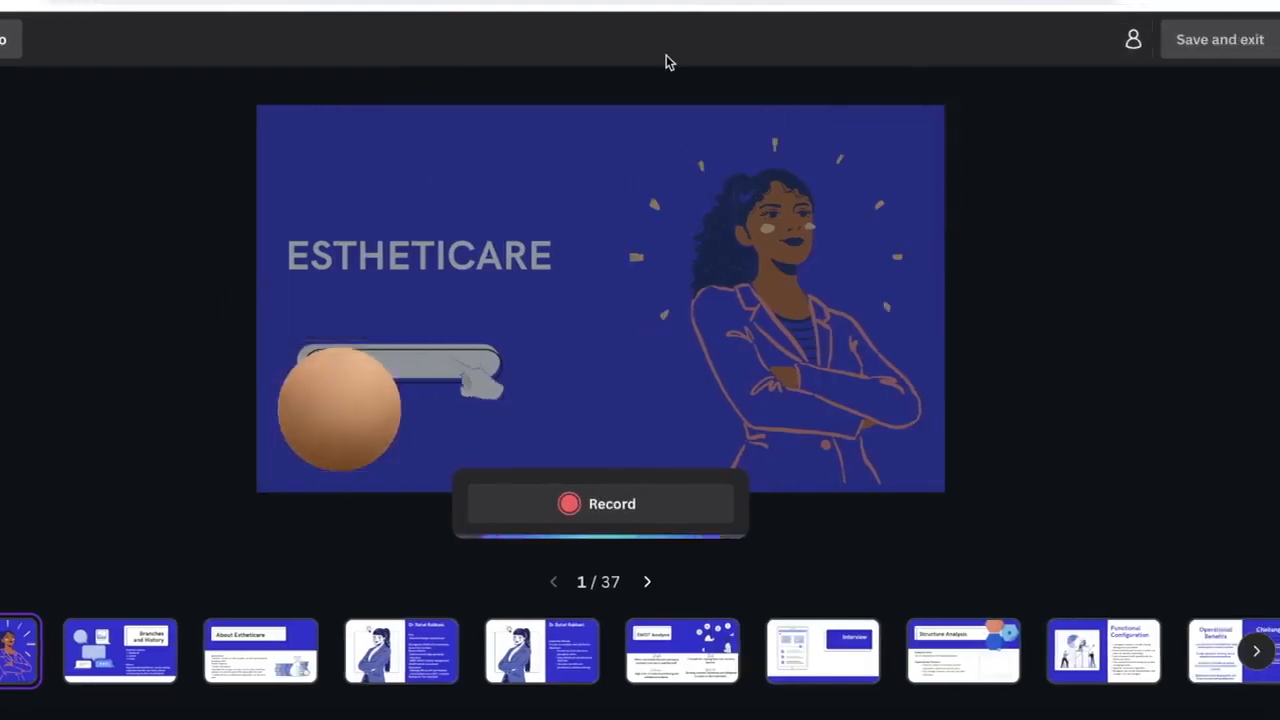
pyautogui.click(1132, 40)
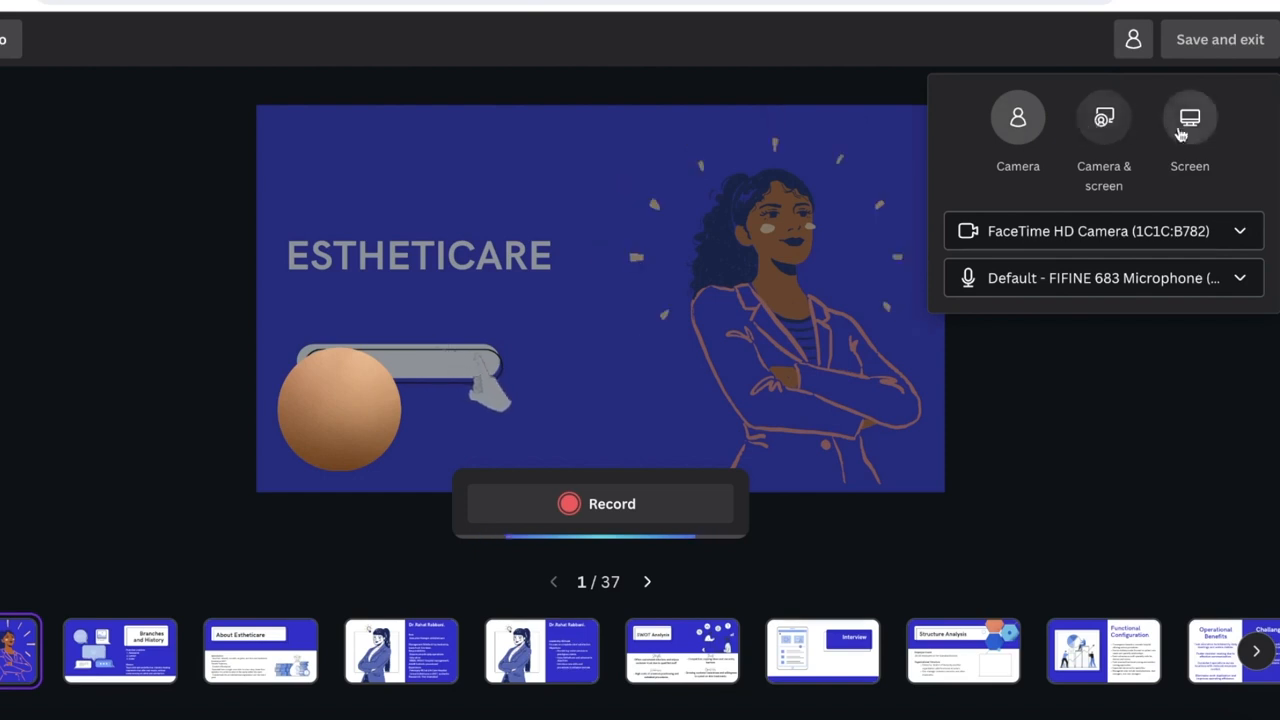
pyautogui.moveTo(1104, 130)
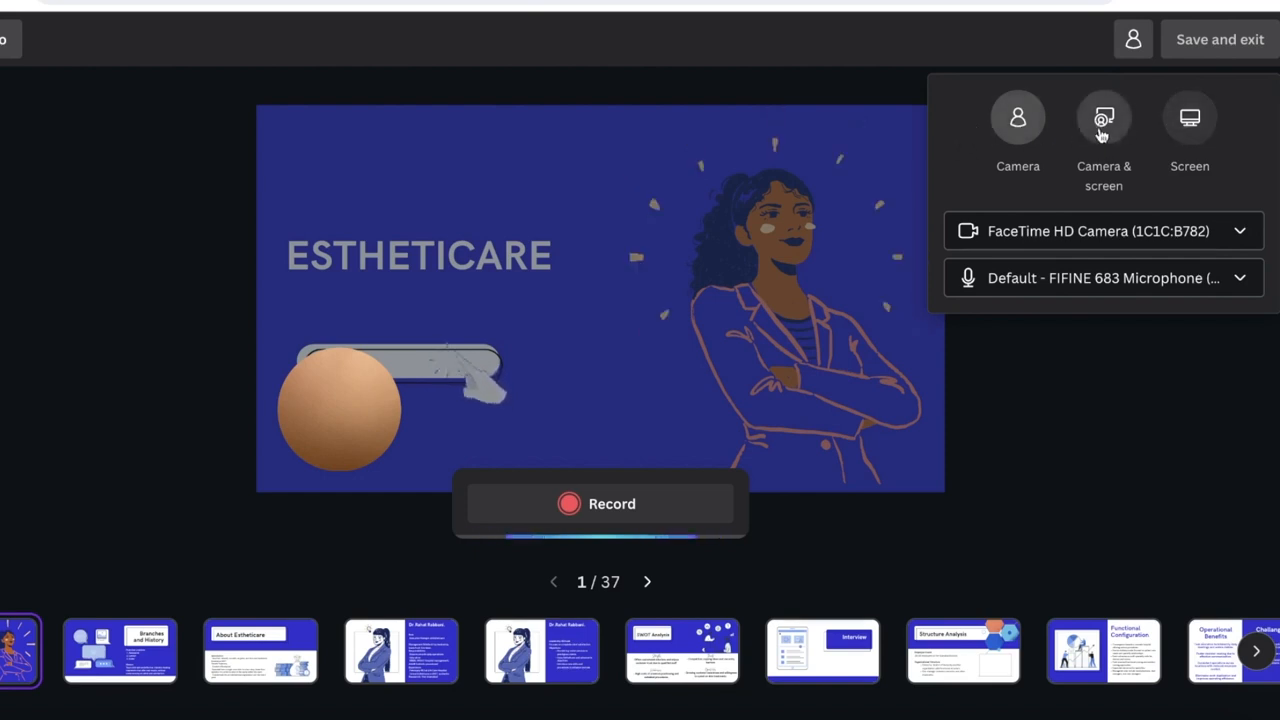
pyautogui.moveTo(1190, 130)
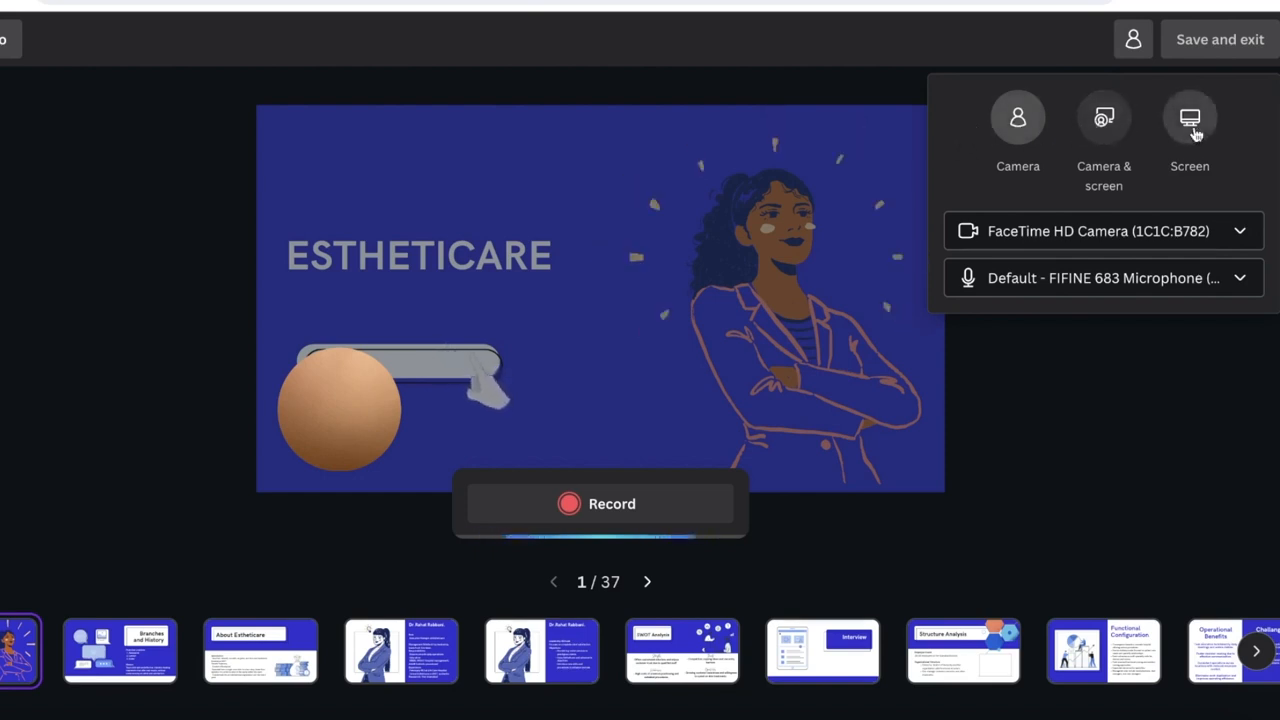
pyautogui.click(1188, 116)
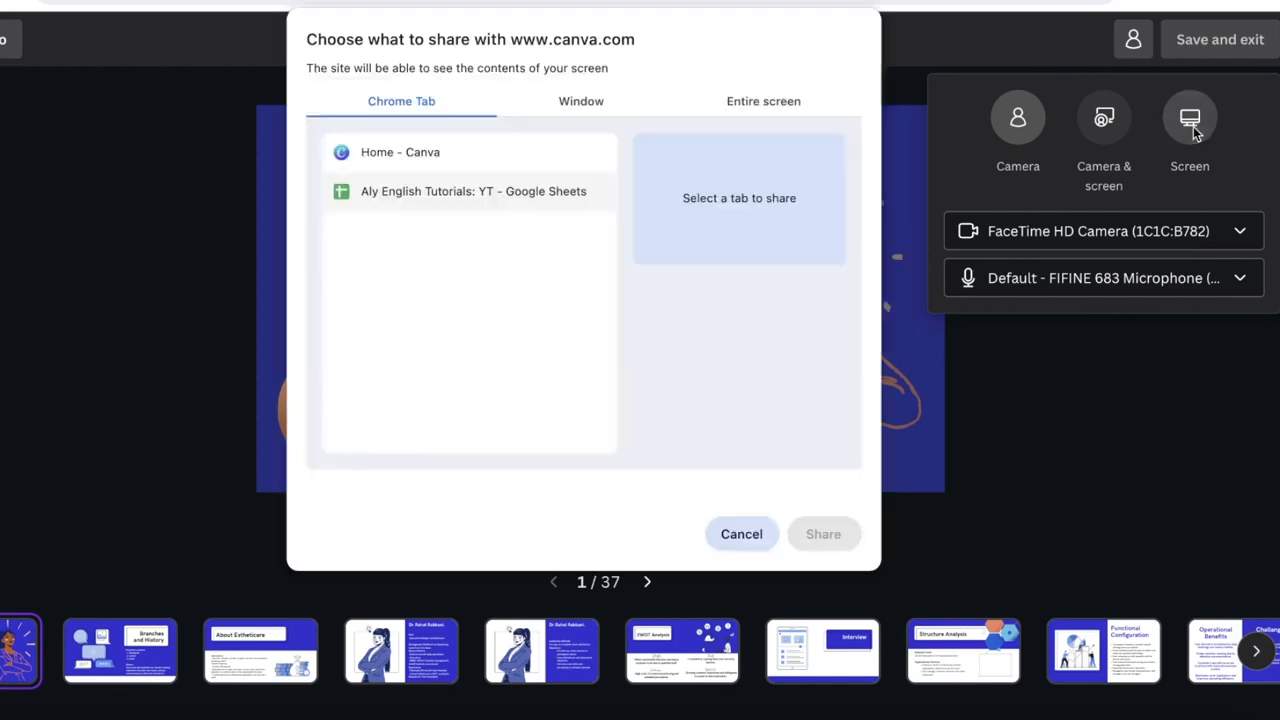
pyautogui.moveTo(770, 544)
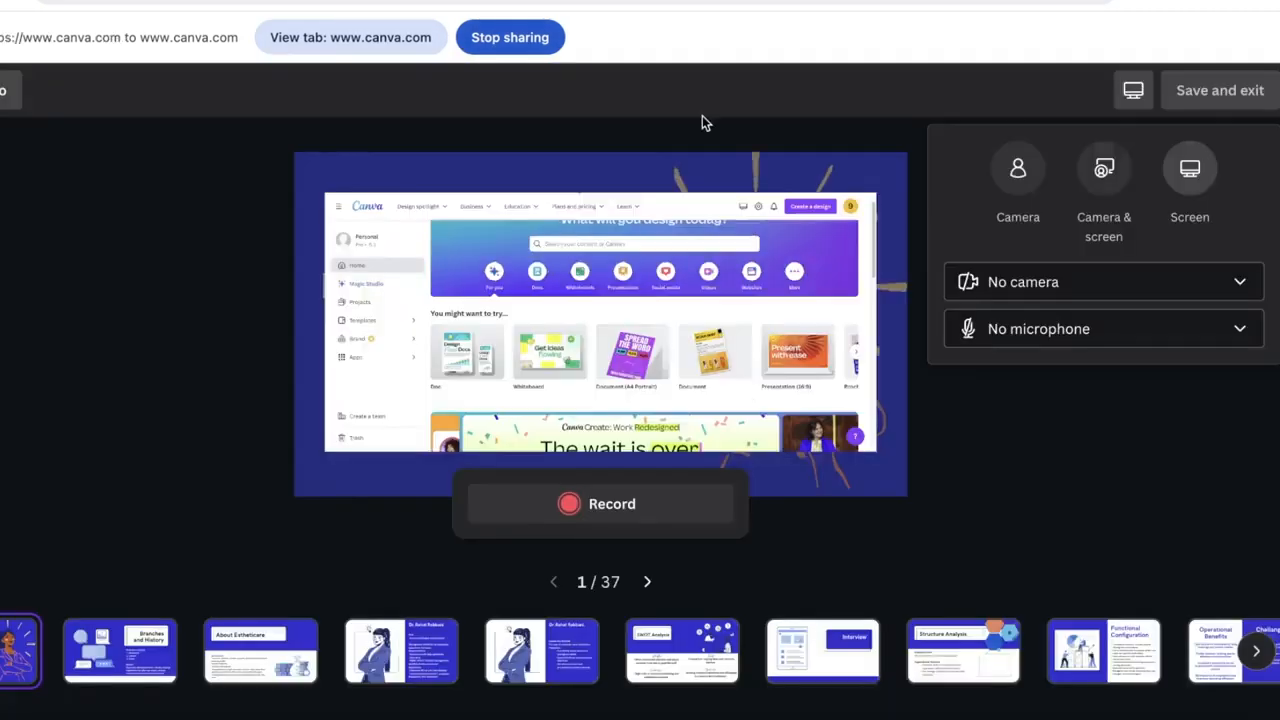
# - Choose Camera & screen mode and keep MacBook Air Microphone (Built-in) as the audio input
pyautogui.click(1104, 328)
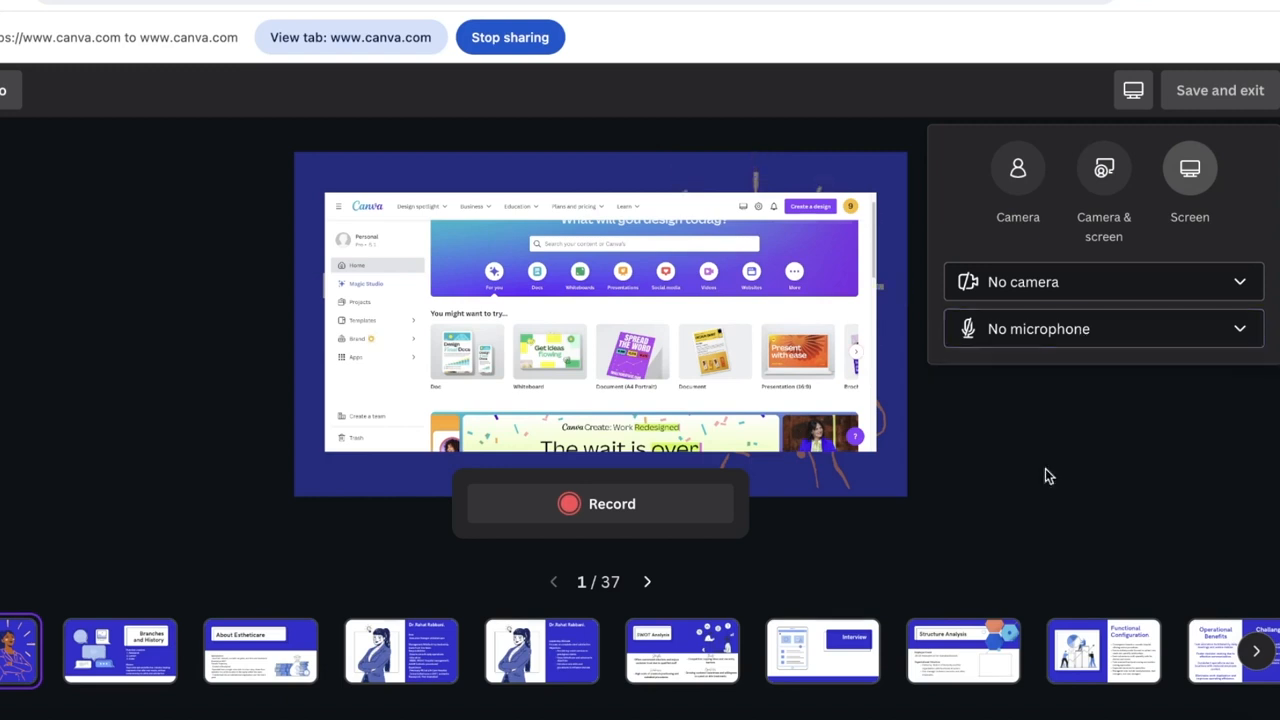
pyautogui.click(1104, 328)
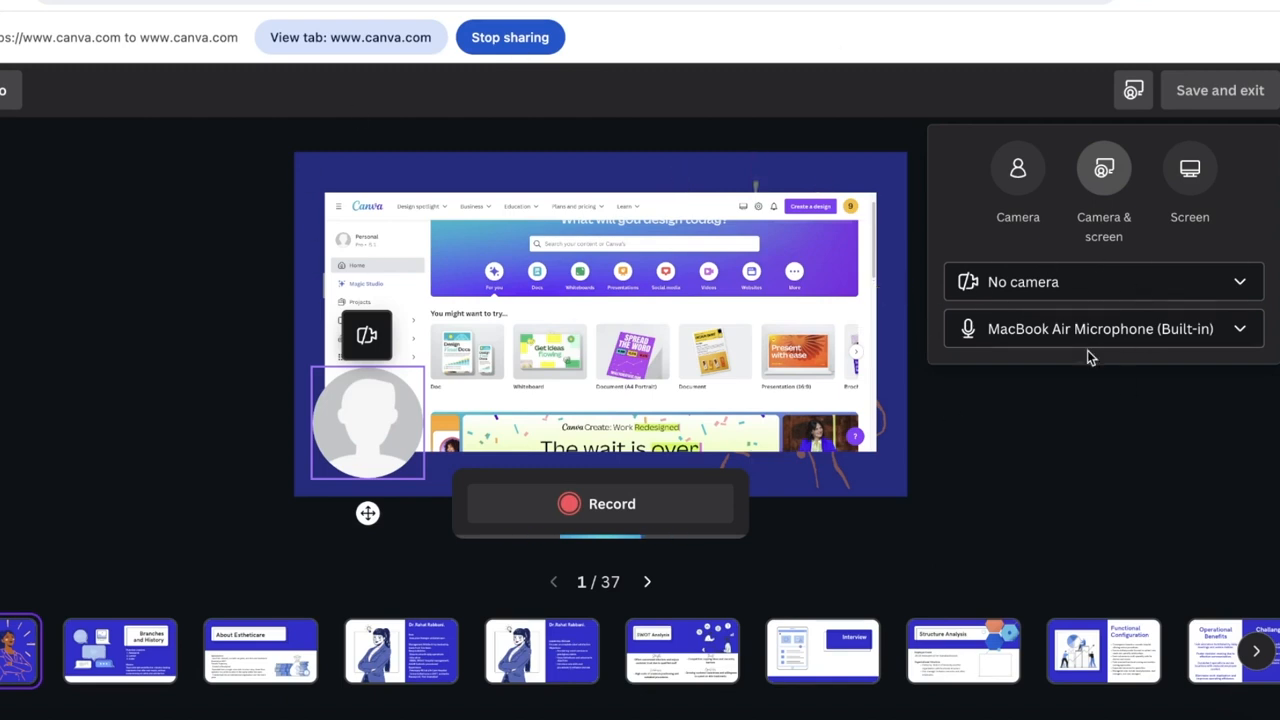
pyautogui.click(1104, 328)
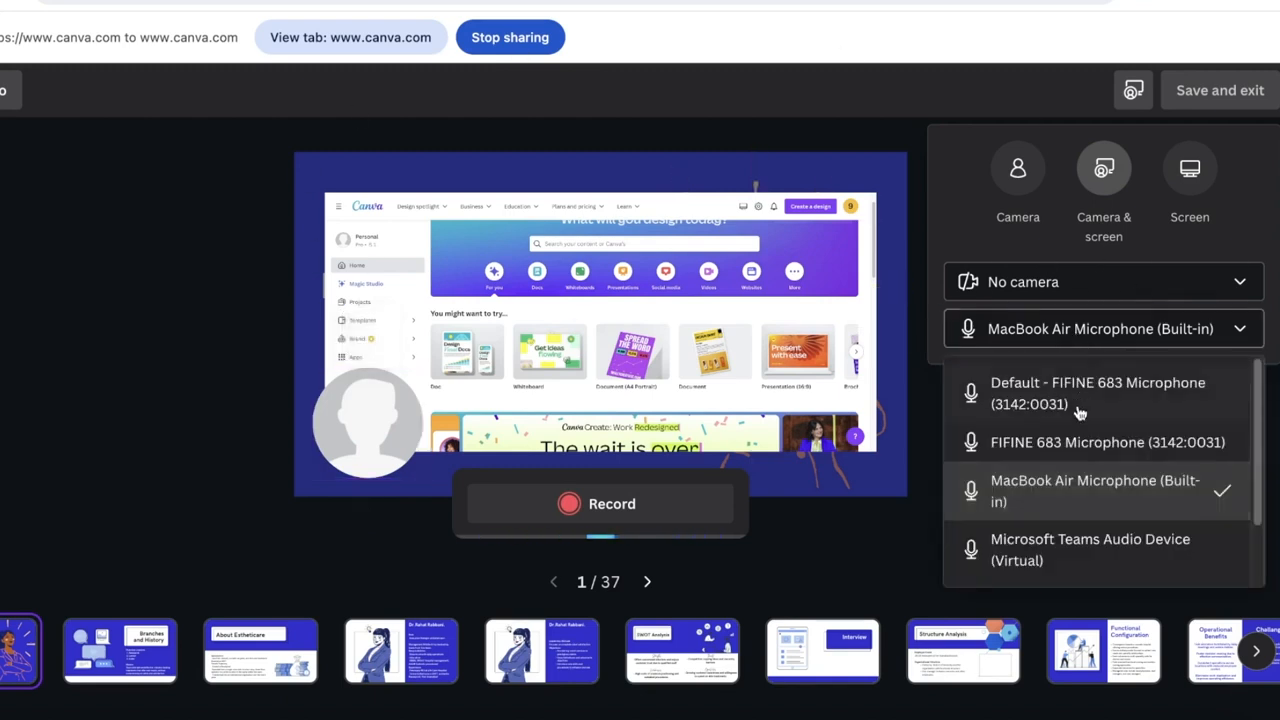
pyautogui.scroll(-3)
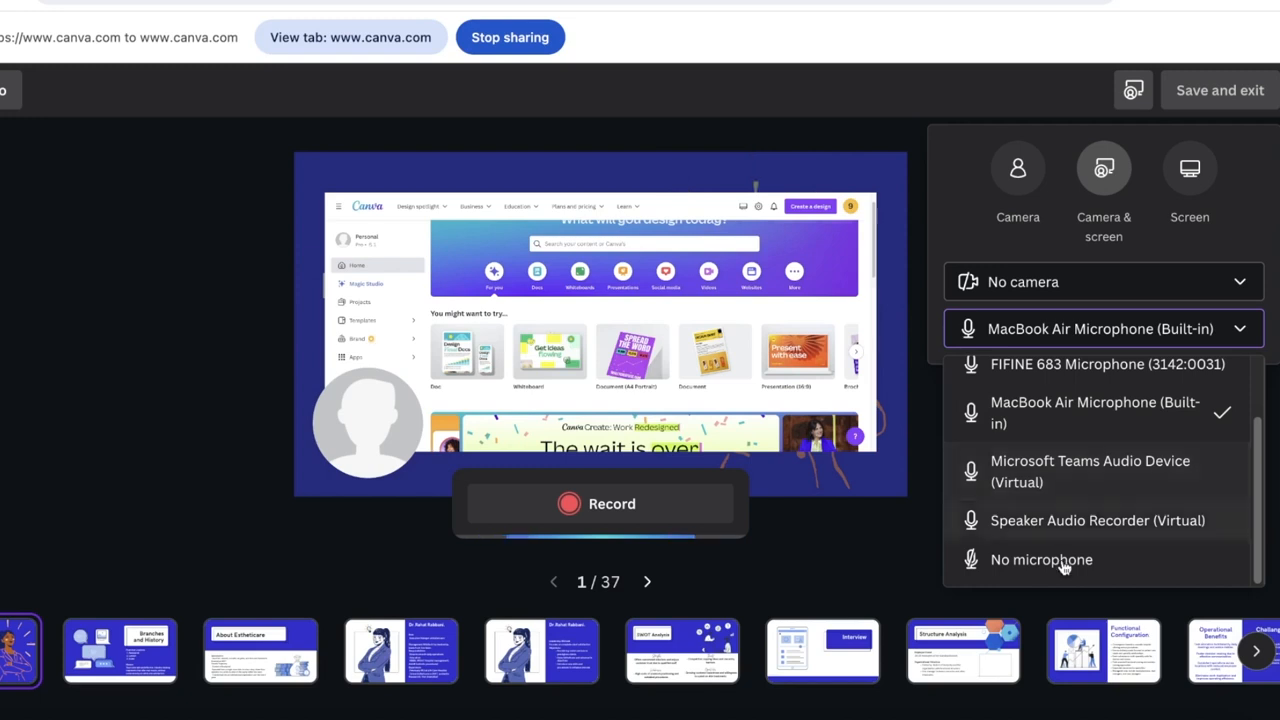
pyautogui.moveTo(1022, 424)
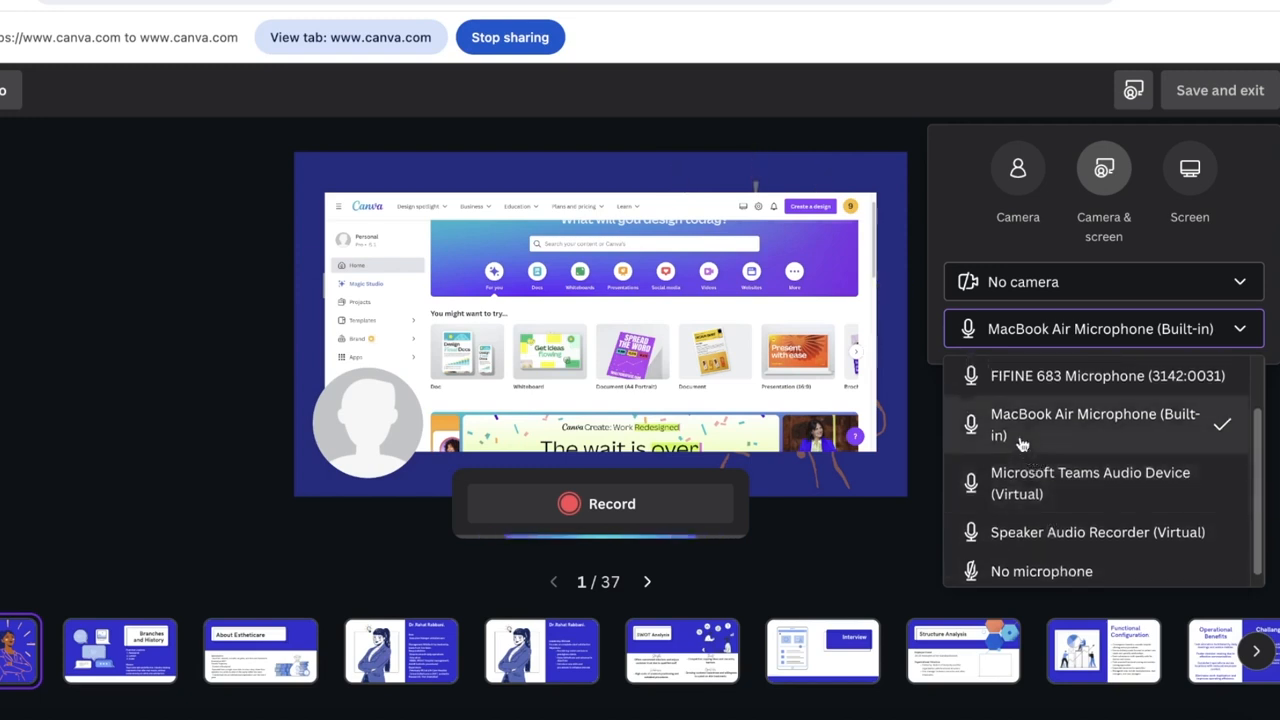
pyautogui.moveTo(1012, 386)
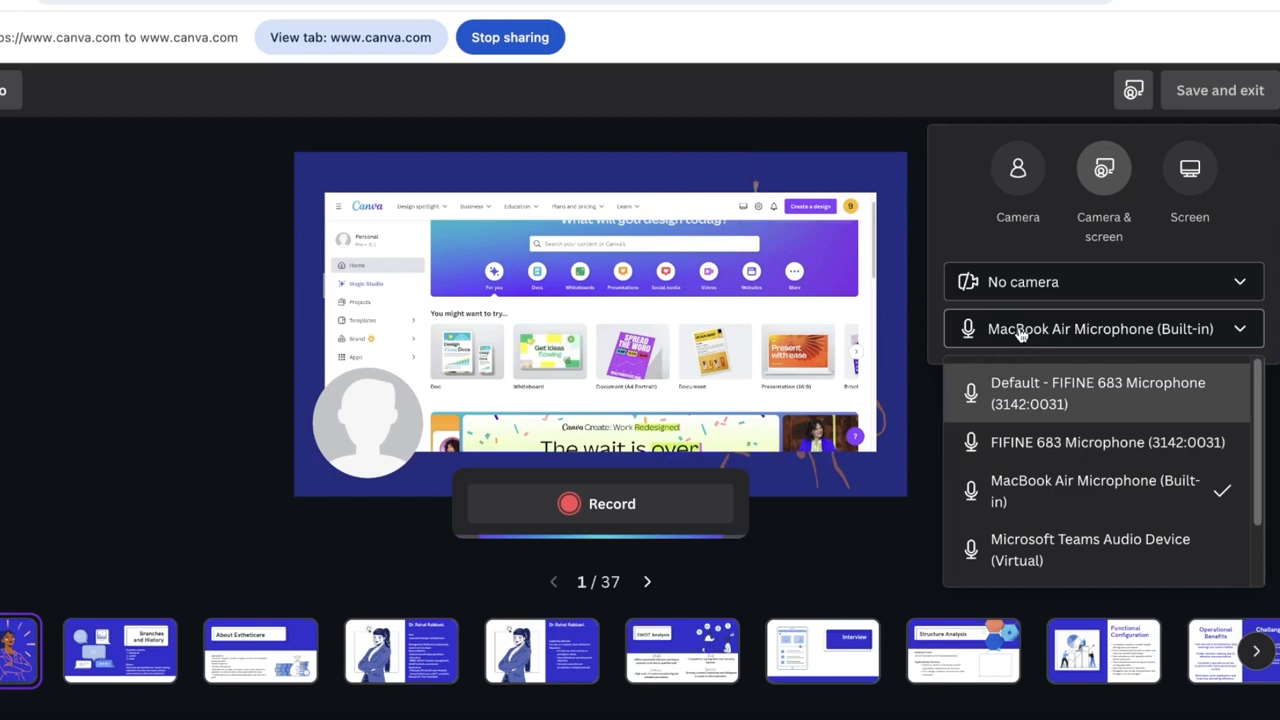
pyautogui.click(1100, 328)
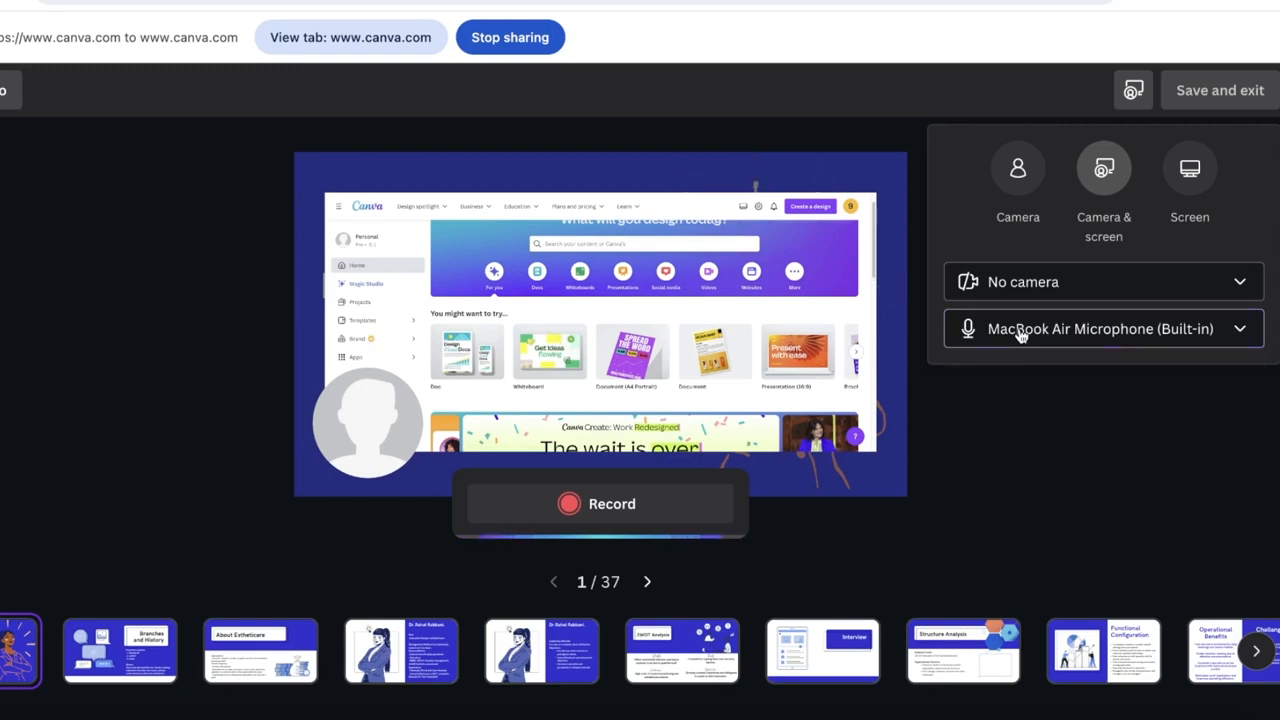
pyautogui.moveTo(1042, 432)
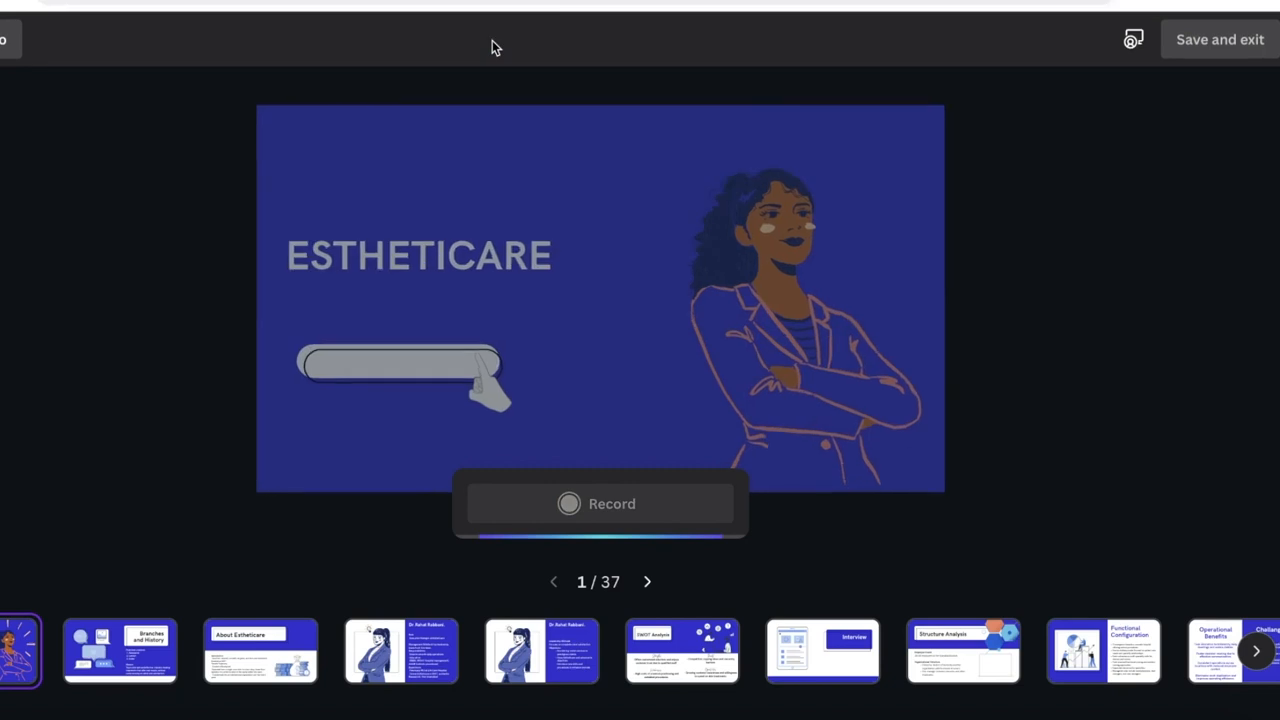
# - Keep Camera & screen with the FaceTime HD Camera, share the entire screen and add the camera bubble
pyautogui.click(1132, 40)
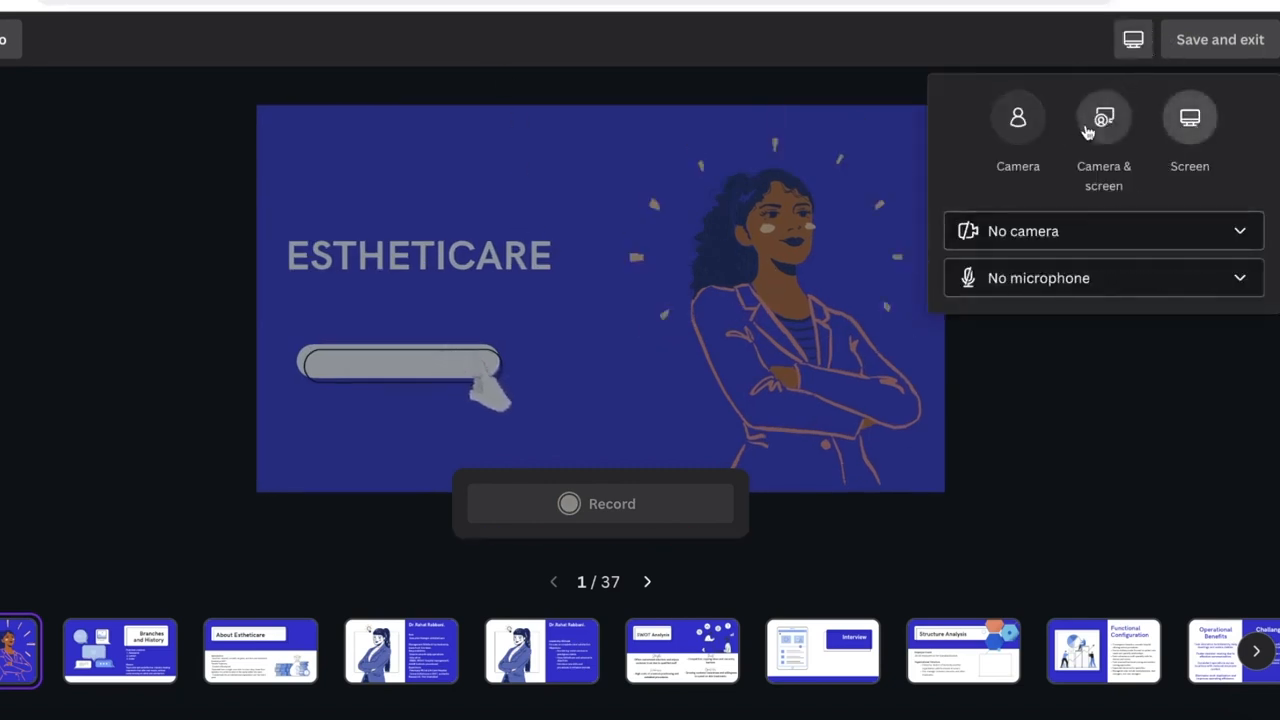
pyautogui.click(1104, 116)
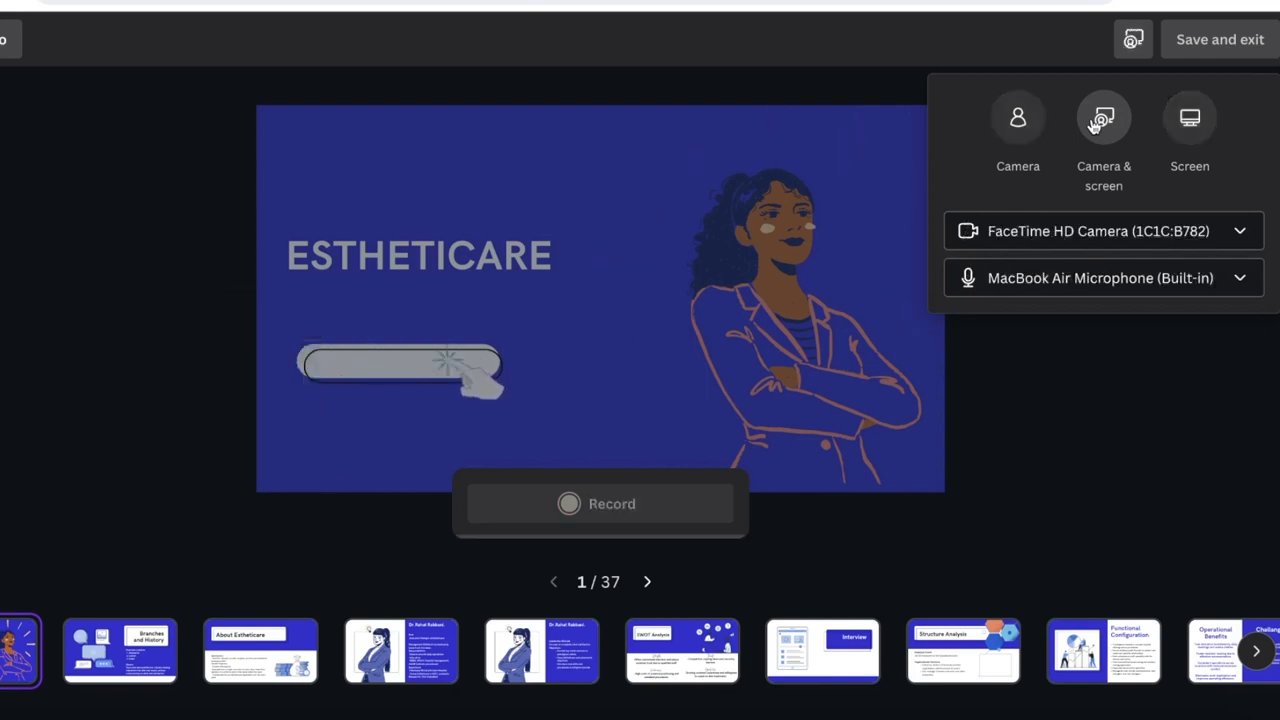
pyautogui.click(1100, 232)
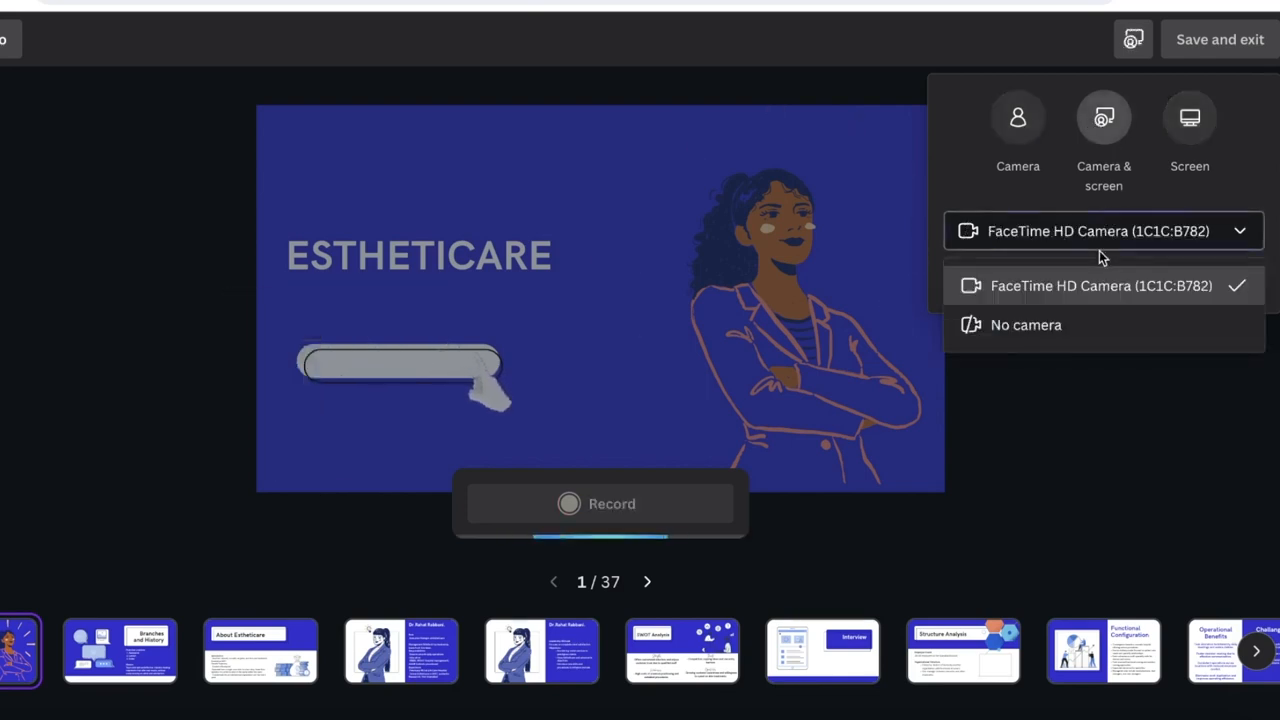
pyautogui.click(1188, 116)
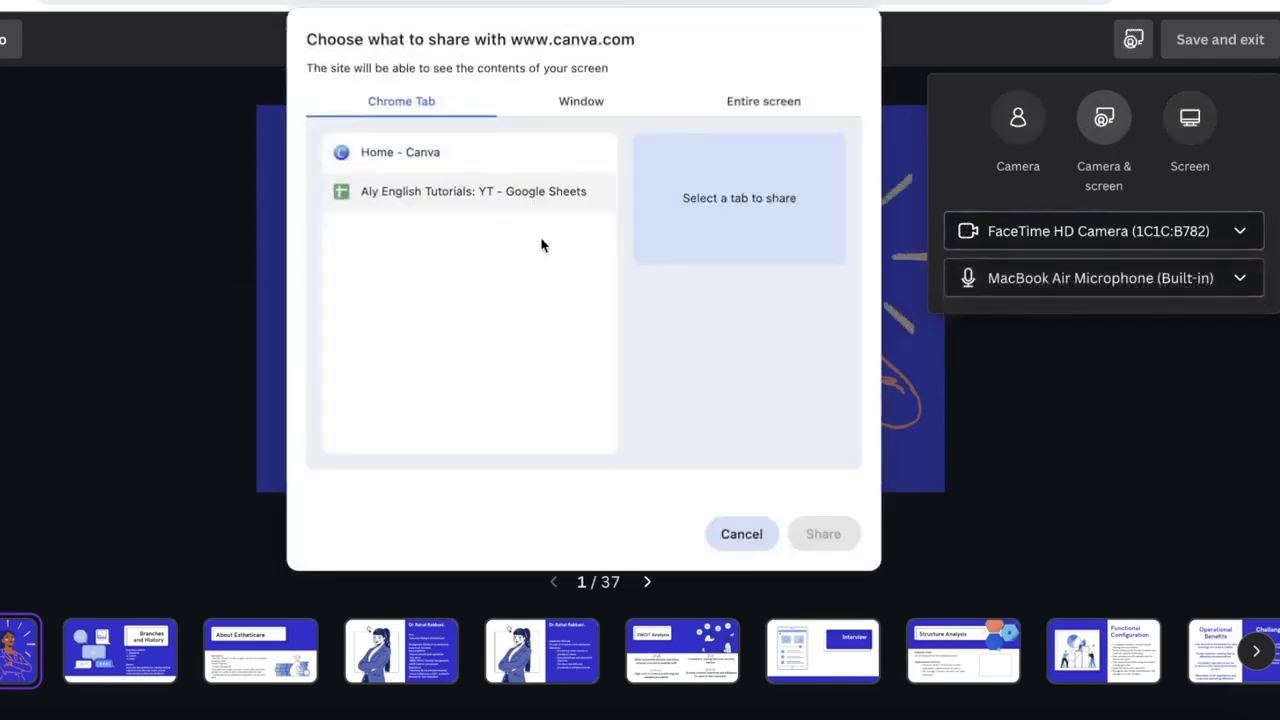
pyautogui.click(764, 100)
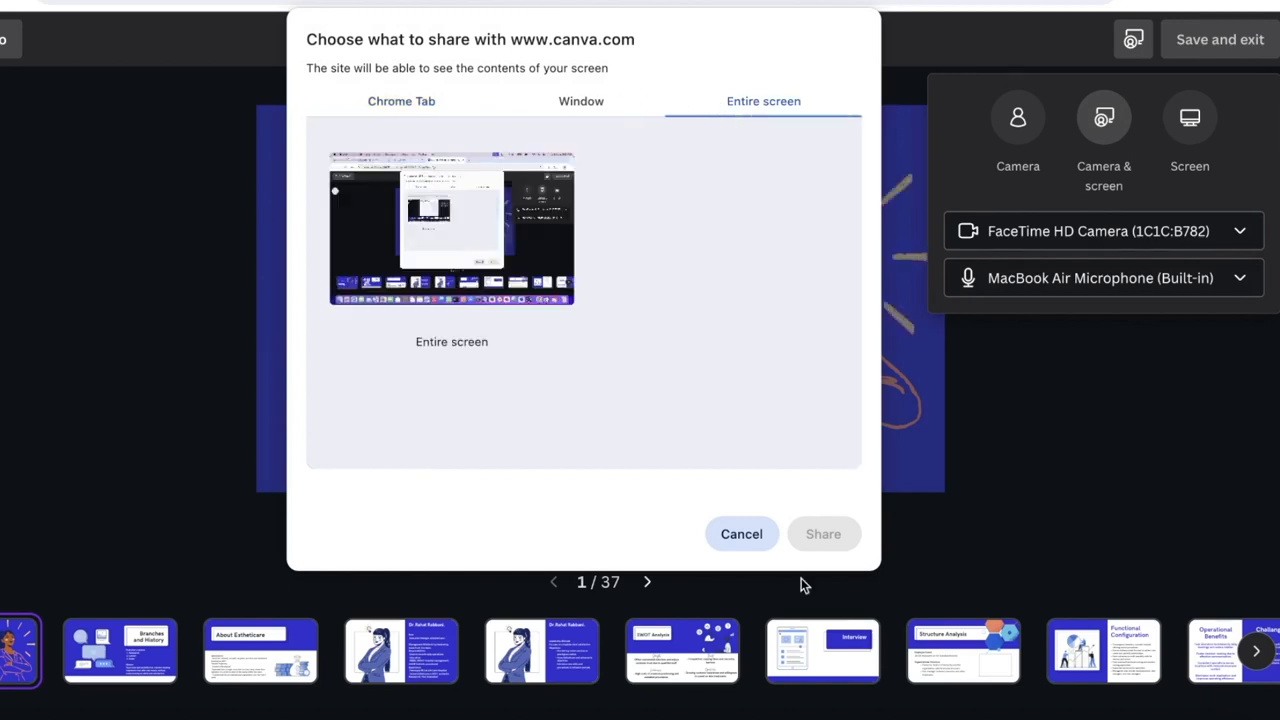
pyautogui.click(824, 532)
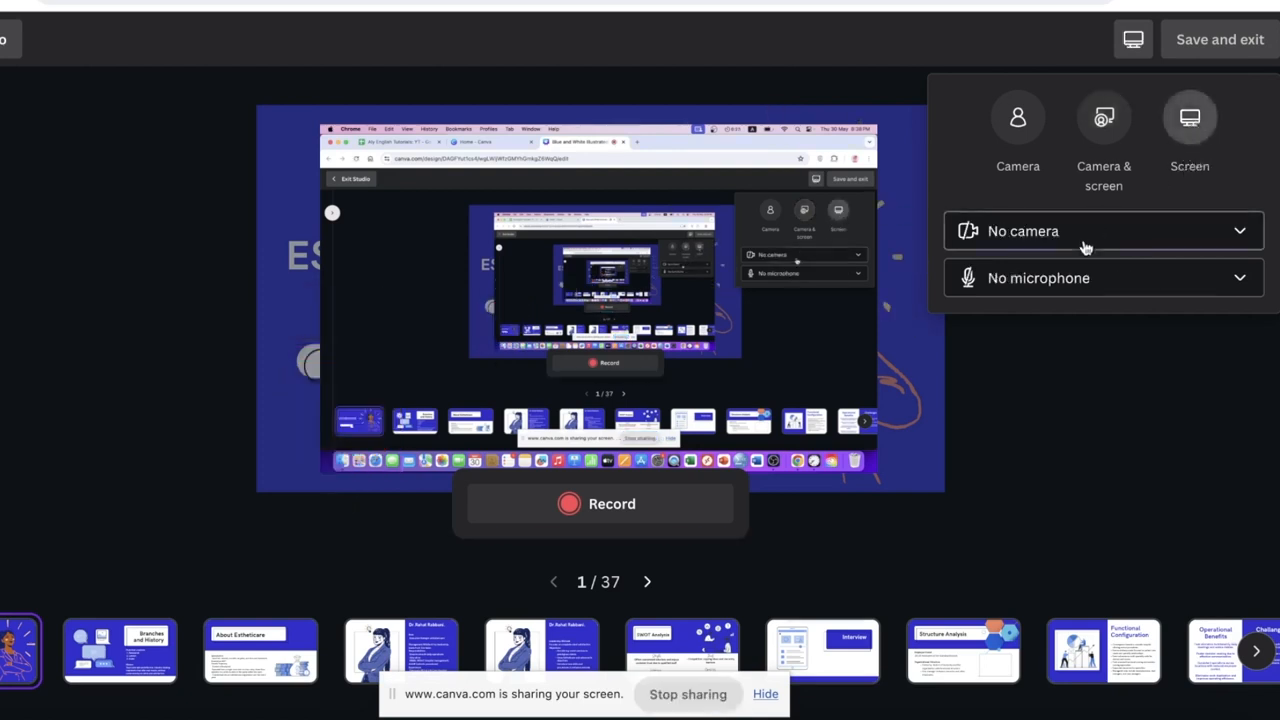
pyautogui.click(1100, 232)
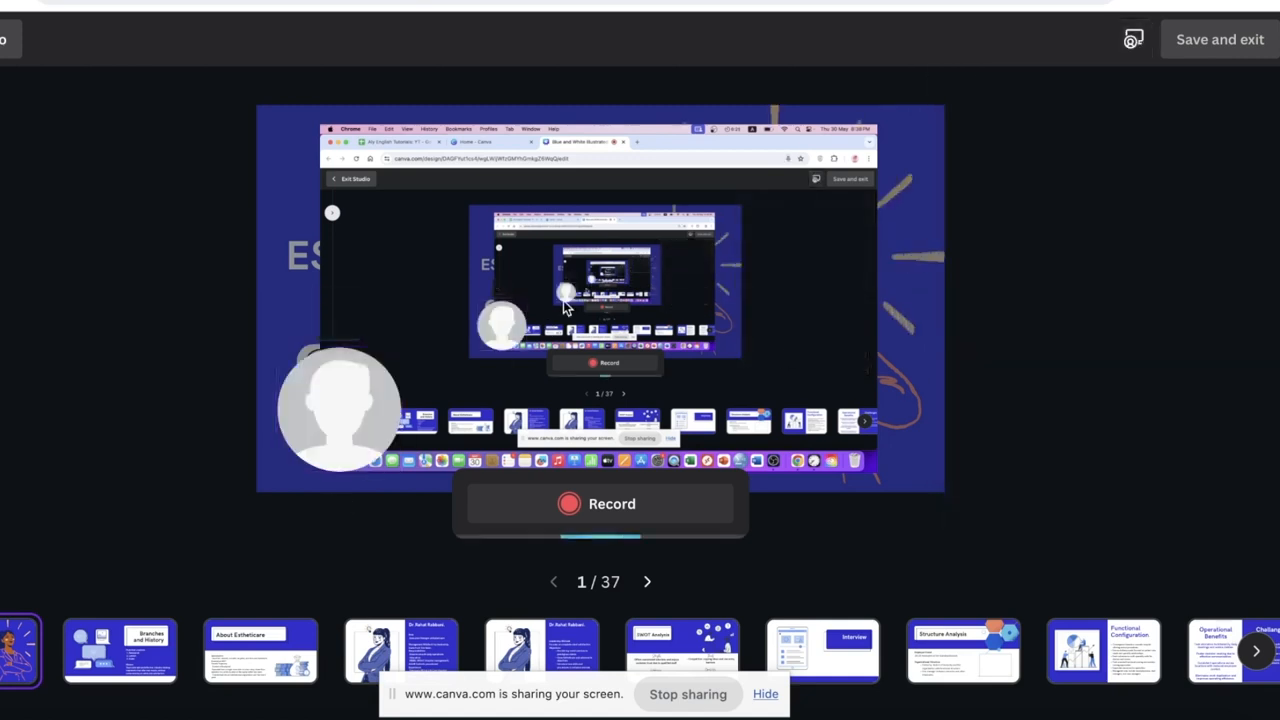
pyautogui.moveTo(818, 198)
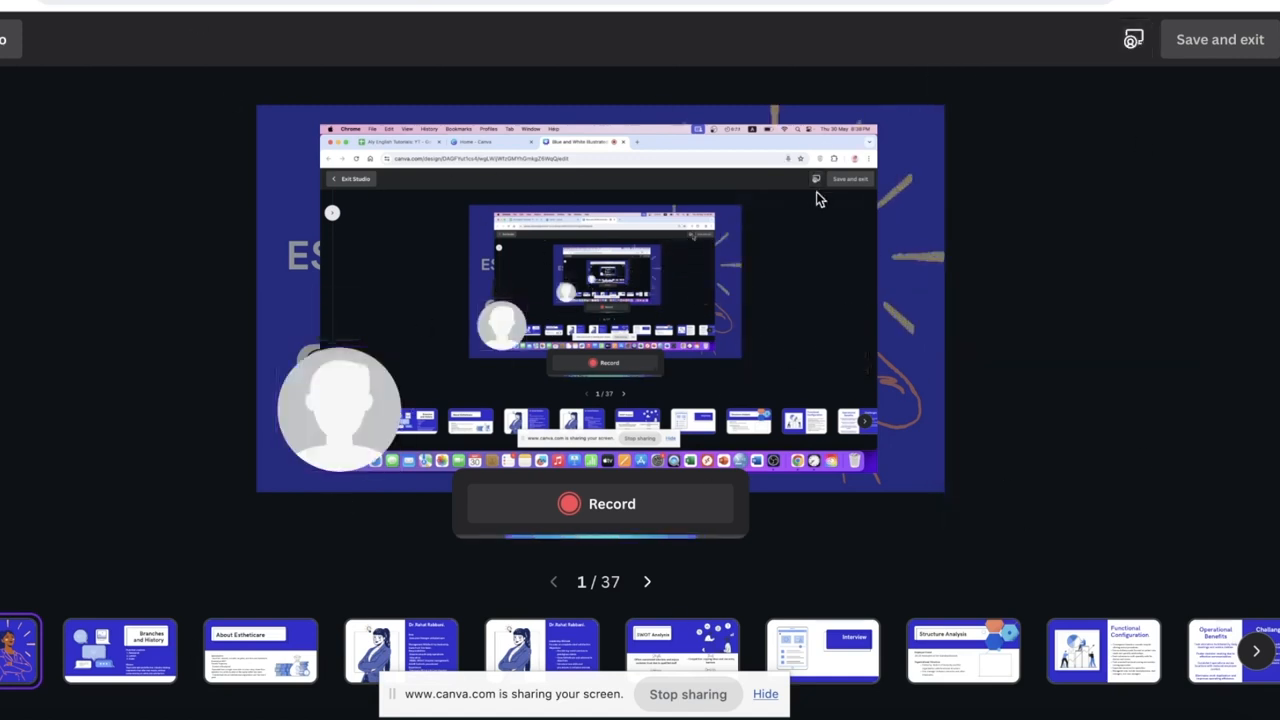
# - Save and exit the recording studio back to the presentation editor
pyautogui.click(120, 650)
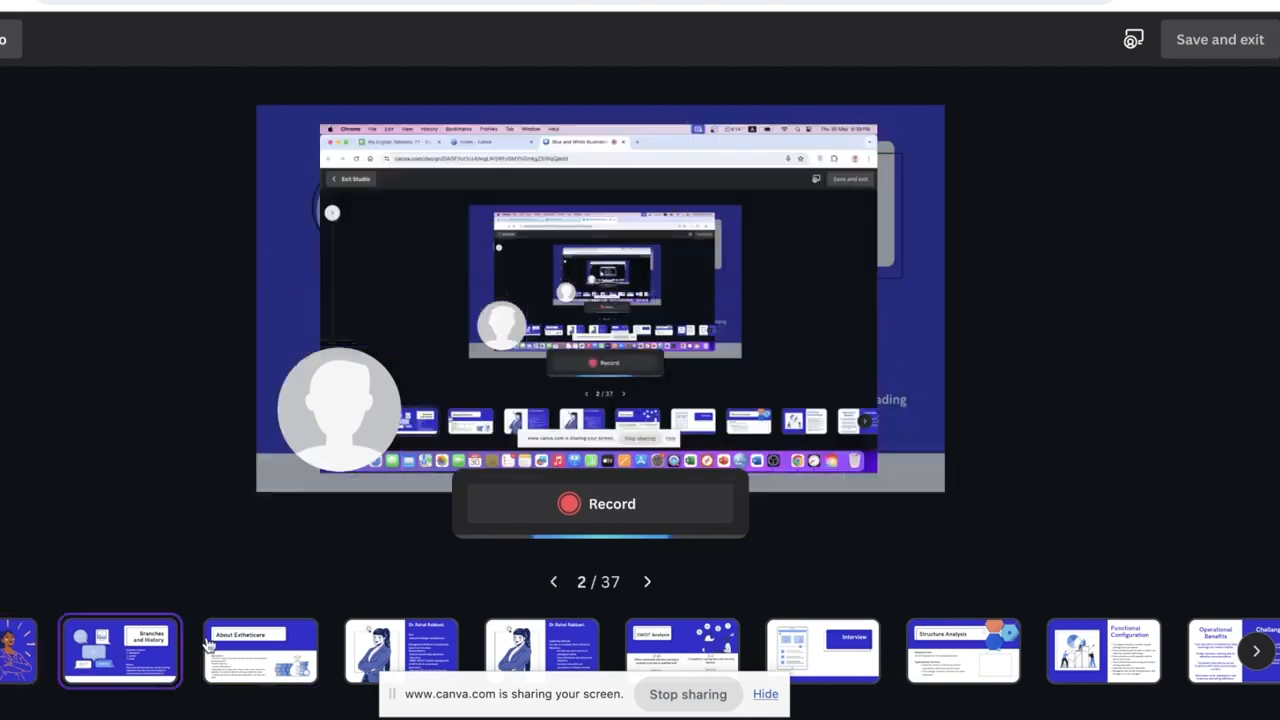
pyautogui.click(260, 650)
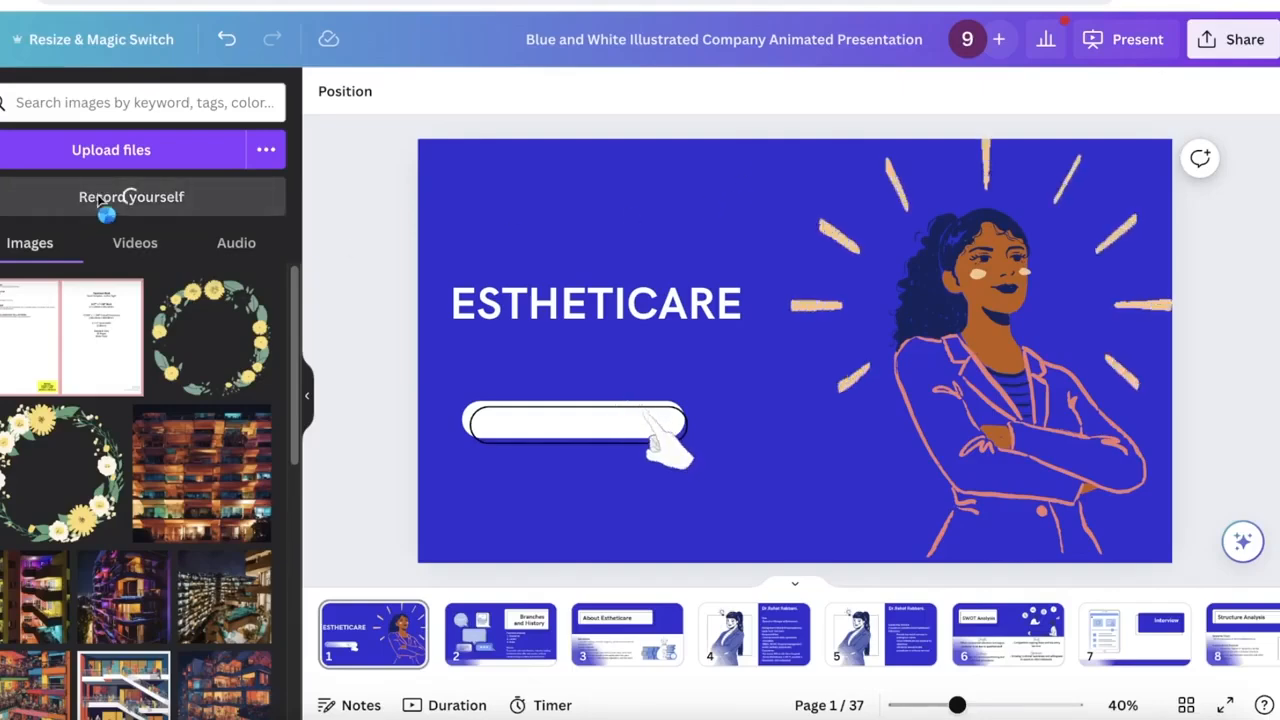
# - Reopen the Record yourself studio and choose No camera for the recording
pyautogui.click(132, 196)
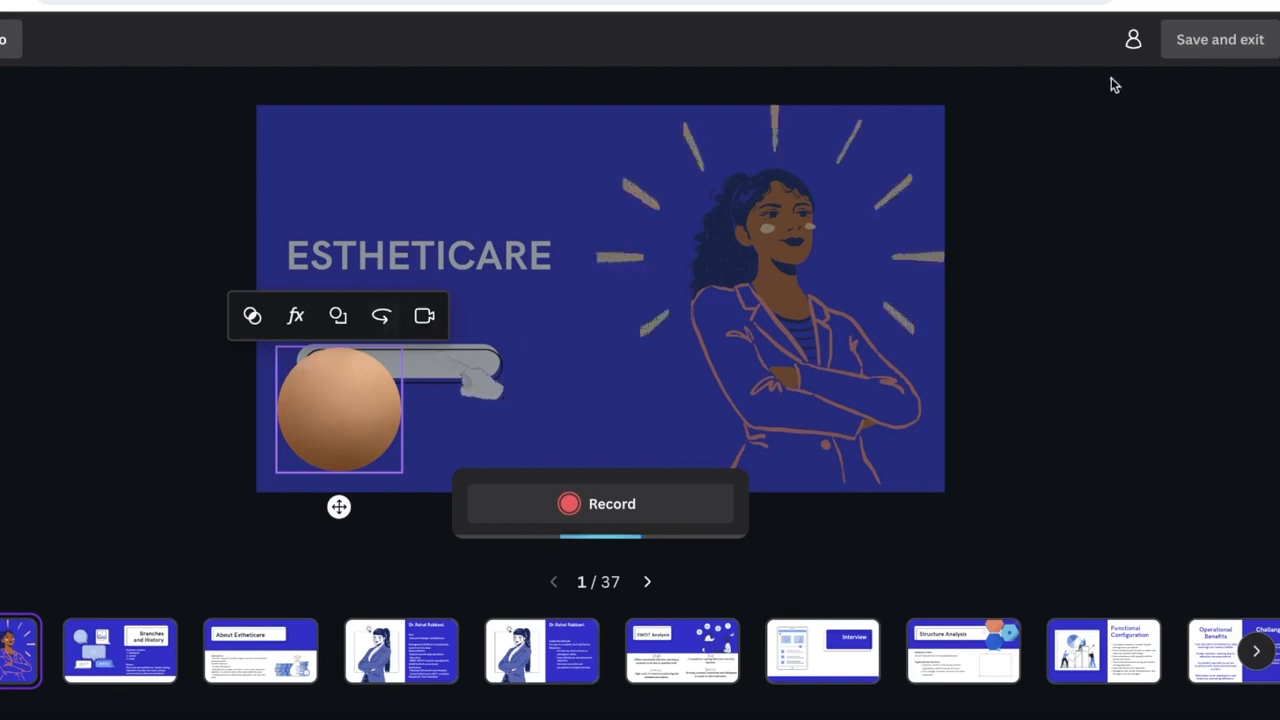
pyautogui.rightClick(378, 390)
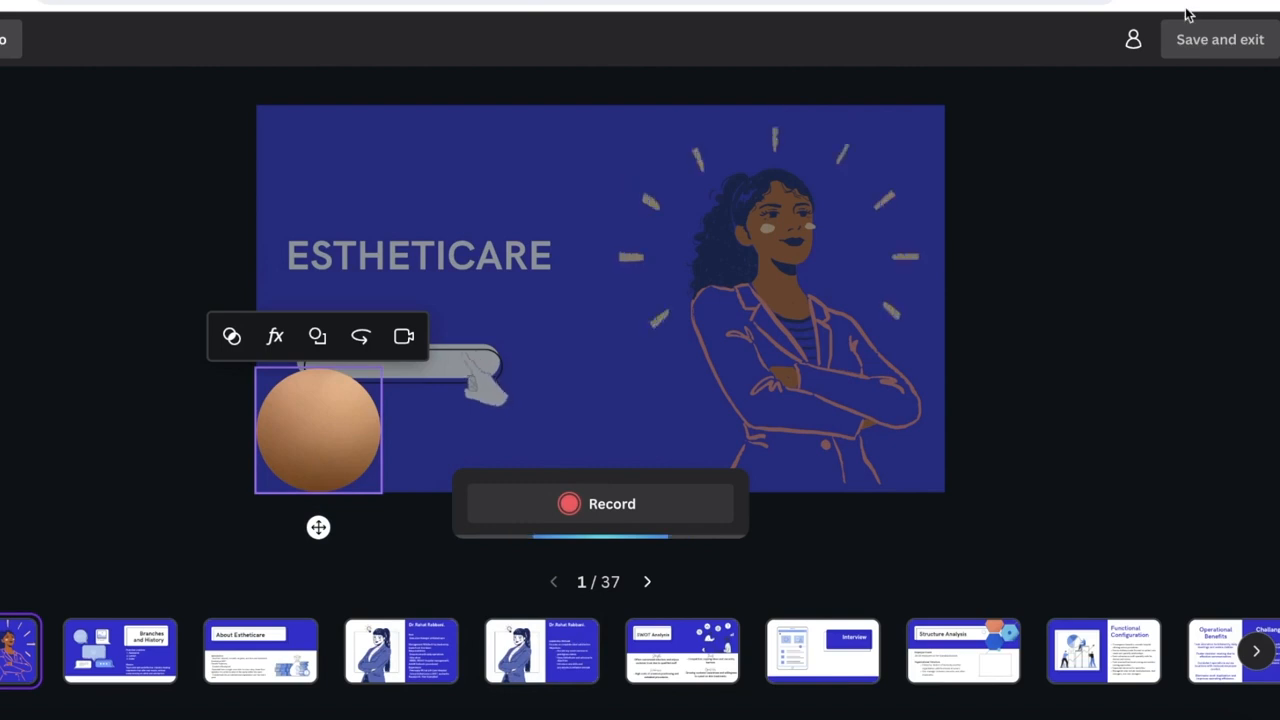
pyautogui.click(1132, 40)
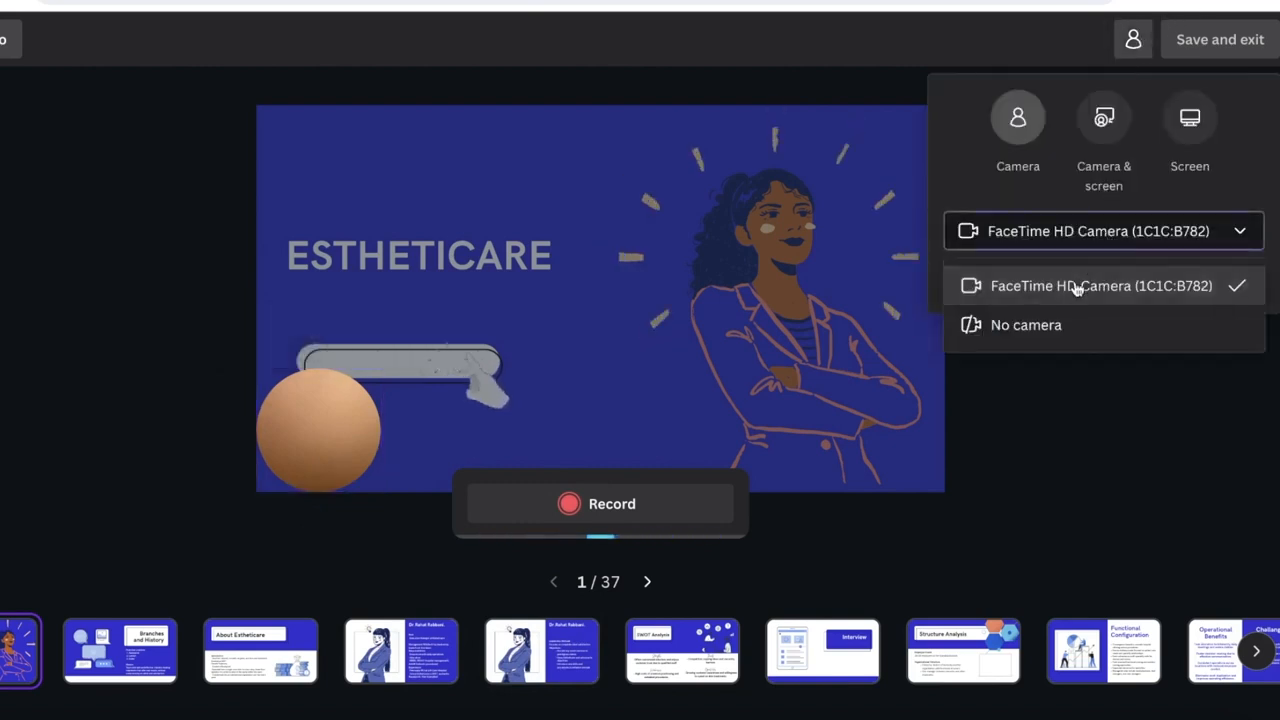
pyautogui.click(1100, 286)
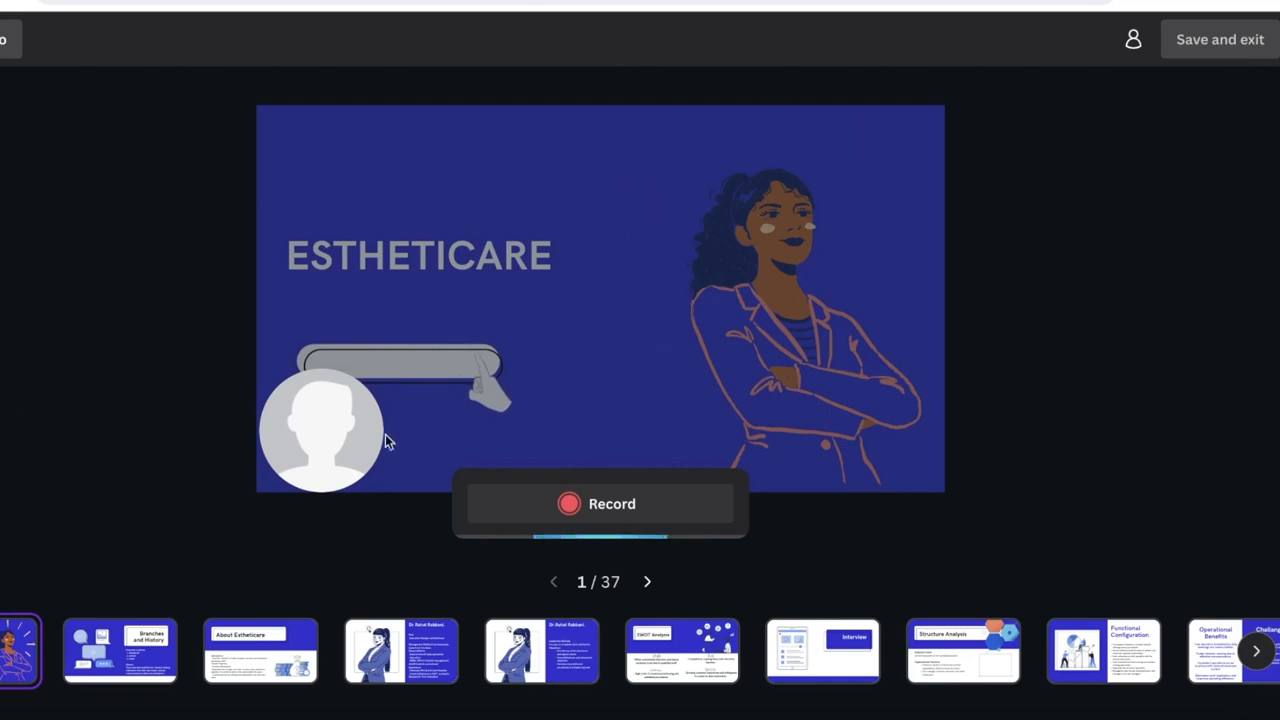
# - Move the presenter bubble to the top-left, record through the next slide, then pause and discard the take
pyautogui.moveTo(320, 430); pyautogui.dragTo(318, 168)
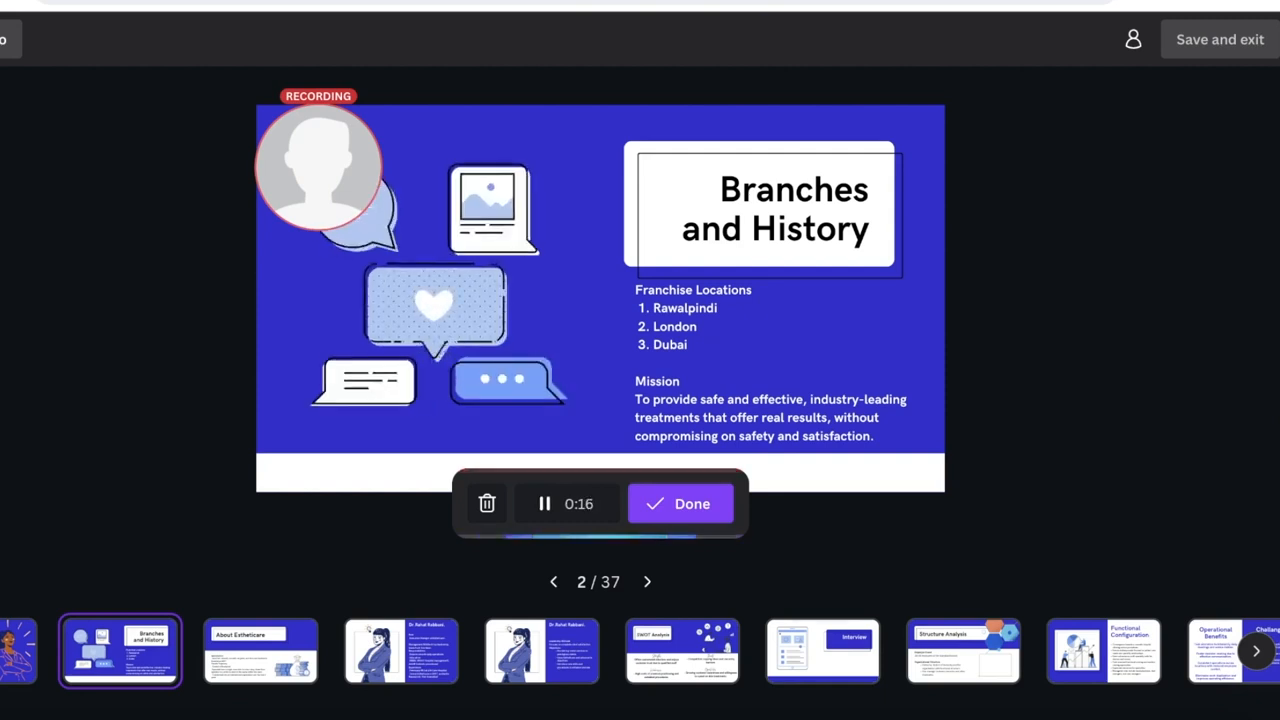
pyautogui.click(648, 580)
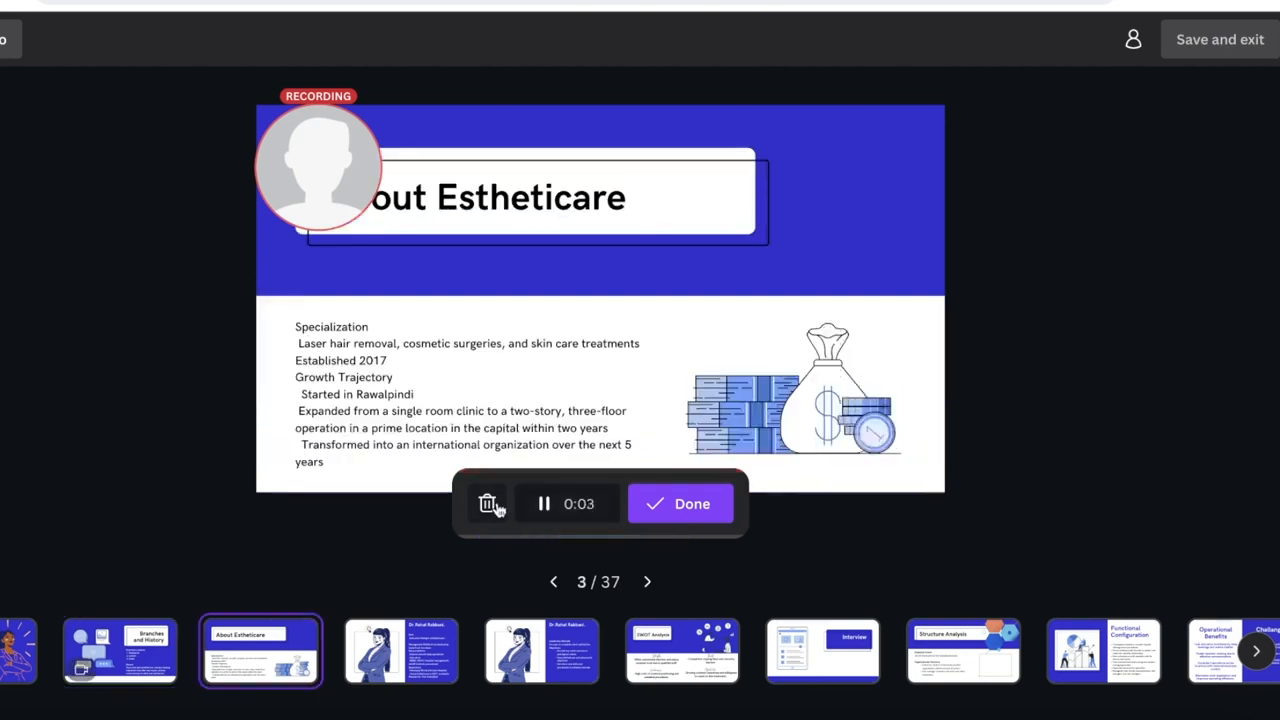
pyautogui.click(544, 504)
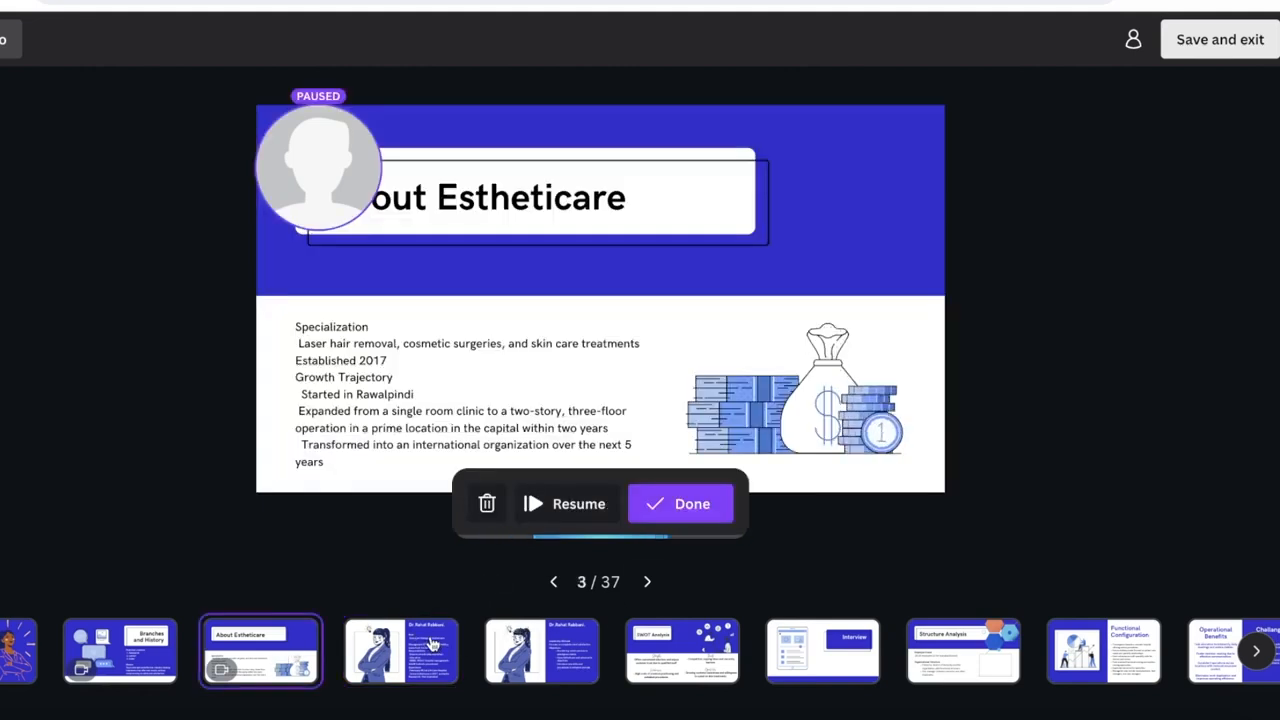
pyautogui.click(680, 504)
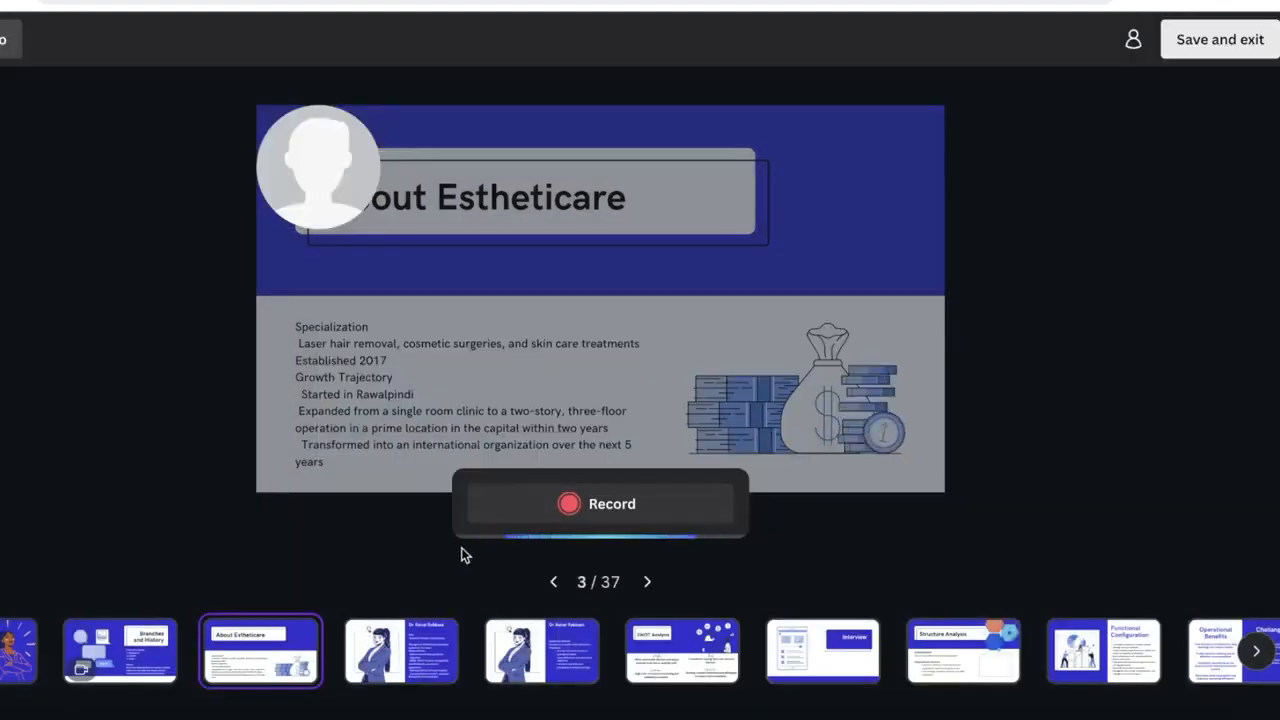
# - Record a new voiceover from slide 1, advancing through slides 2 to 5, and finish with Done
pyautogui.click(120, 650)
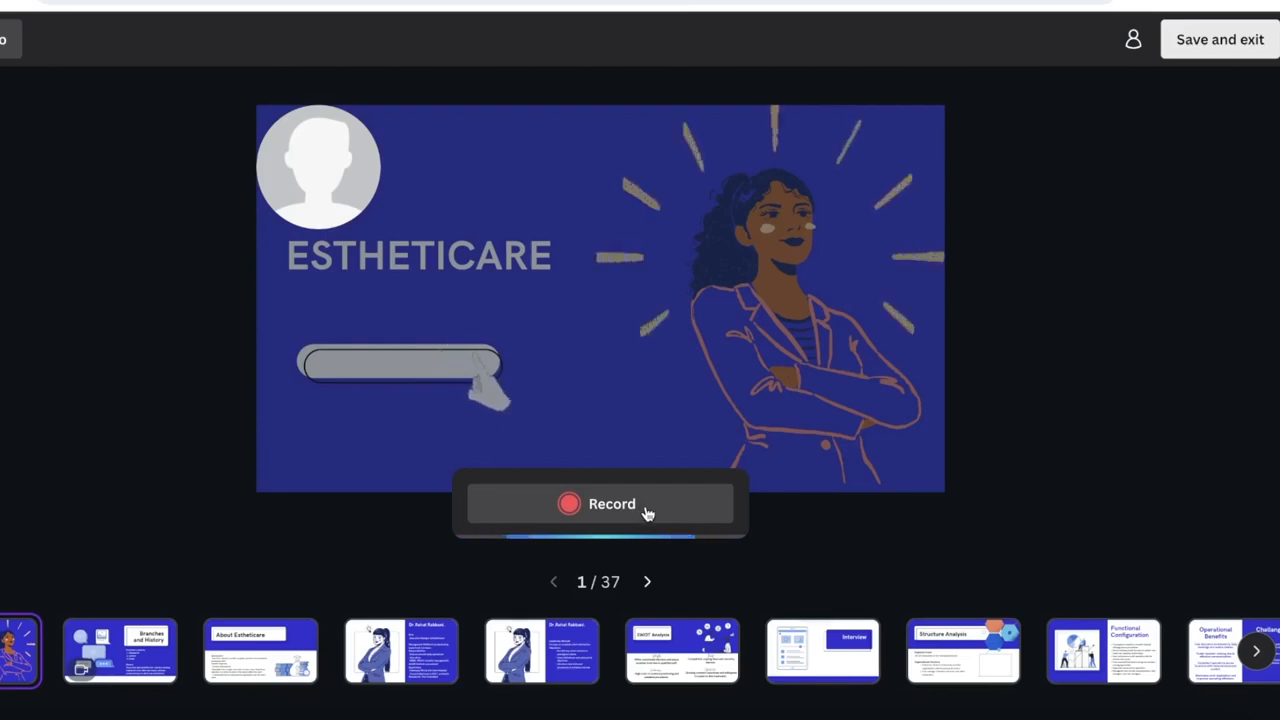
pyautogui.click(600, 504)
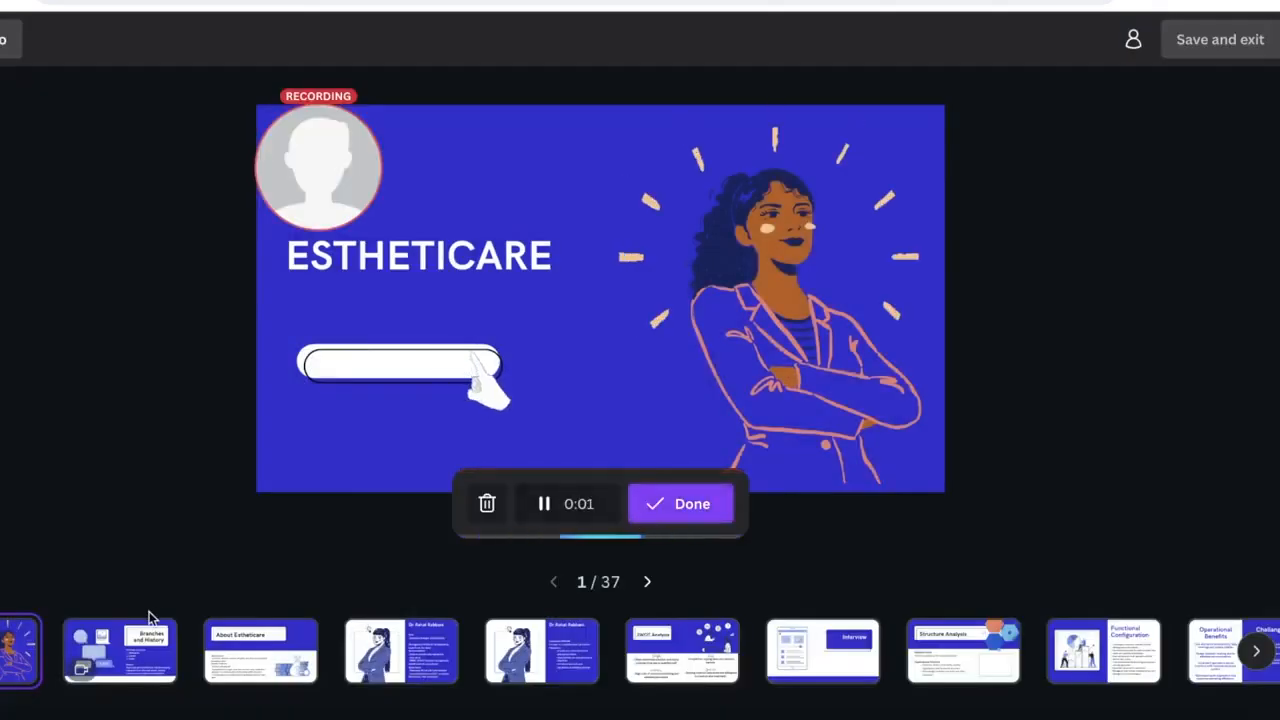
pyautogui.click(120, 650)
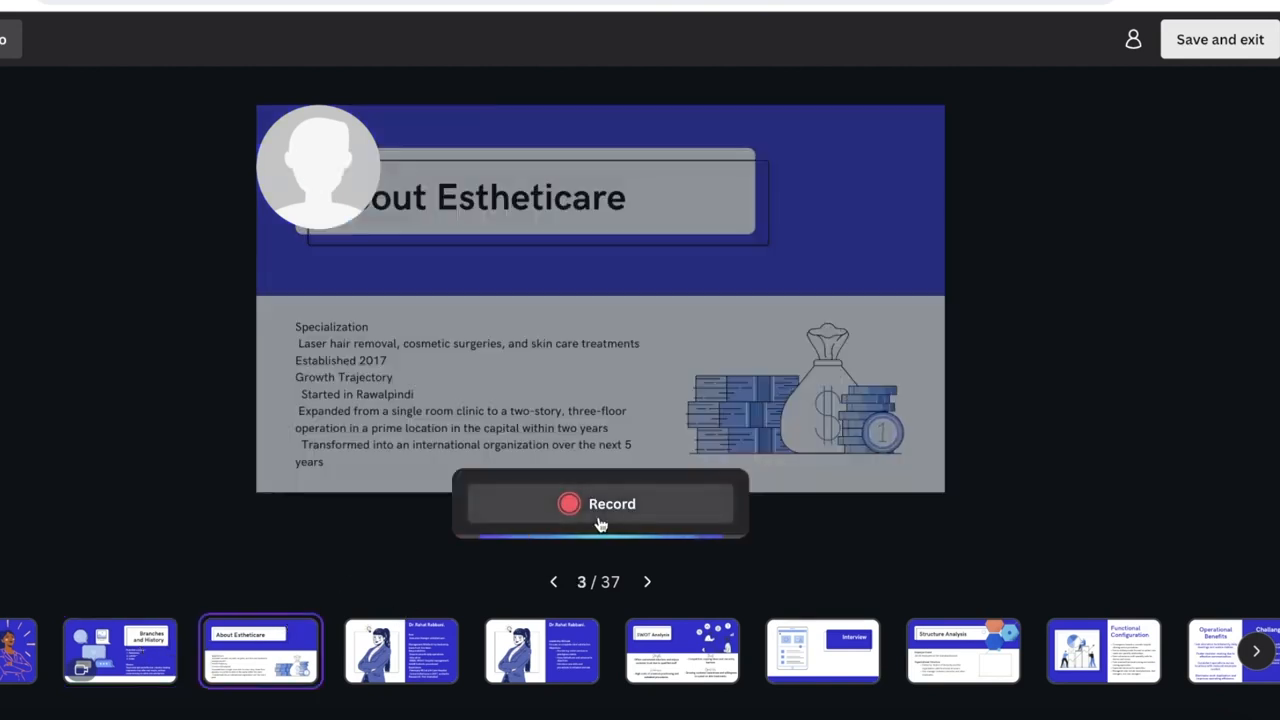
pyautogui.click(600, 504)
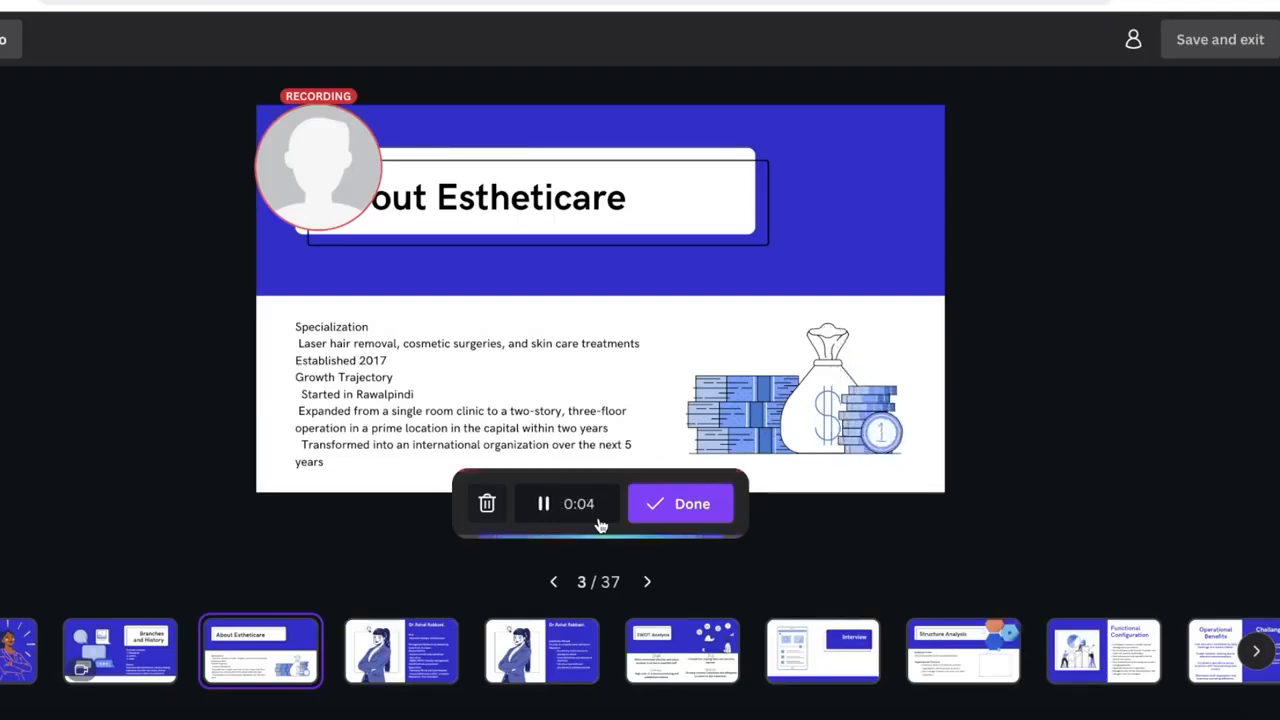
pyautogui.click(648, 580)
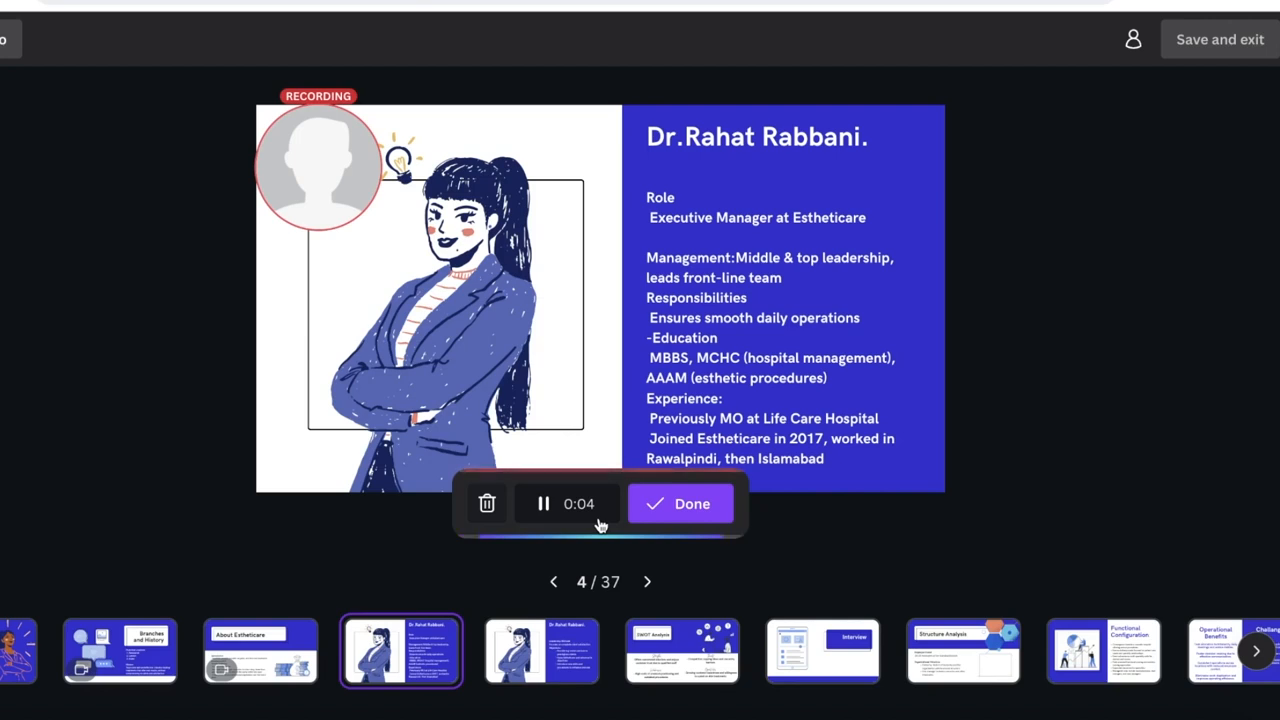
pyautogui.click(544, 504)
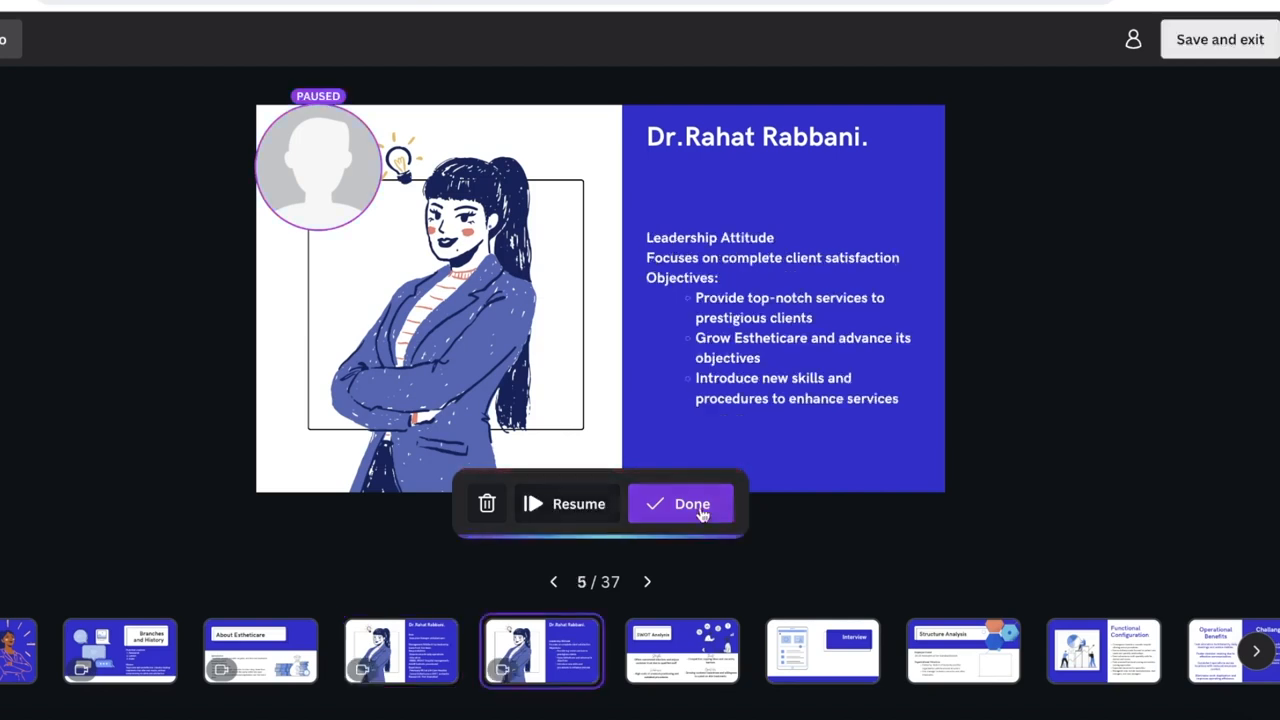
pyautogui.click(680, 504)
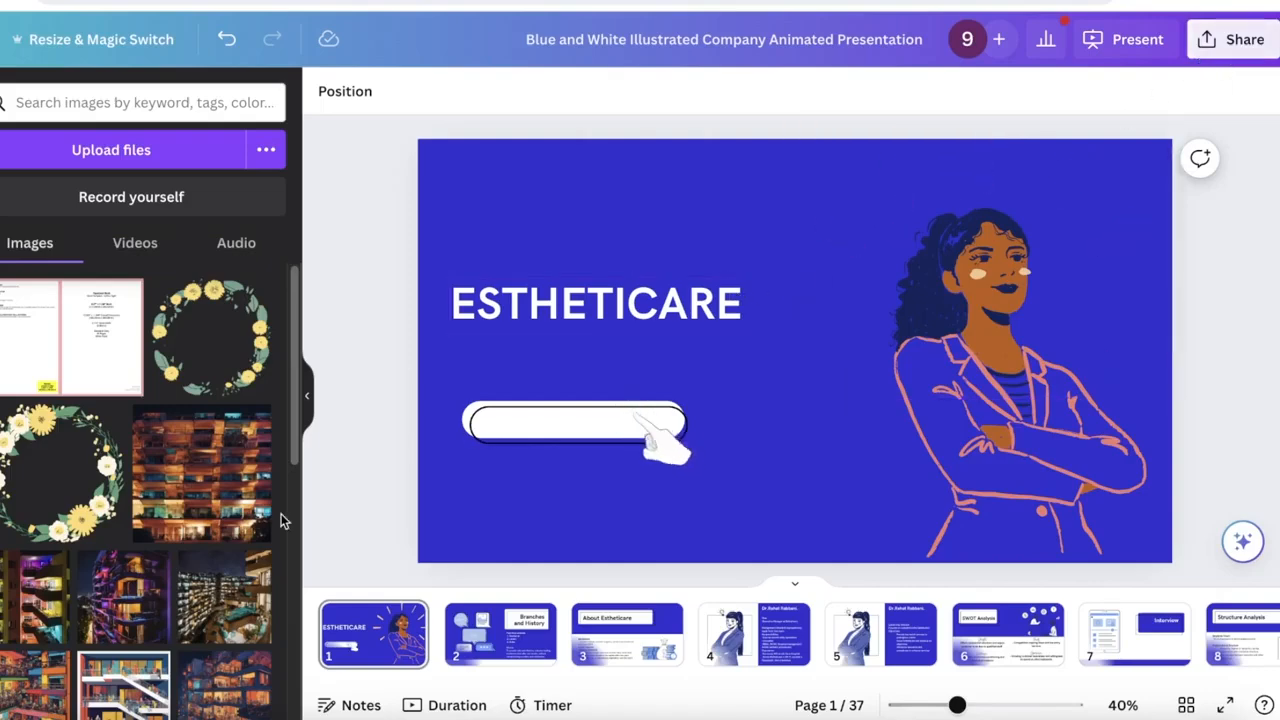
# - Review the recorded clips on the title, Branches and History and Dr. Rahat Rabbani slides, then bring up Present
pyautogui.click(134, 242)
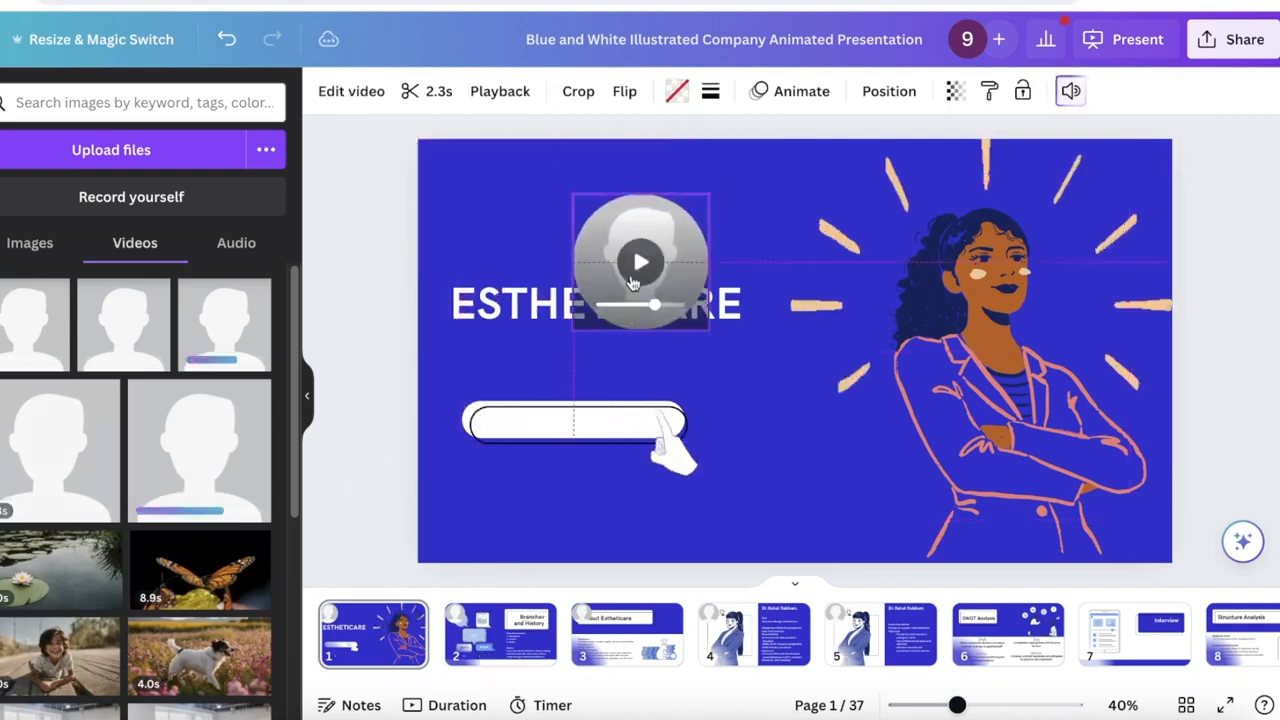
pyautogui.click(640, 260)
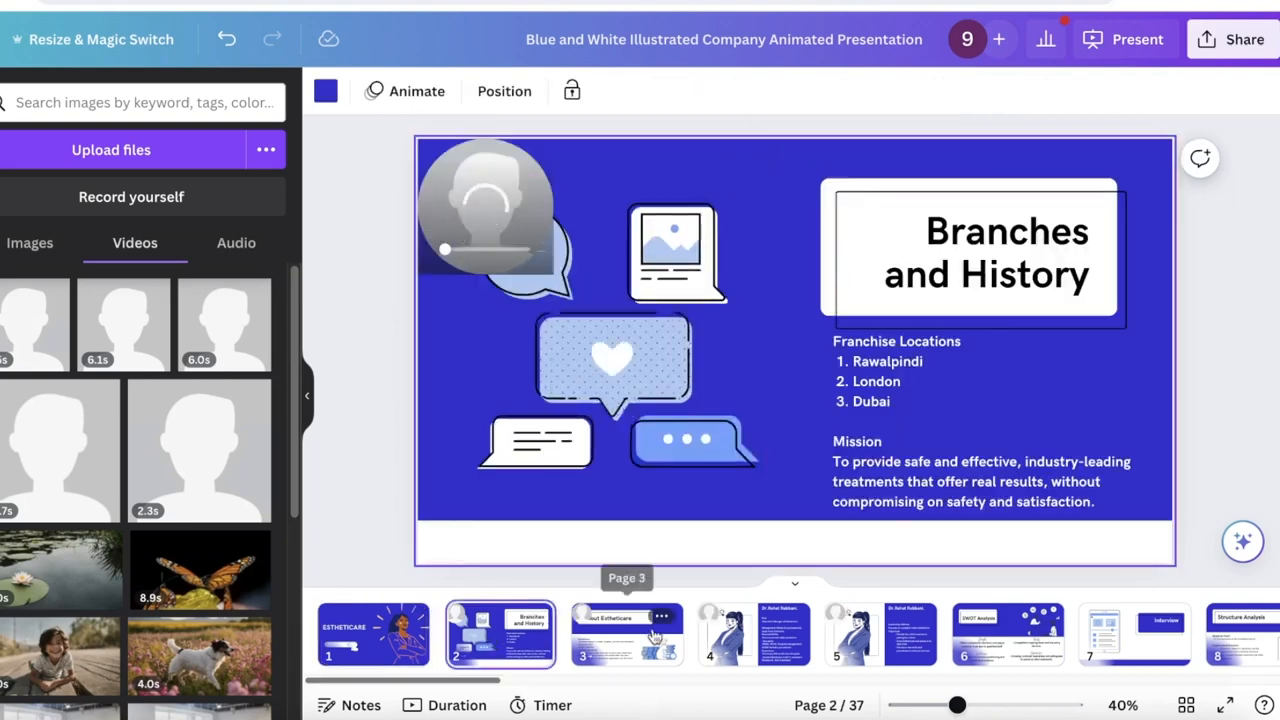
pyautogui.click(752, 634)
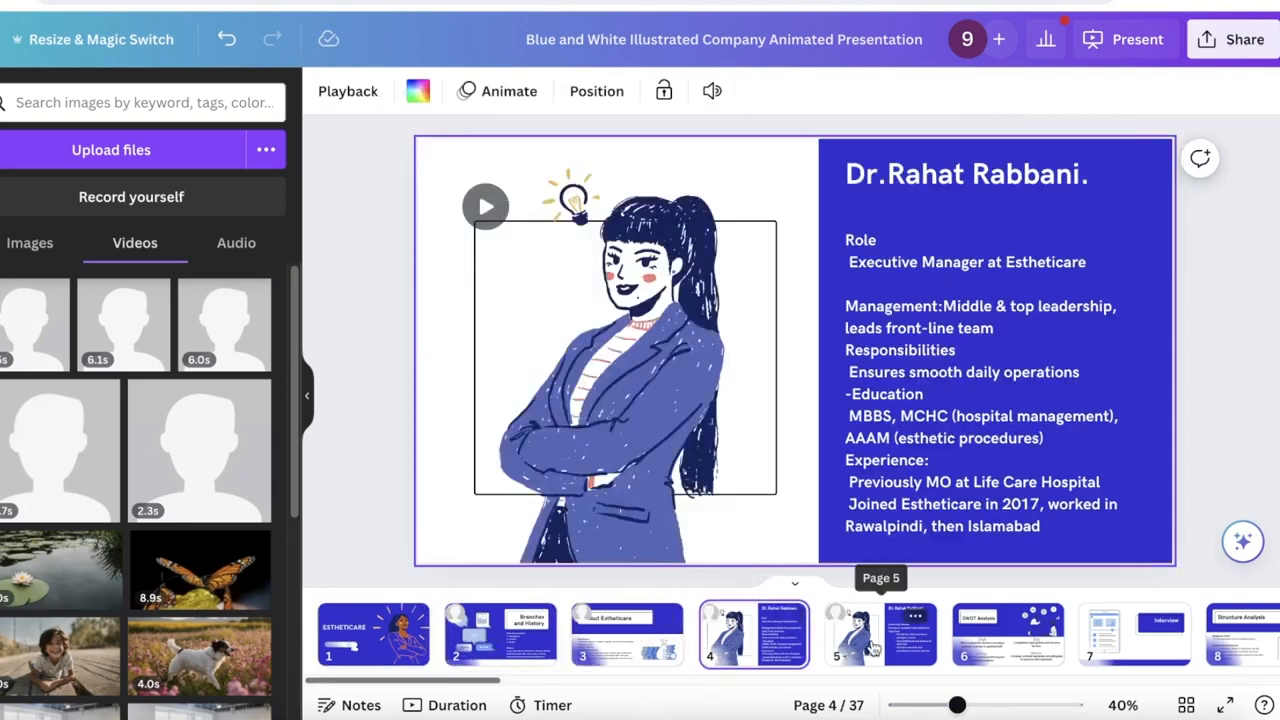
pyautogui.click(372, 634)
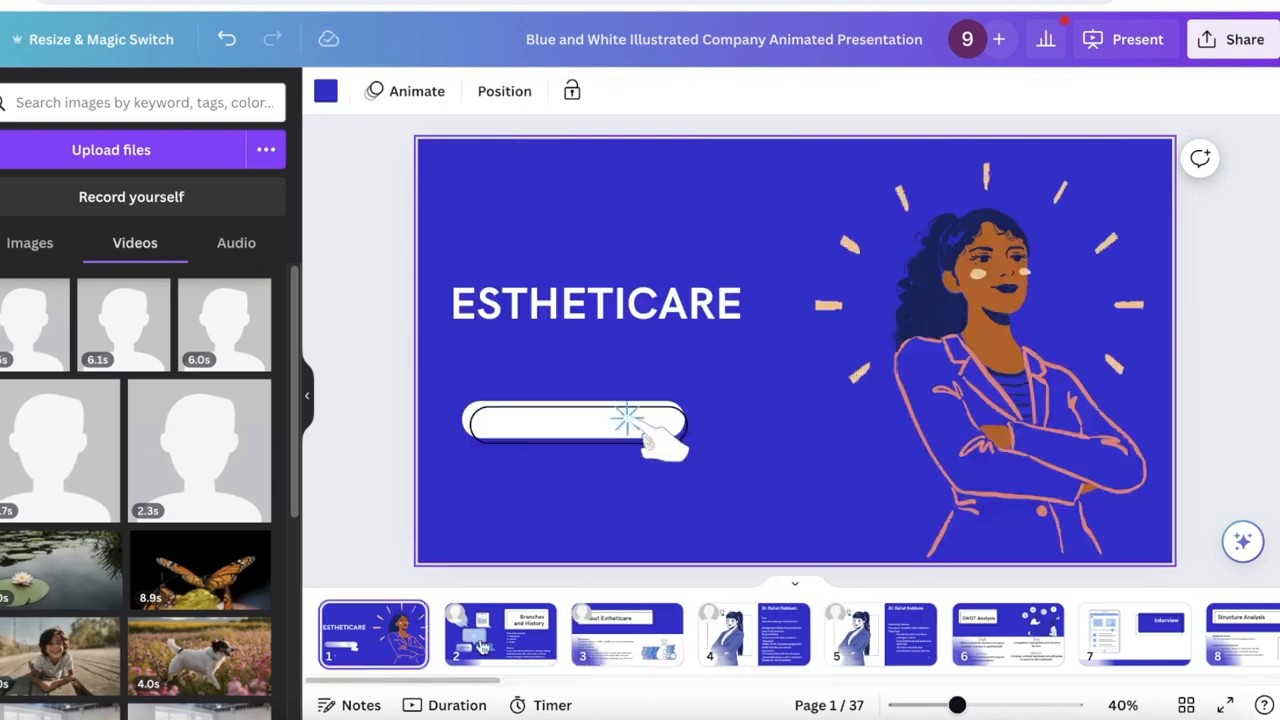
pyautogui.click(500, 634)
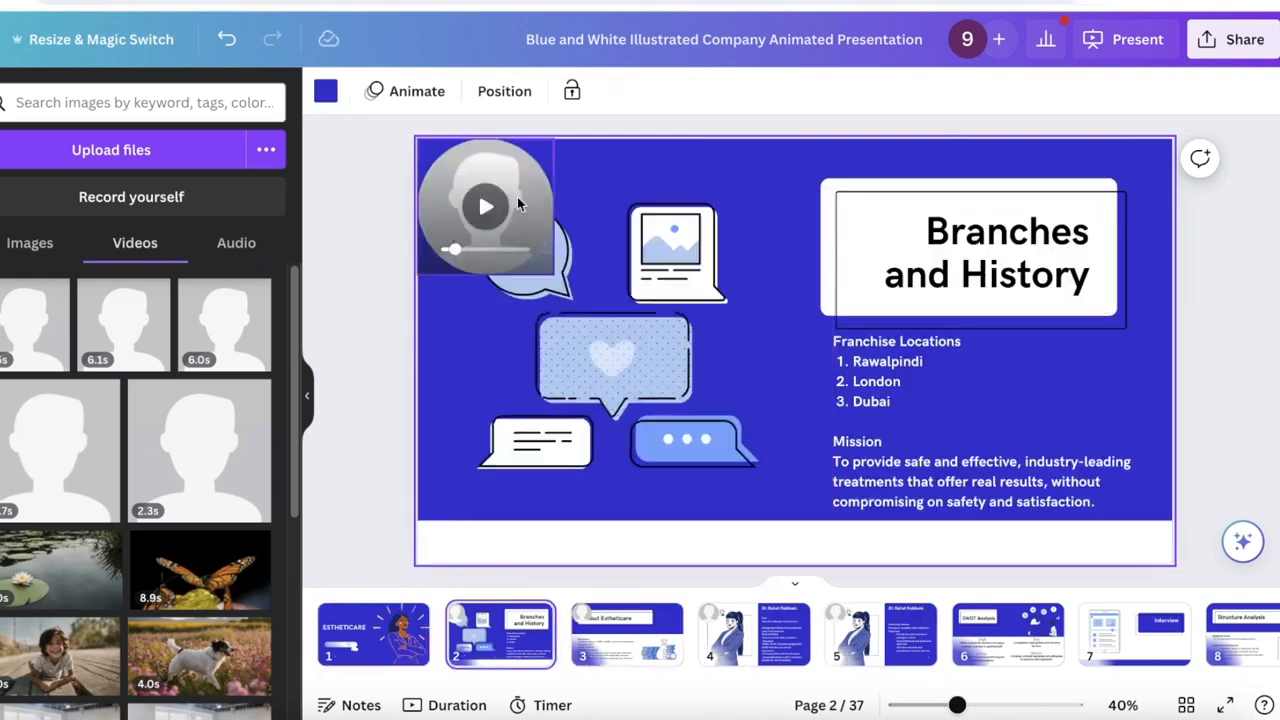
pyautogui.click(752, 634)
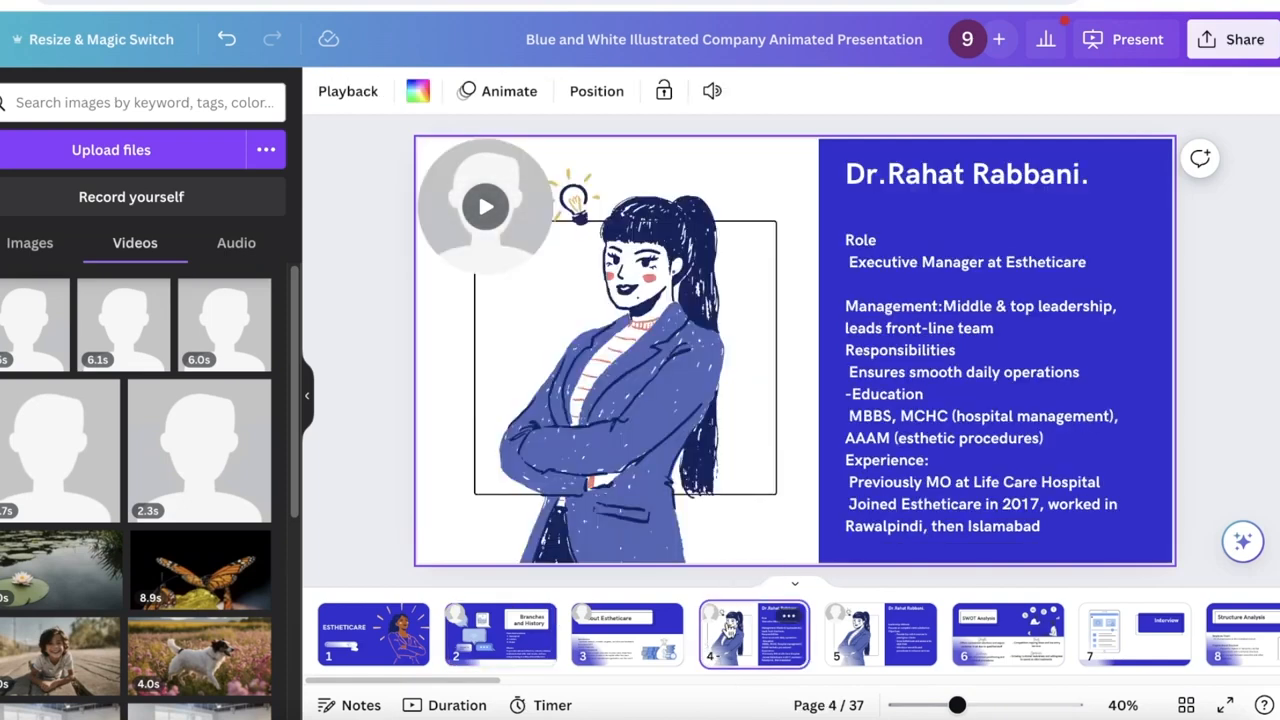
pyautogui.click(1136, 40)
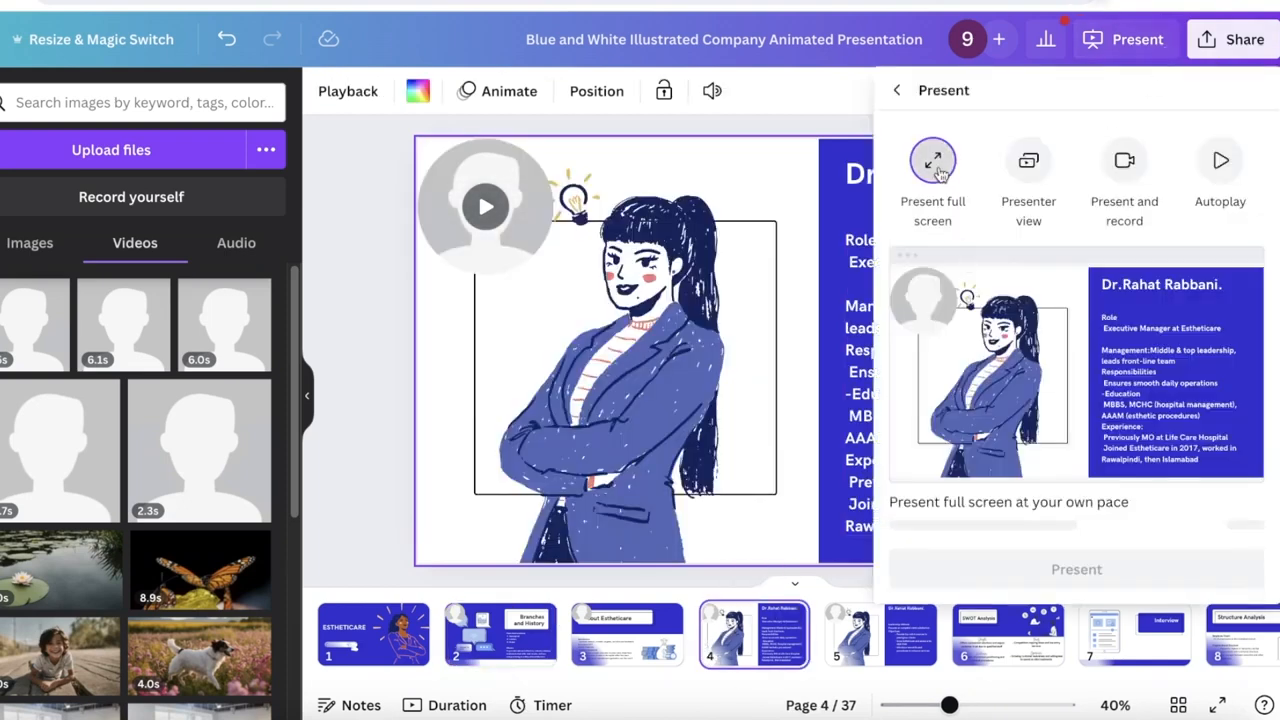
pyautogui.moveTo(1076, 552)
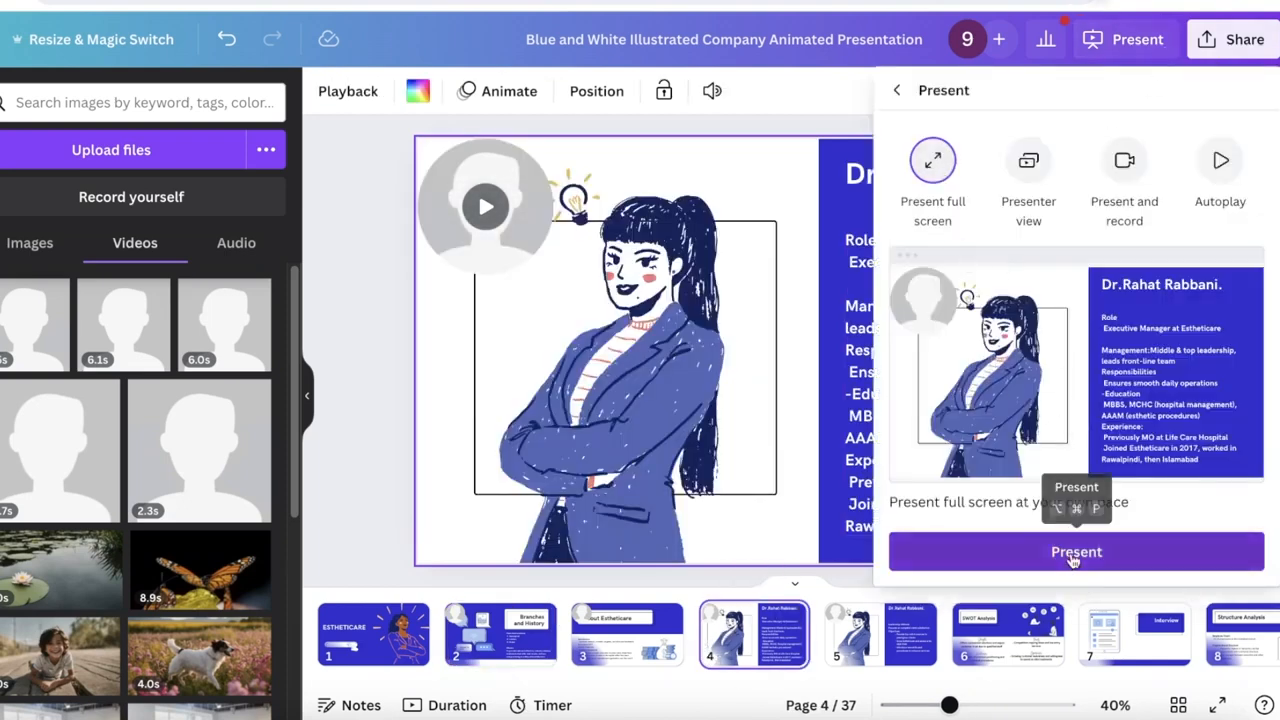
# - Present the slideshow full screen, then leave for the Canva home page
pyautogui.click(500, 634)
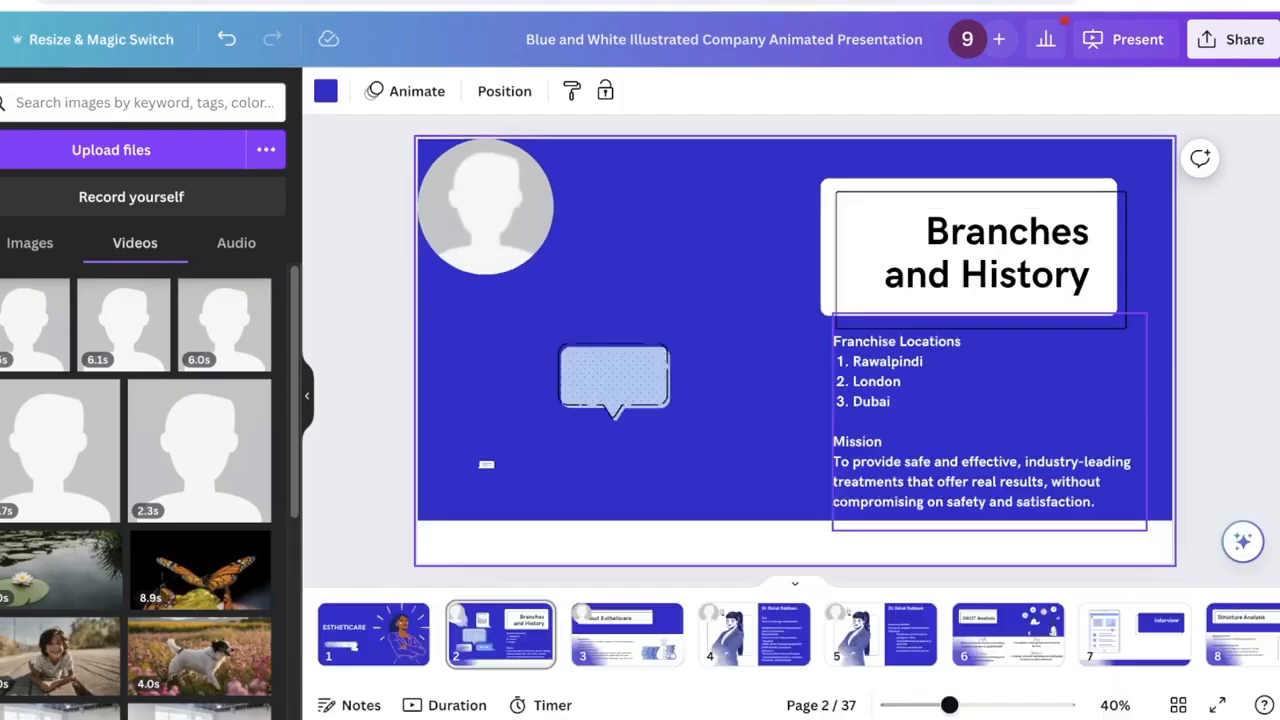
pyautogui.click(484, 204)
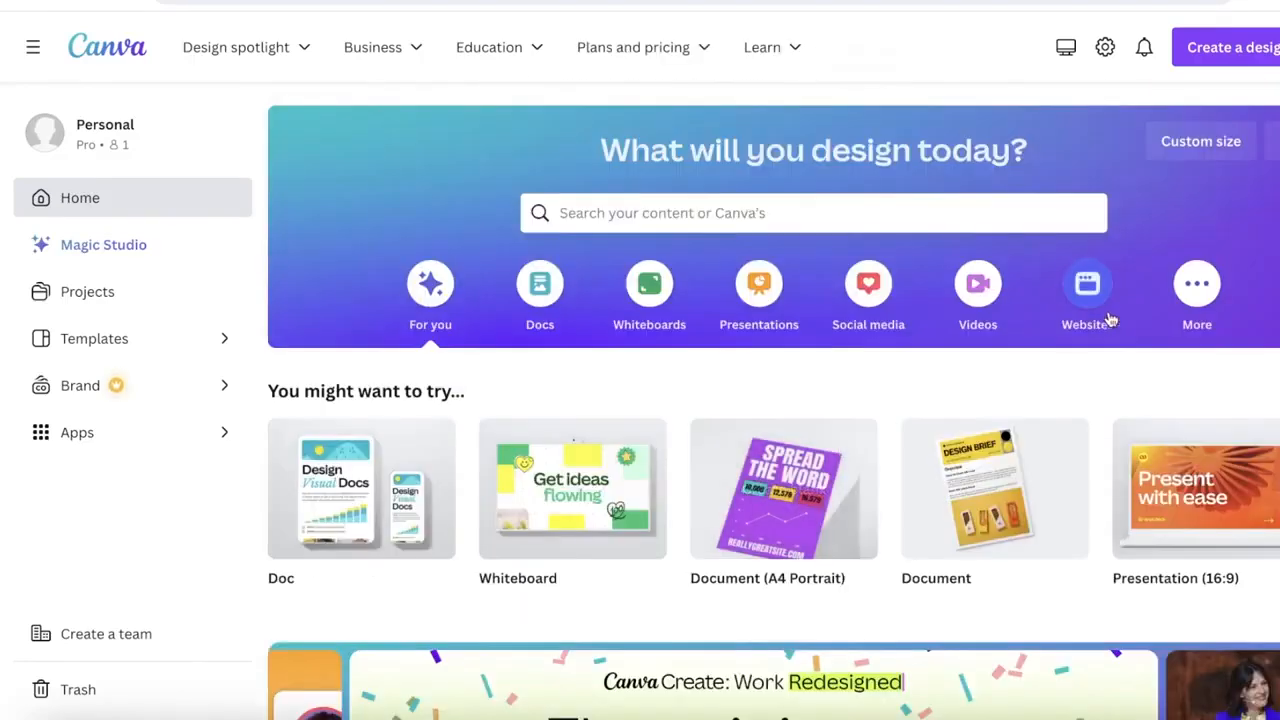
# - From Videos on the home page, open the Bright Blue Grey Professional Style video template in the editor
pyautogui.click(976, 284)
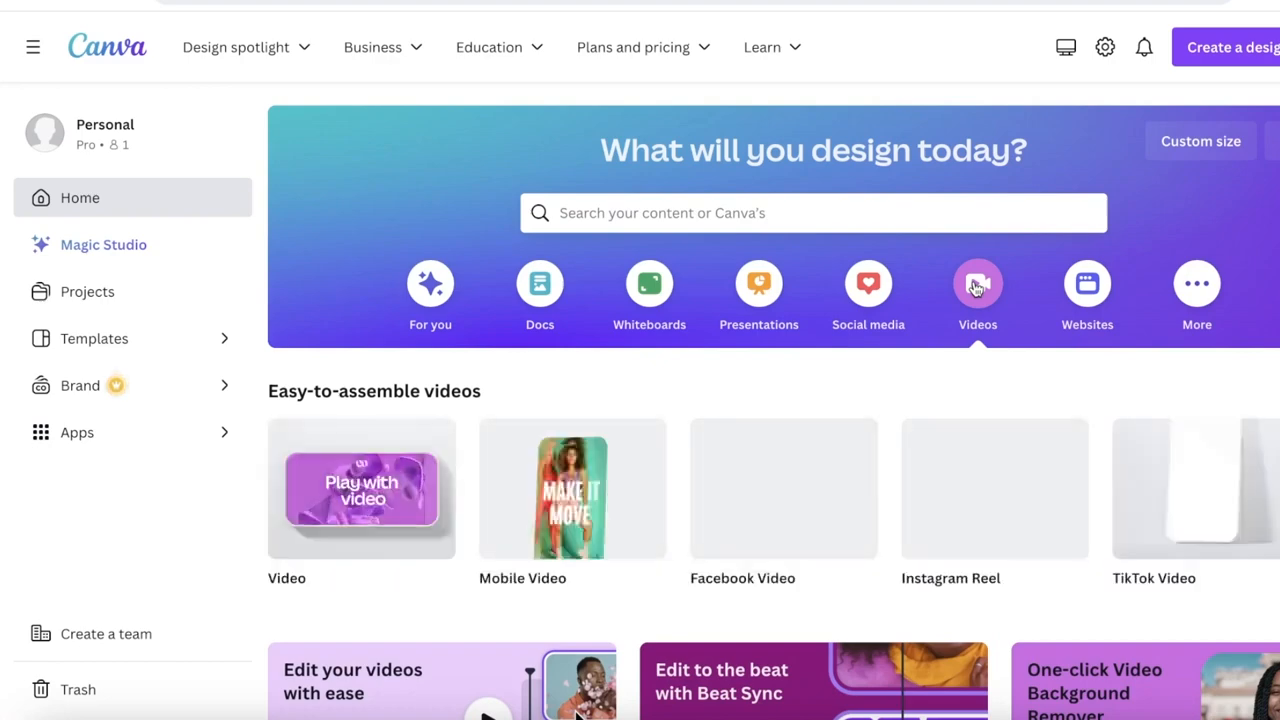
pyautogui.click(976, 284)
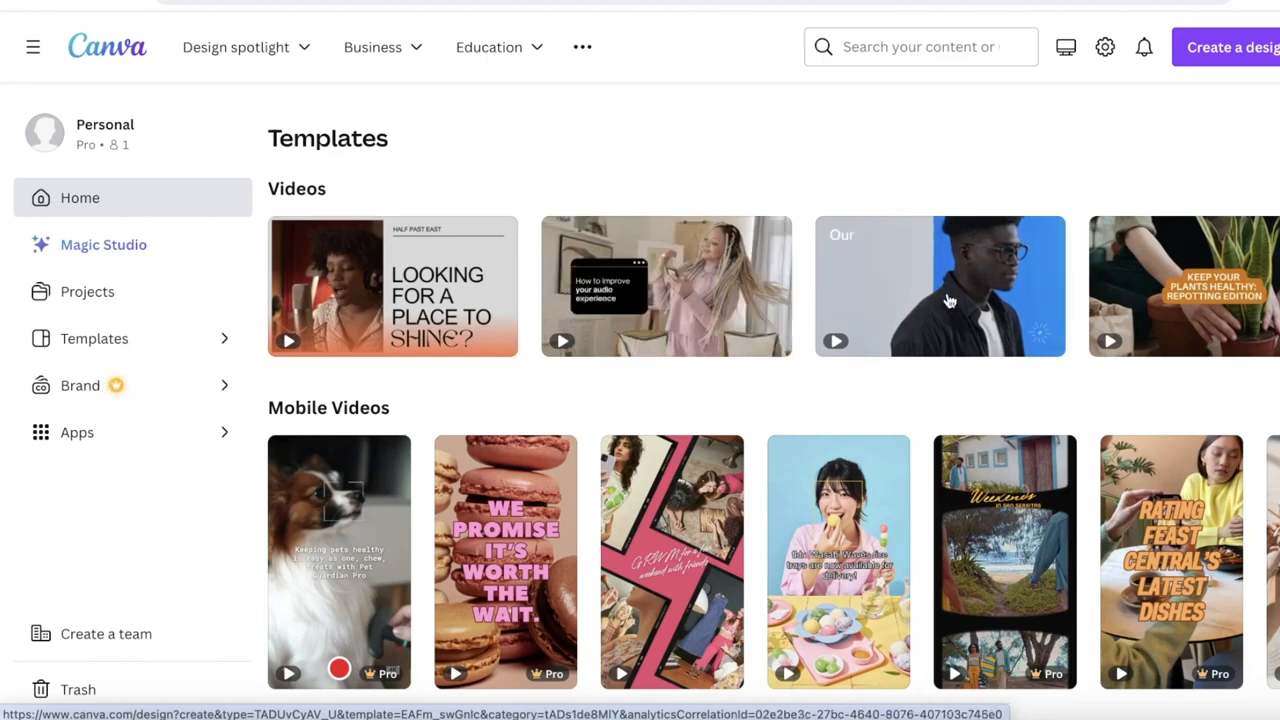
pyautogui.click(940, 284)
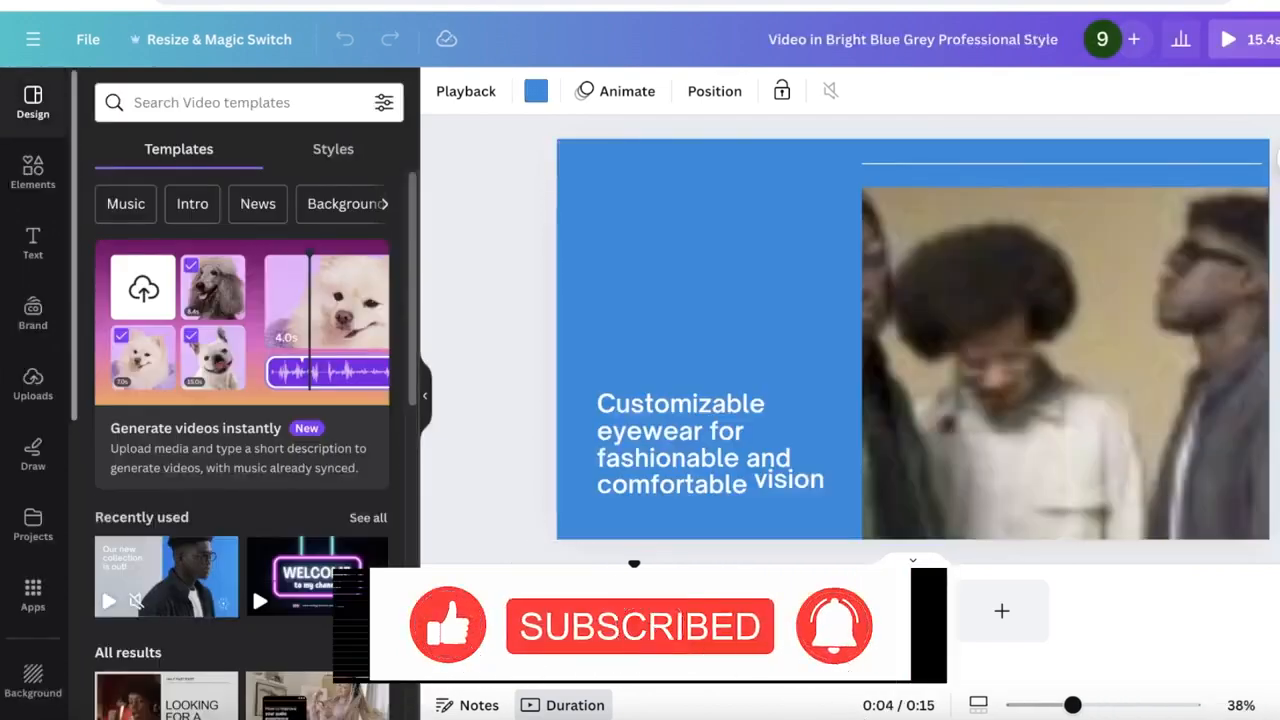
# - Show Uploads in the sidebar and launch Record yourself on the template's first scene
pyautogui.click(554, 612)
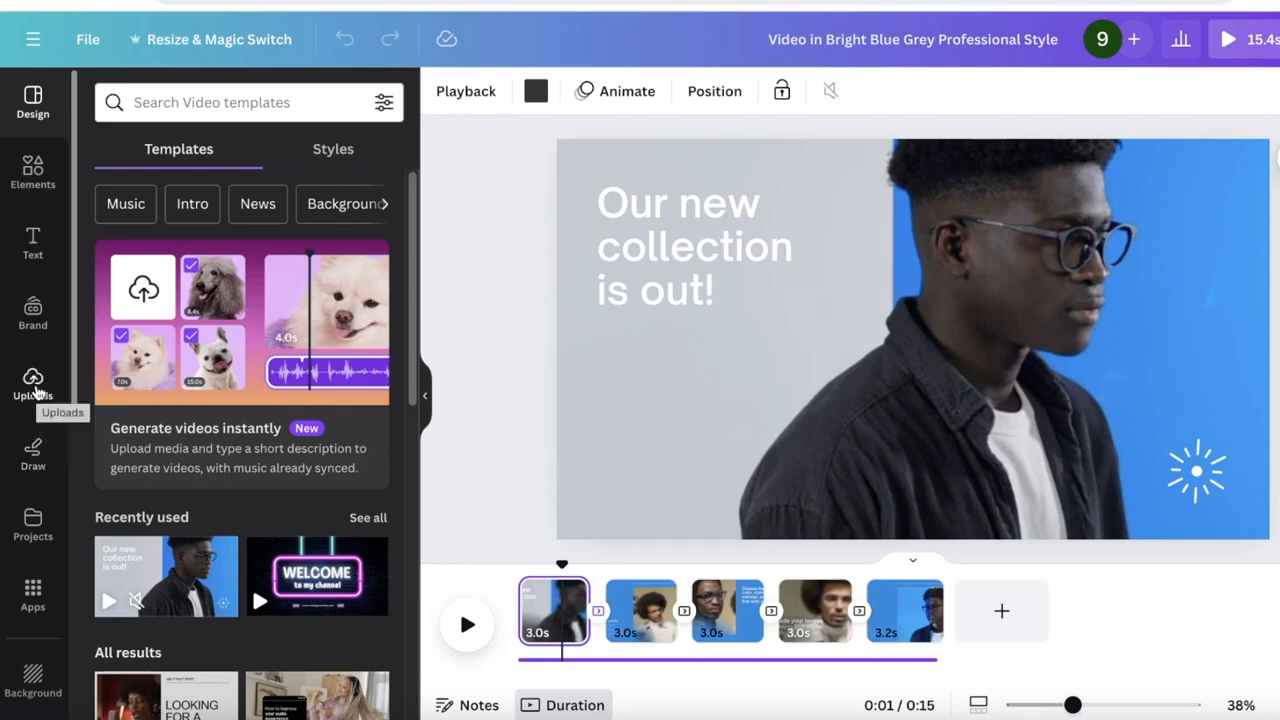
pyautogui.click(32, 384)
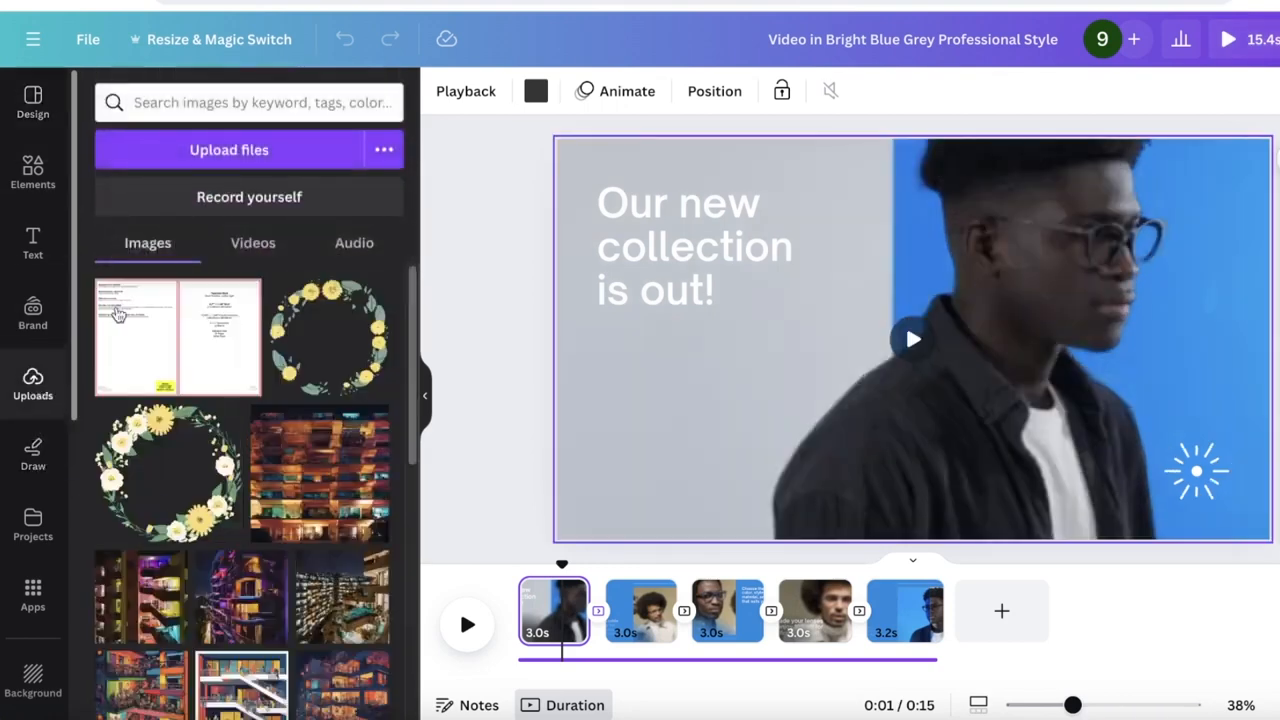
pyautogui.click(248, 196)
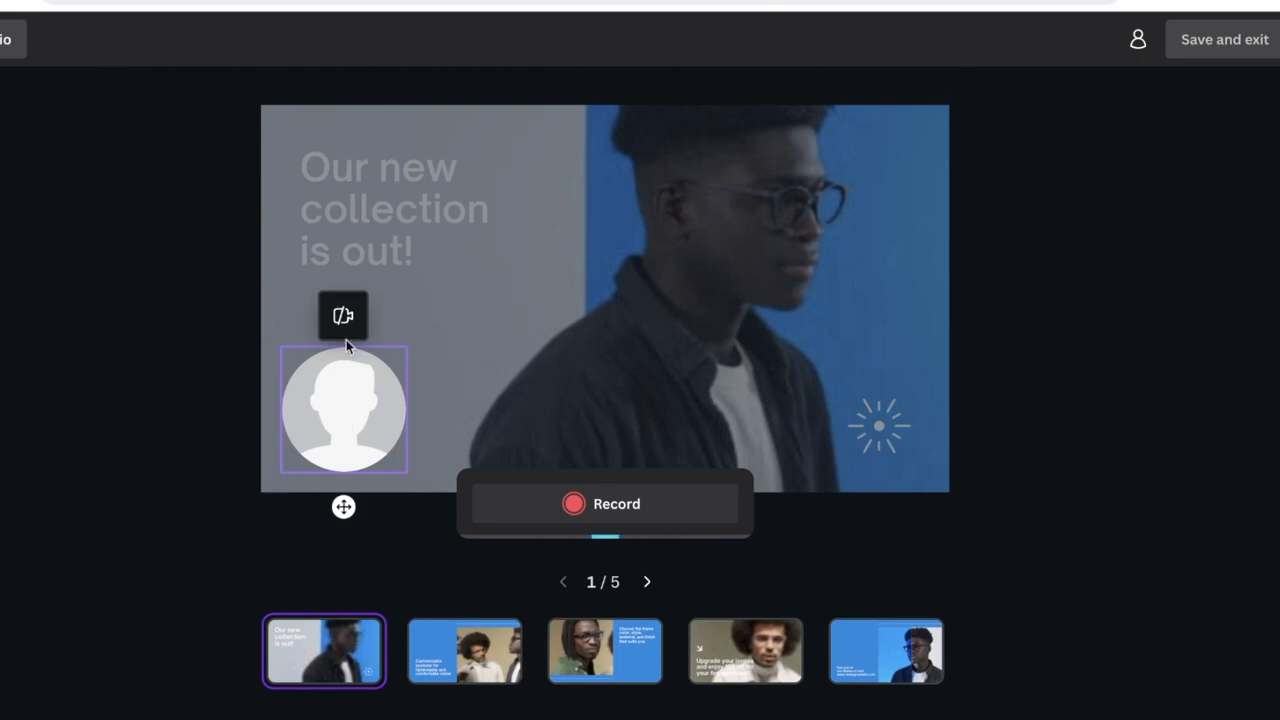
# - Position the voice avatar bubble in the slide's lower-left corner
pyautogui.moveTo(344, 408); pyautogui.dragTo(886, 236)
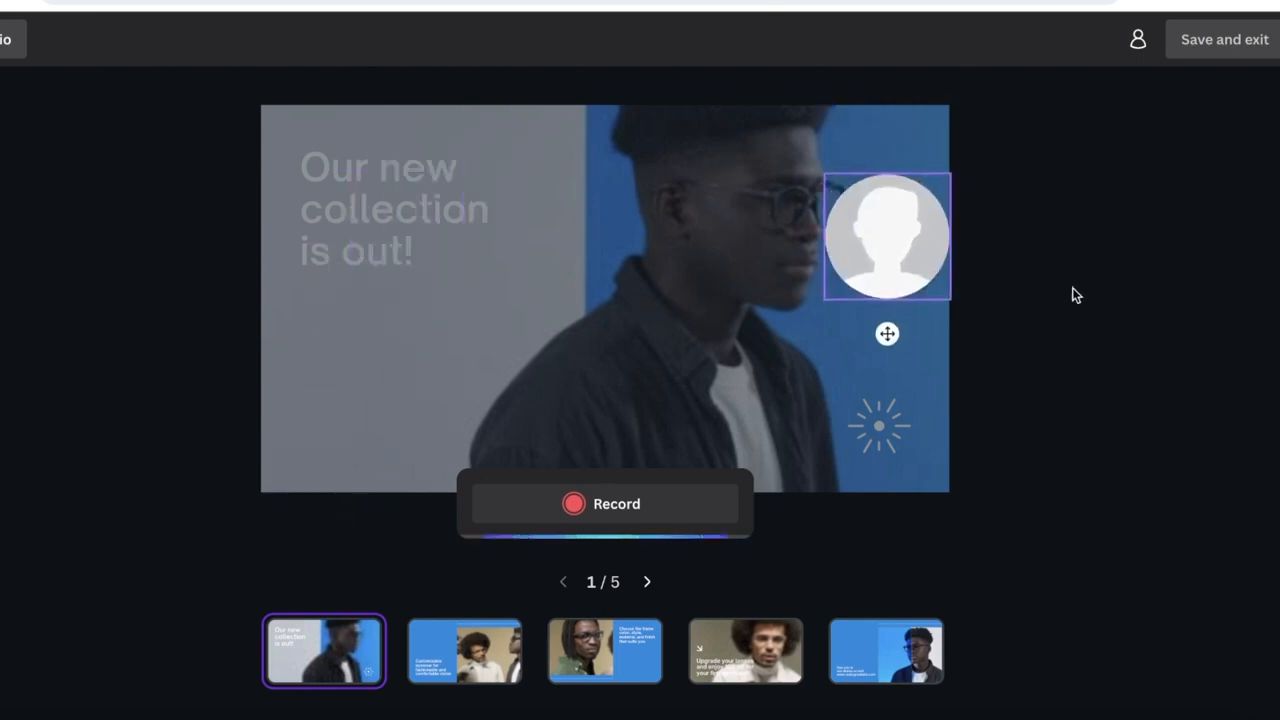
pyautogui.moveTo(888, 232); pyautogui.dragTo(328, 428)
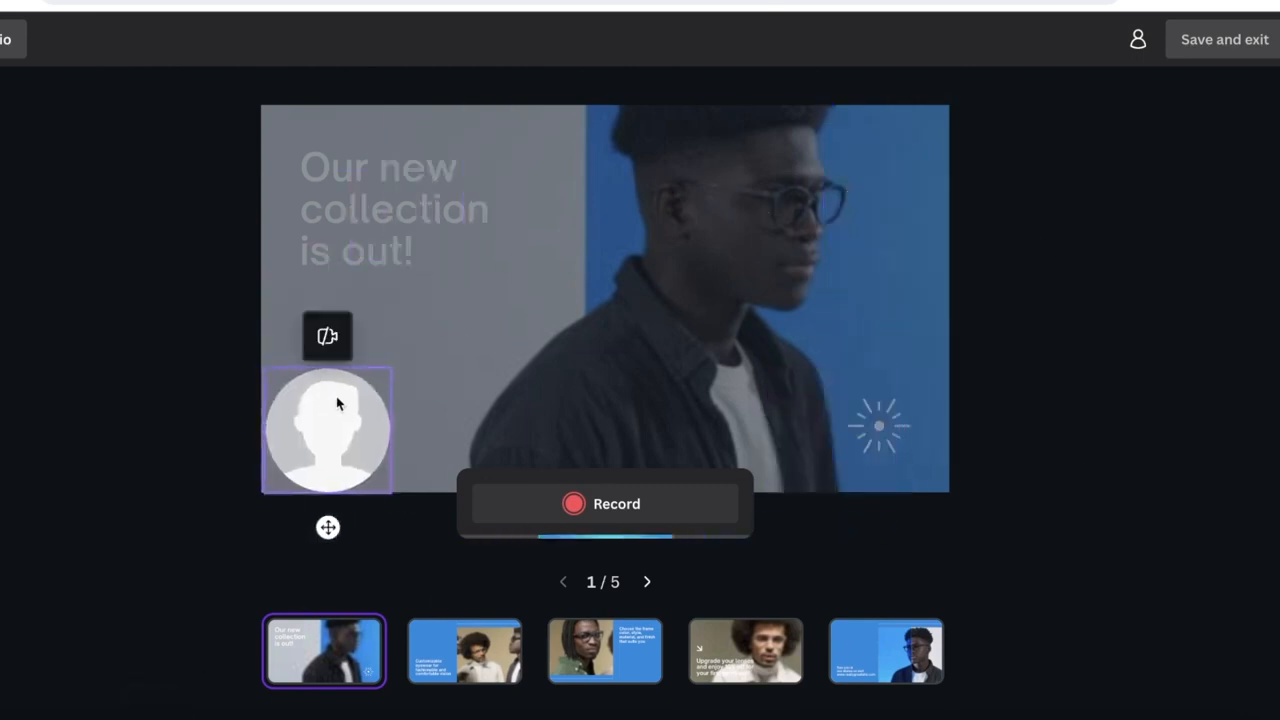
pyautogui.moveTo(328, 428); pyautogui.dragTo(376, 410)
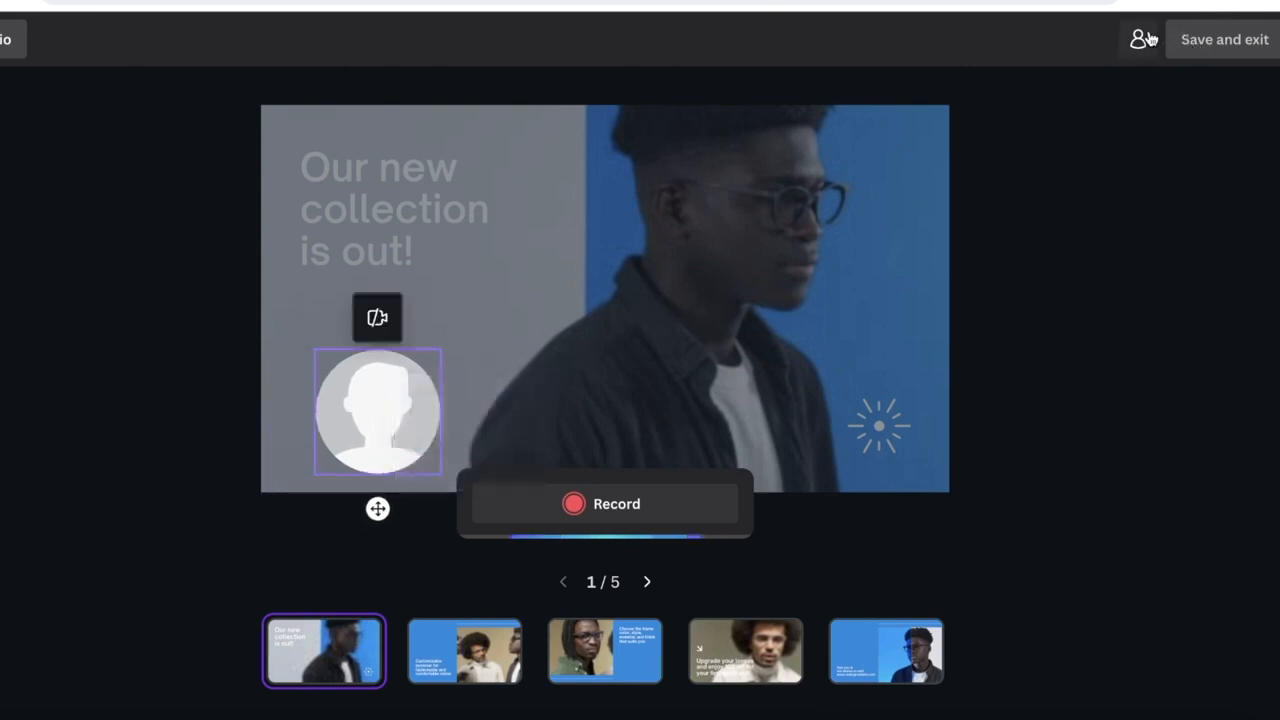
pyautogui.click(1136, 40)
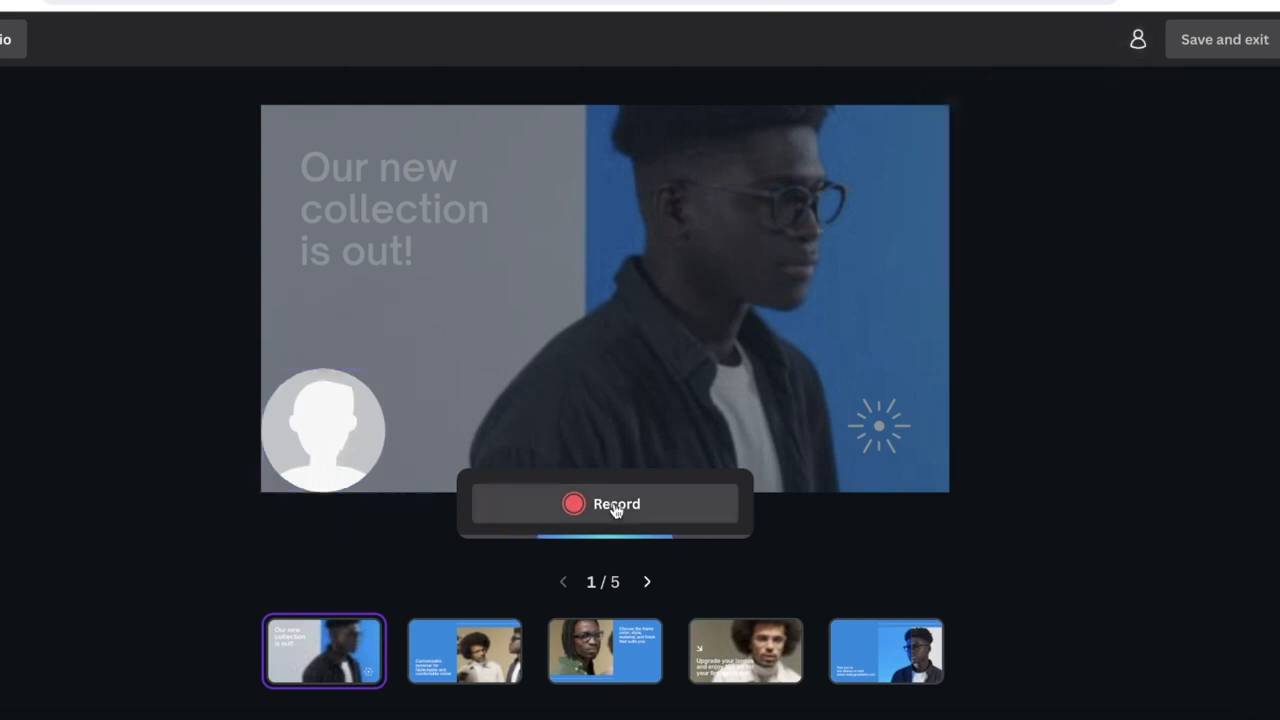
# - Record a voiceover take on page one, browse to the fourth page, then save and exit to the editor
pyautogui.click(604, 504)
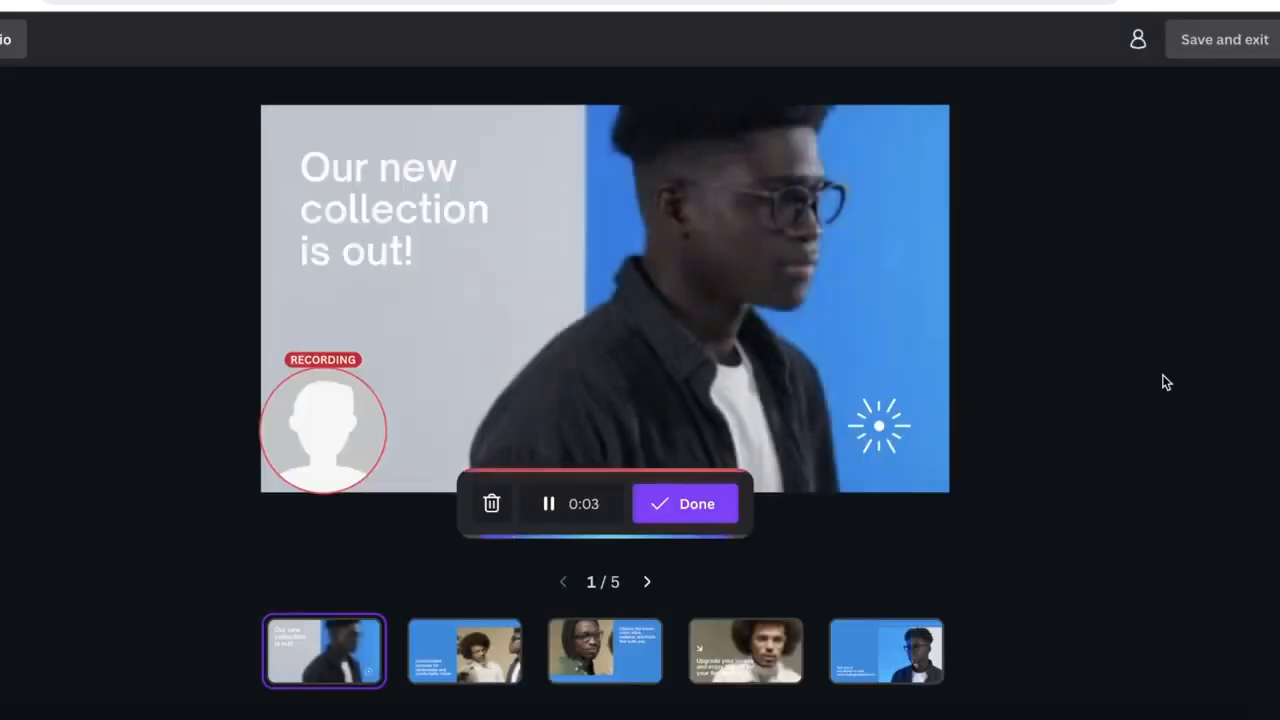
pyautogui.click(646, 580)
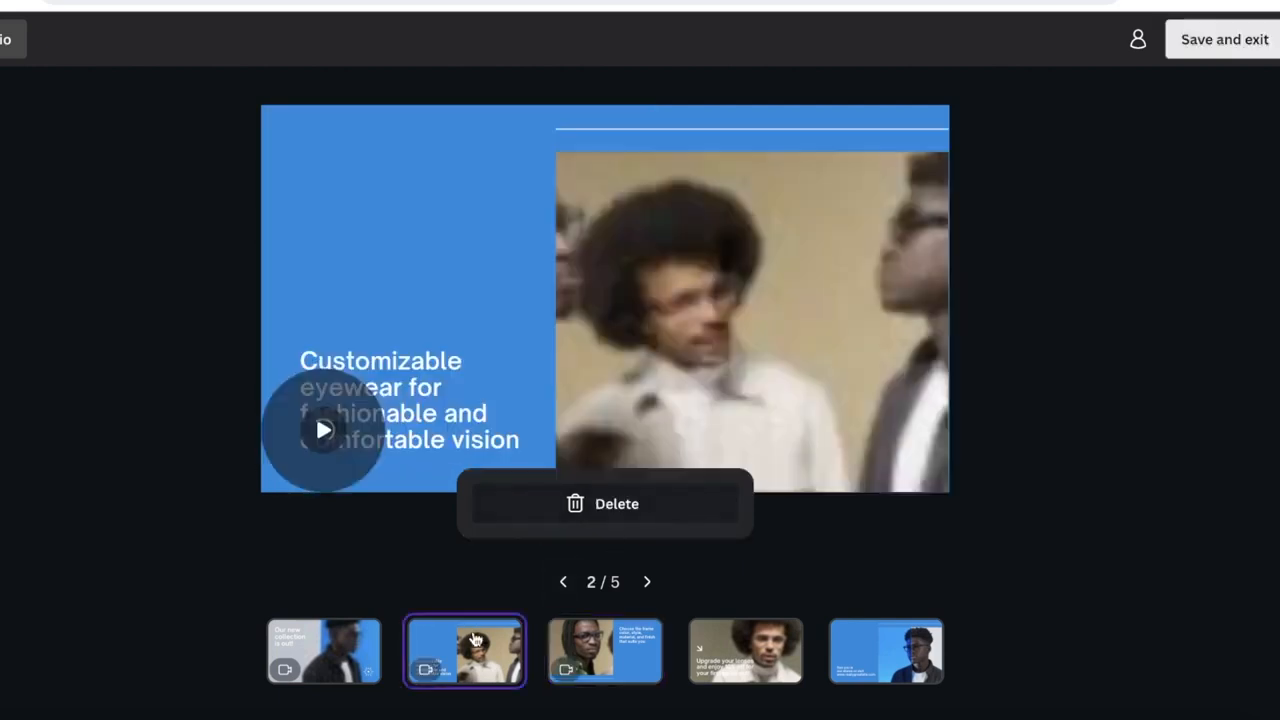
pyautogui.click(744, 652)
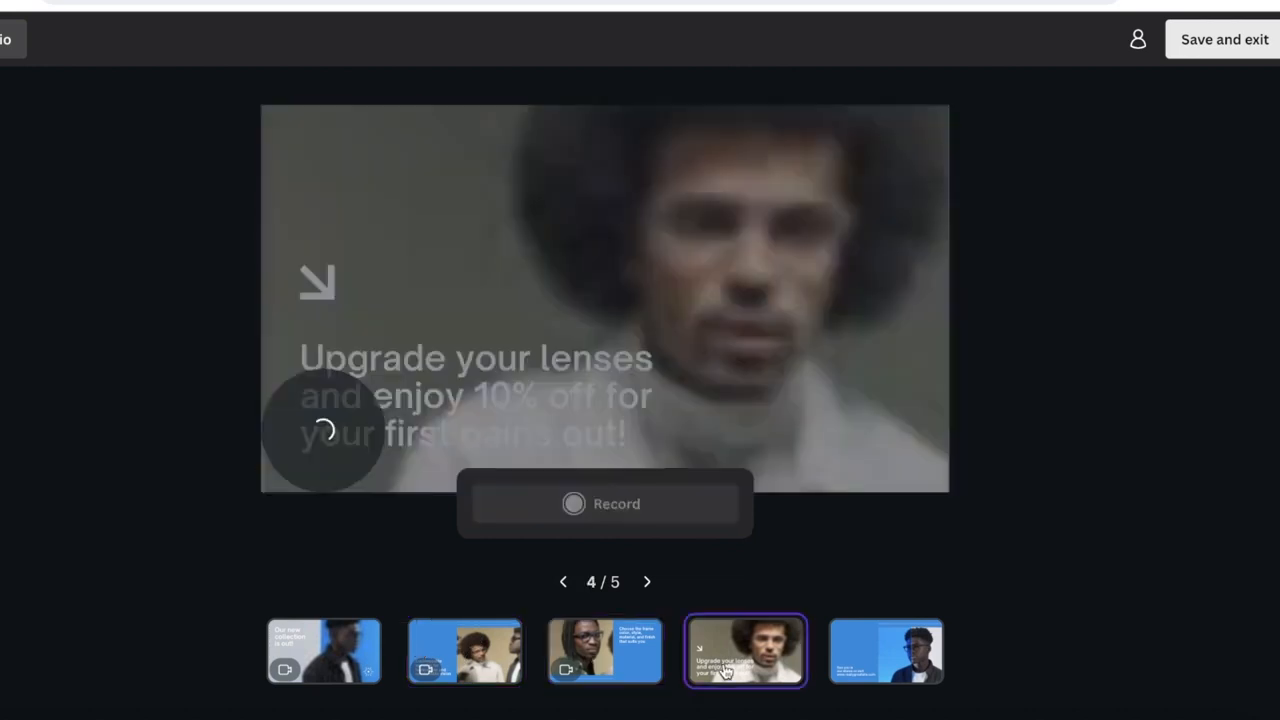
pyautogui.click(572, 504)
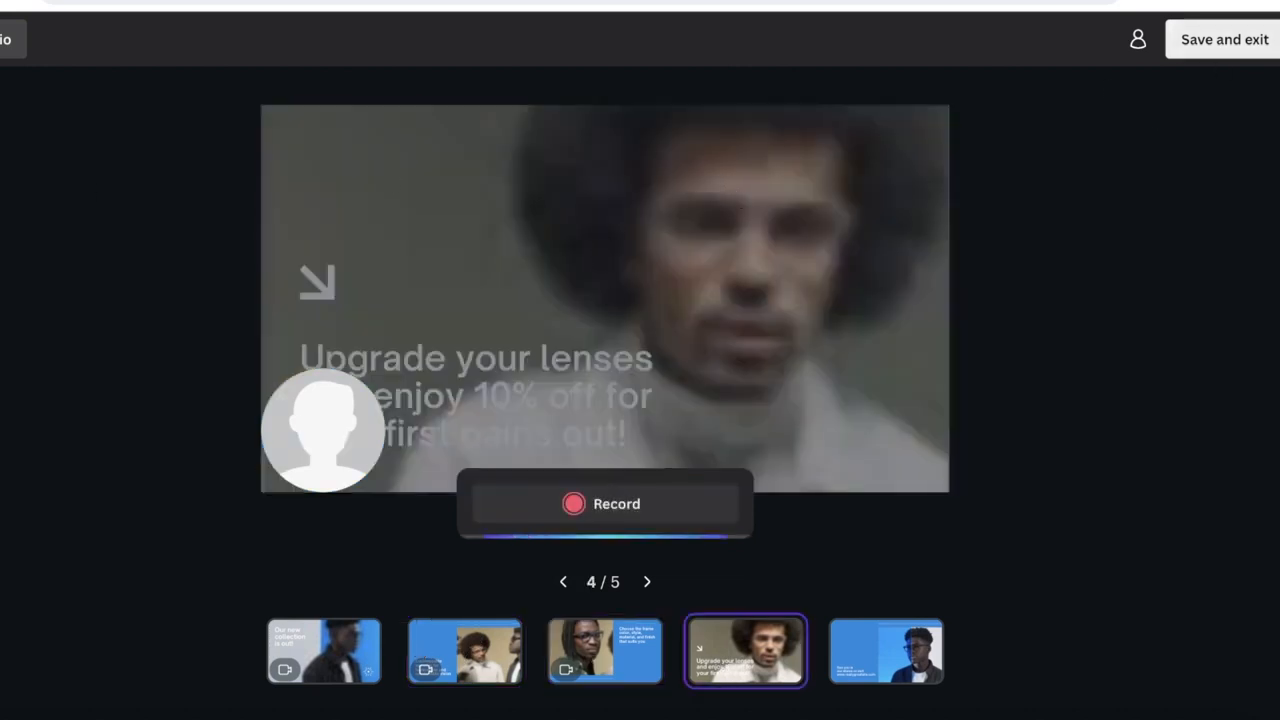
pyautogui.click(1224, 40)
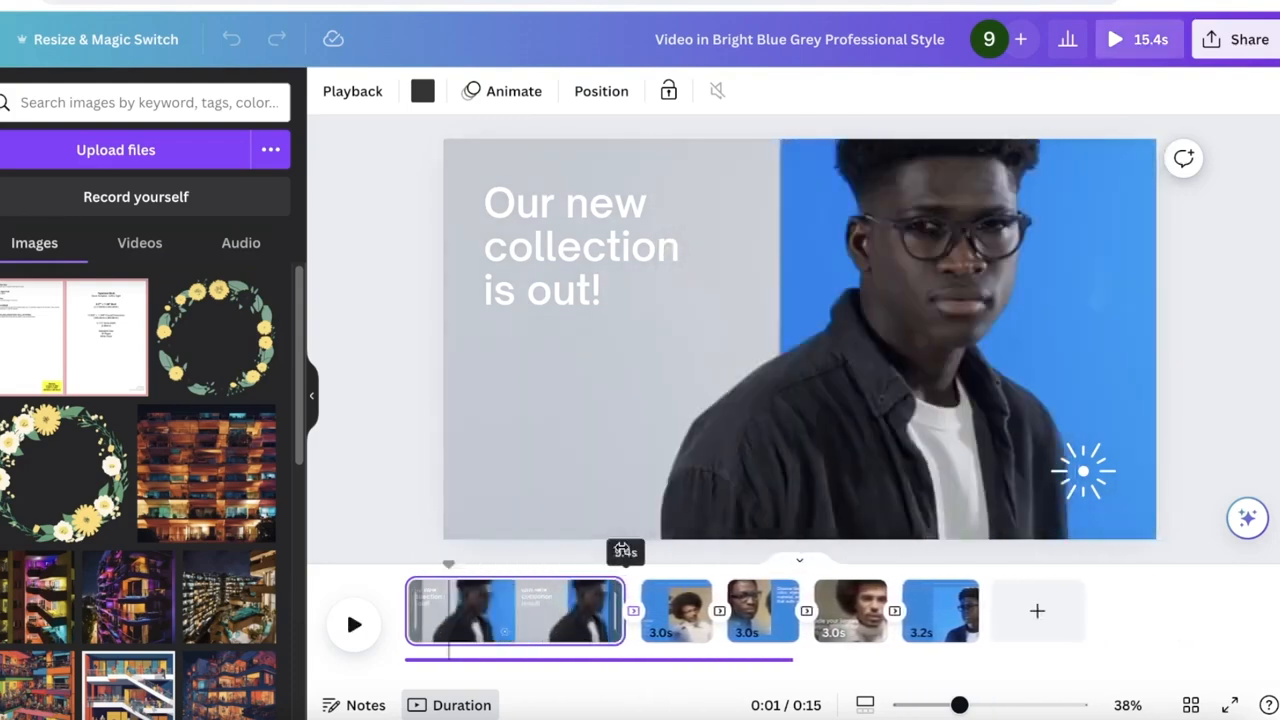
# - View the second page and bring up the recent designs side listing
pyautogui.click(676, 612)
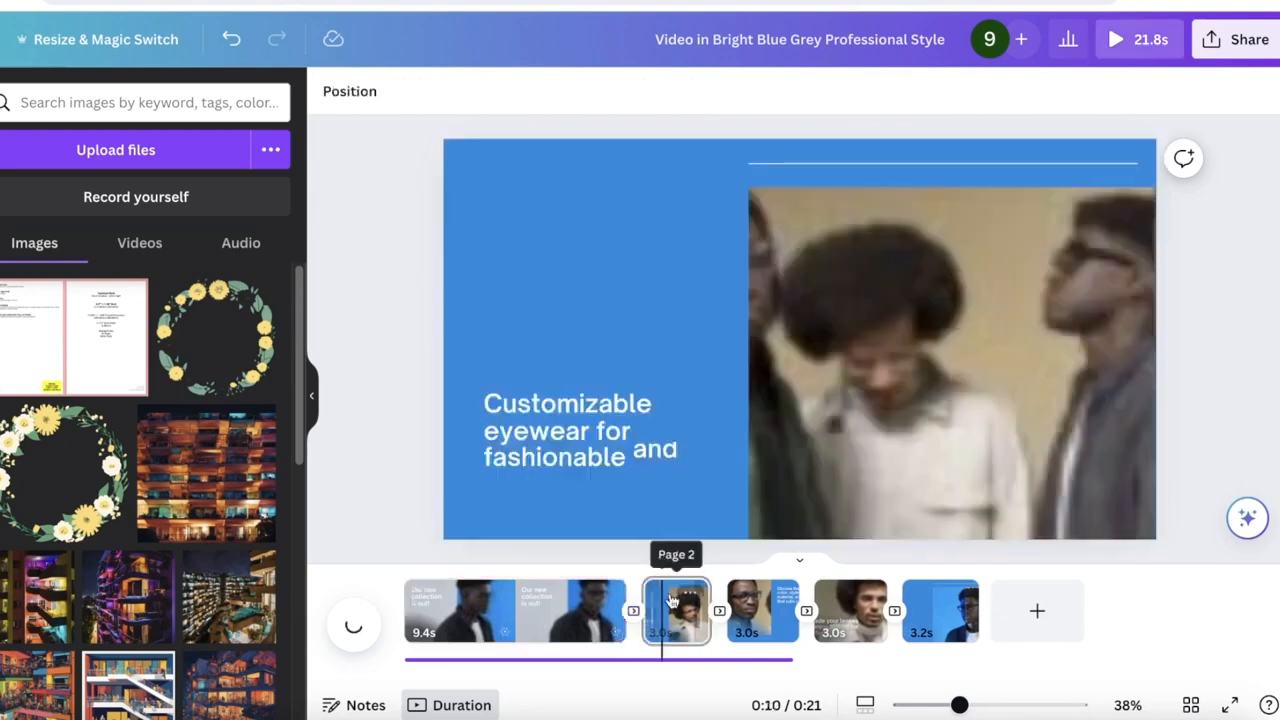
pyautogui.click(676, 610)
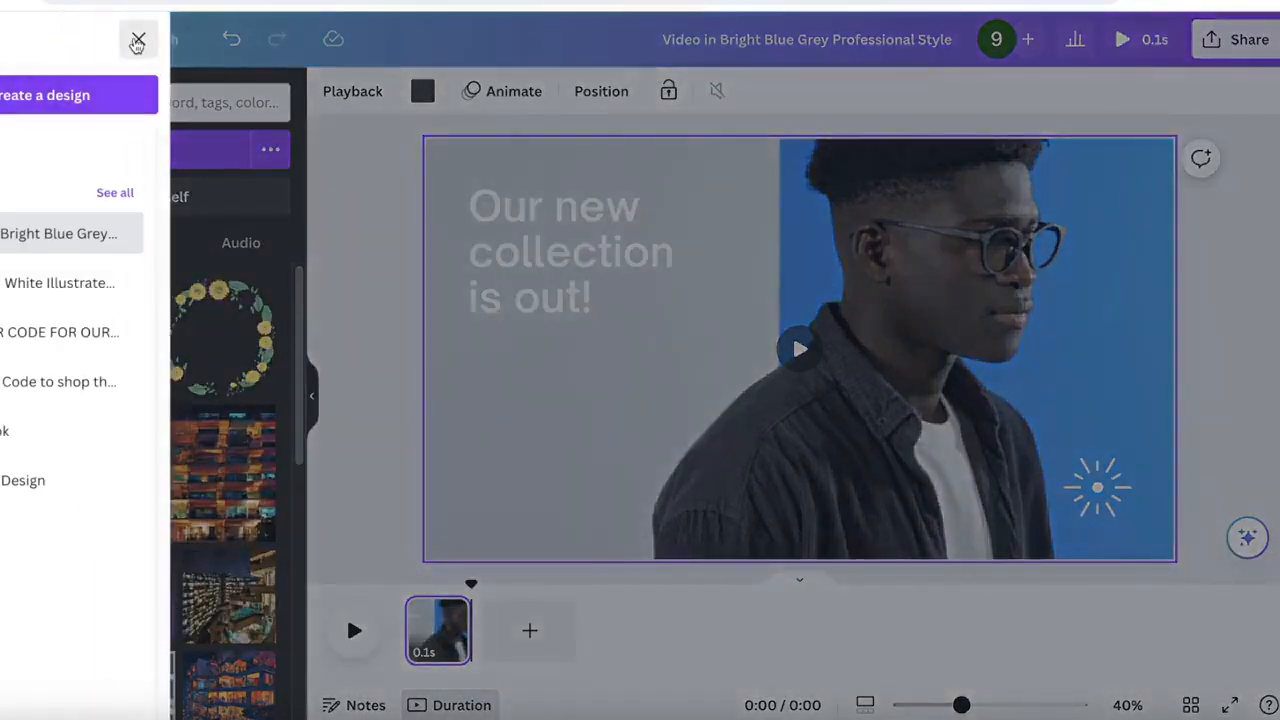
# - Leave the design for Home, confirming Leave, and scroll the Videos gallery to the Dark Green Bright Yellow Modern Elegance template
pyautogui.click(136, 40)
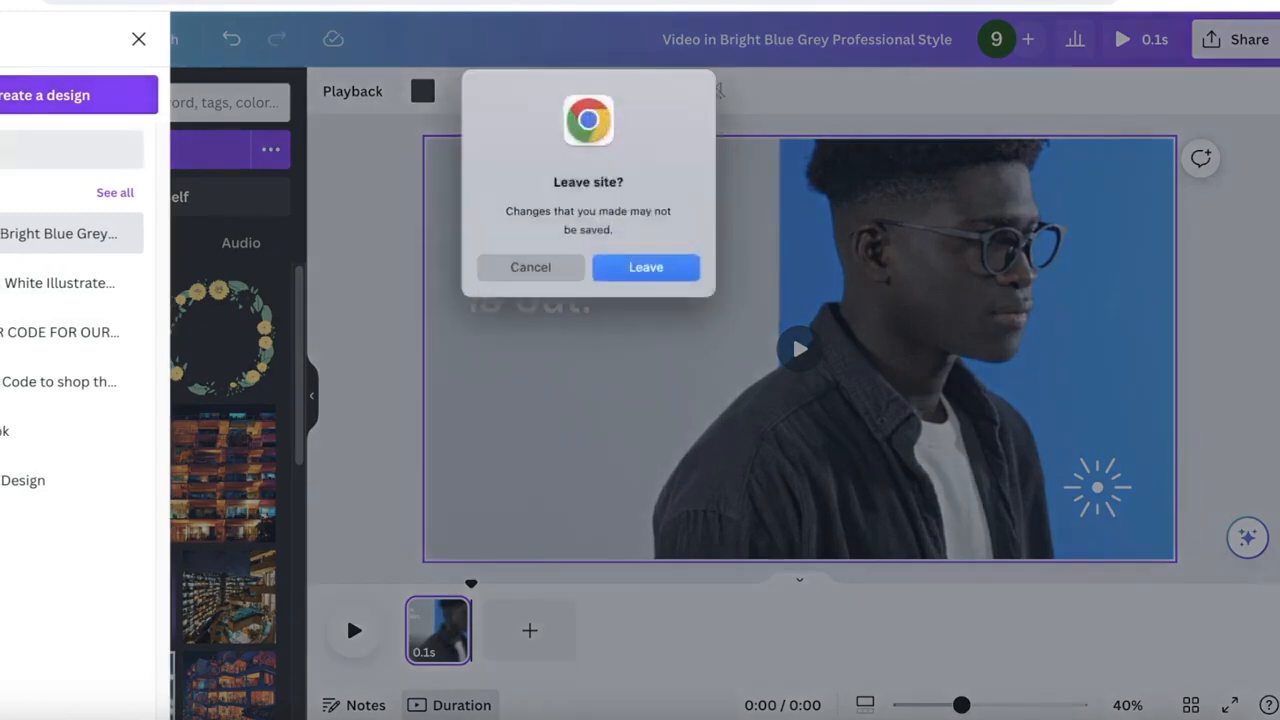
pyautogui.click(644, 268)
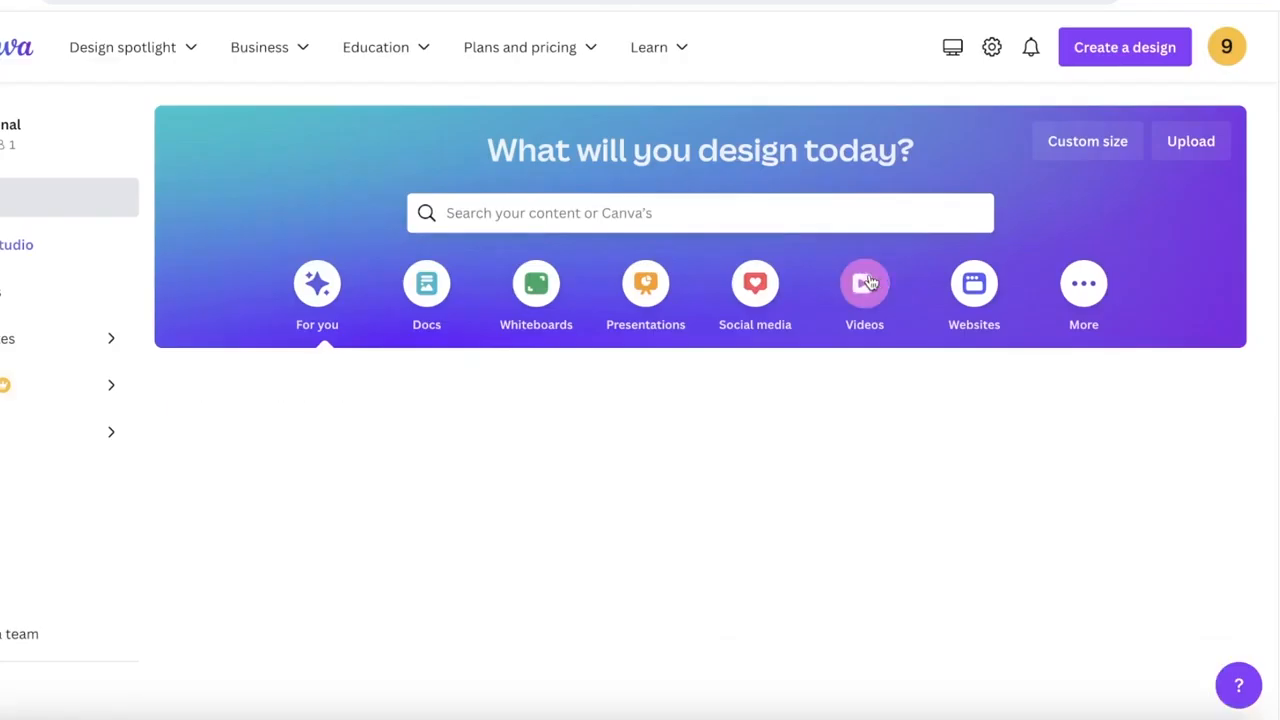
pyautogui.click(864, 284)
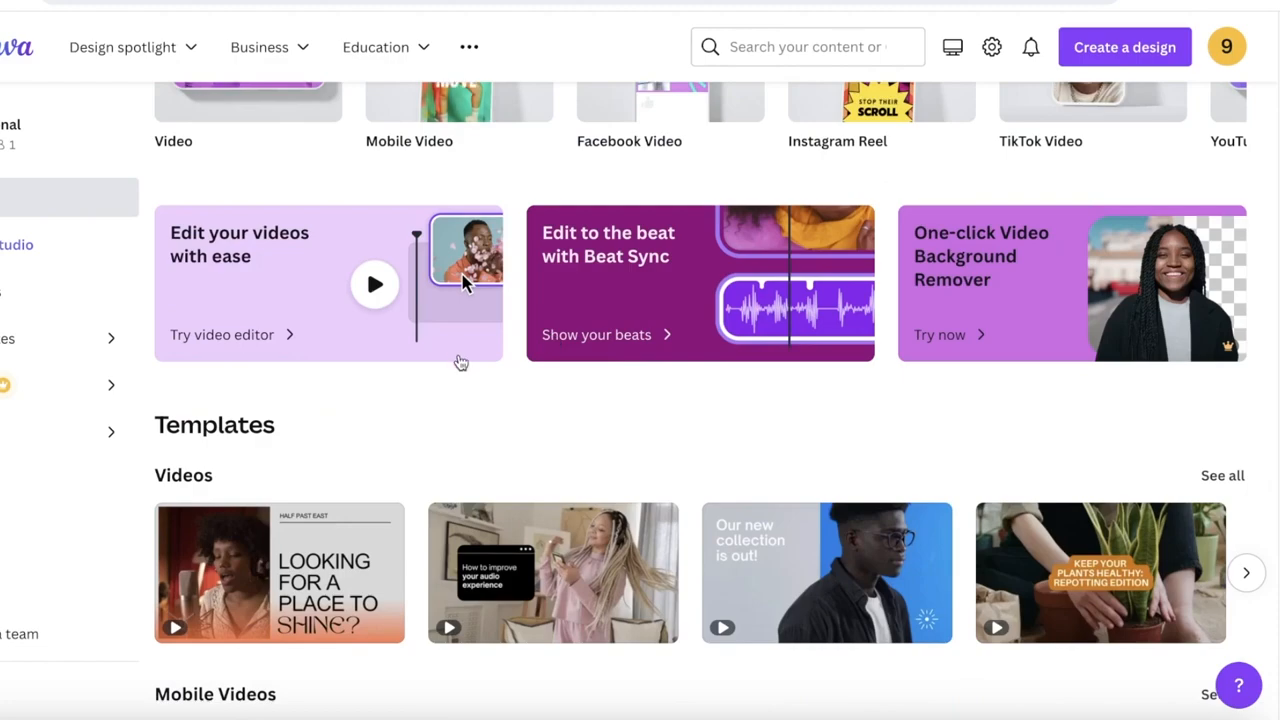
pyautogui.scroll(-3)
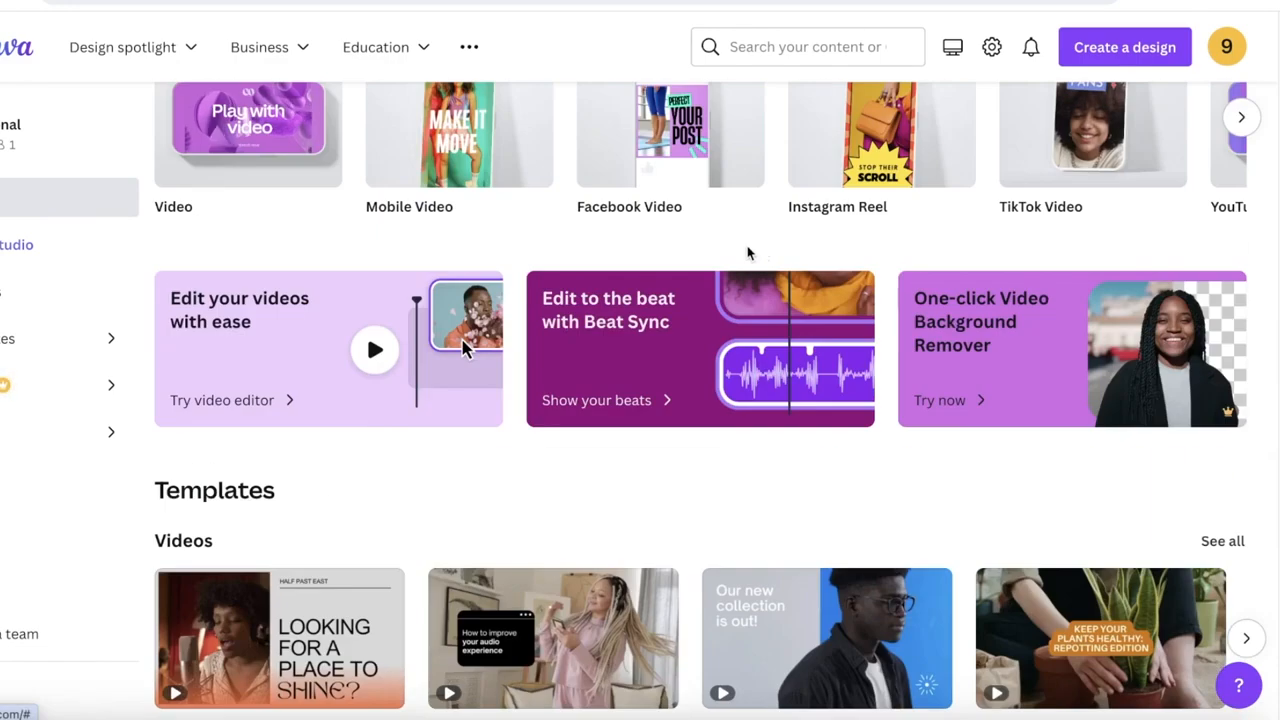
pyautogui.scroll(-3)
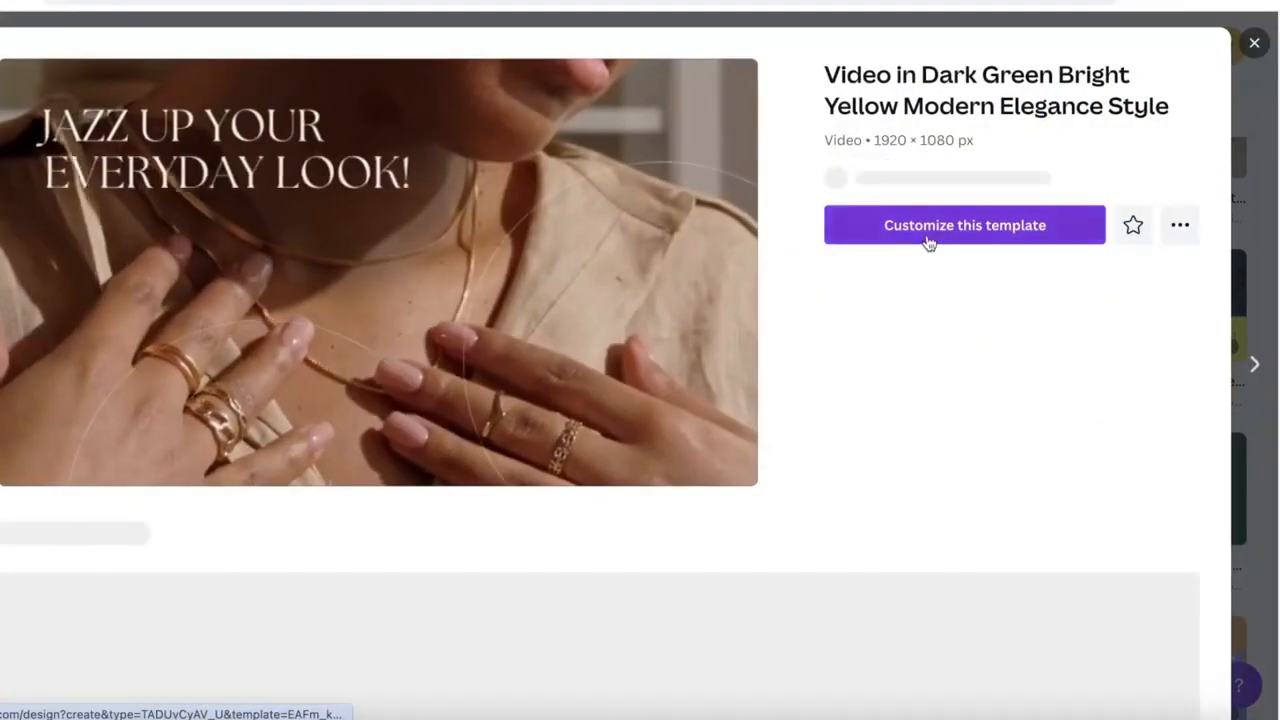
# - Customize the jewellery video template and reach the Record yourself studio on it
pyautogui.click(964, 224)
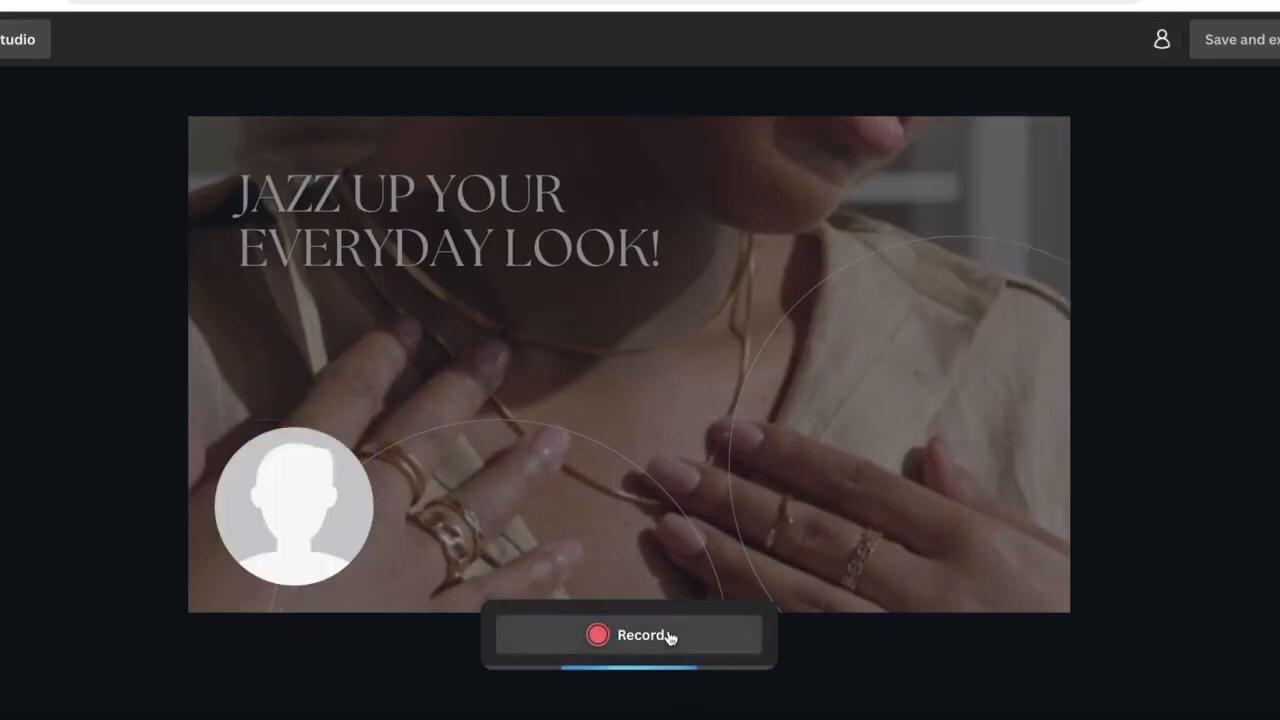
# - Record a roughly 20-second voiceover take on the JAZZ UP YOUR EVERYDAY LOOK! page
pyautogui.click(630, 636)
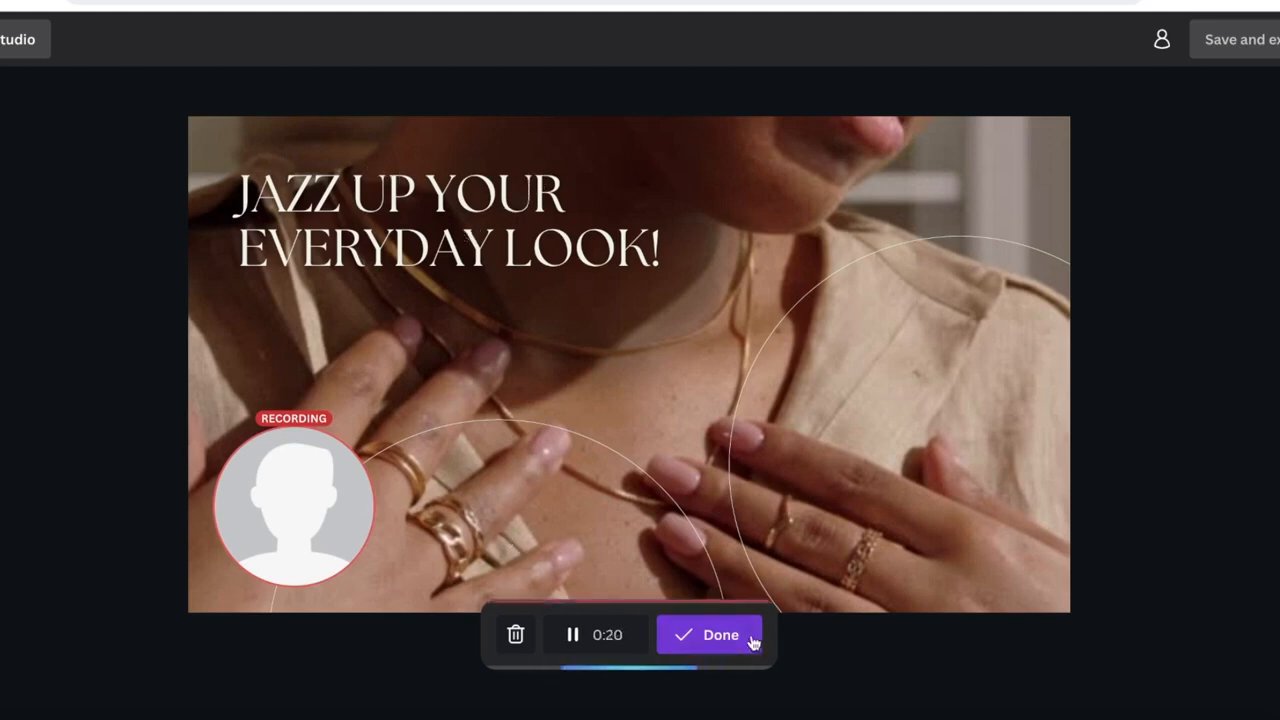
pyautogui.click(710, 636)
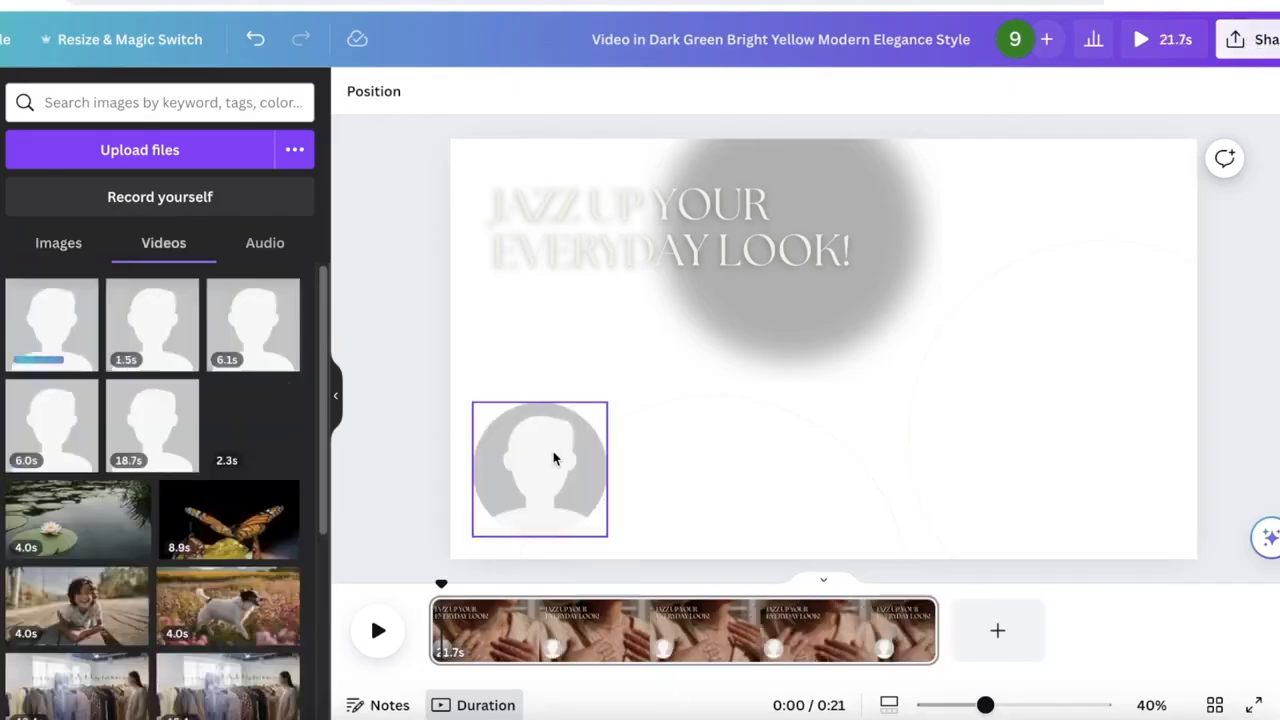
# - Inspect the added voiceover clip on the jewellery page, then relaunch Record yourself
pyautogui.click(540, 468)
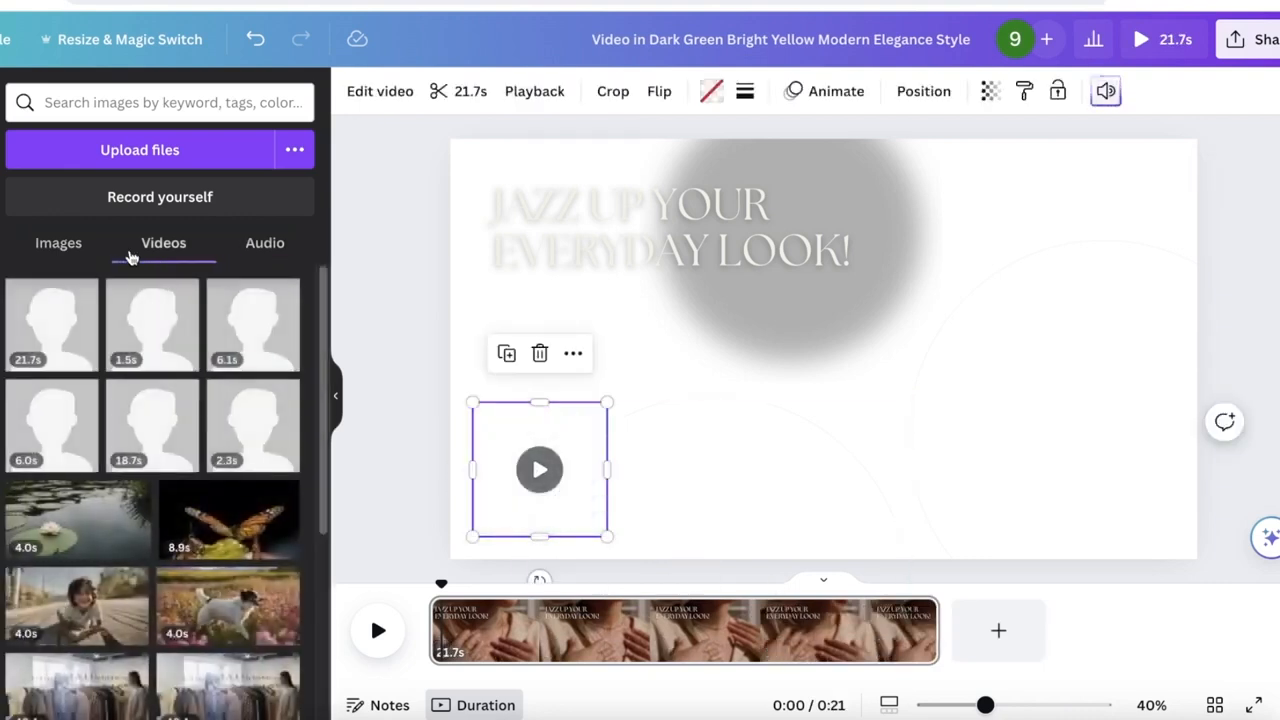
pyautogui.click(988, 92)
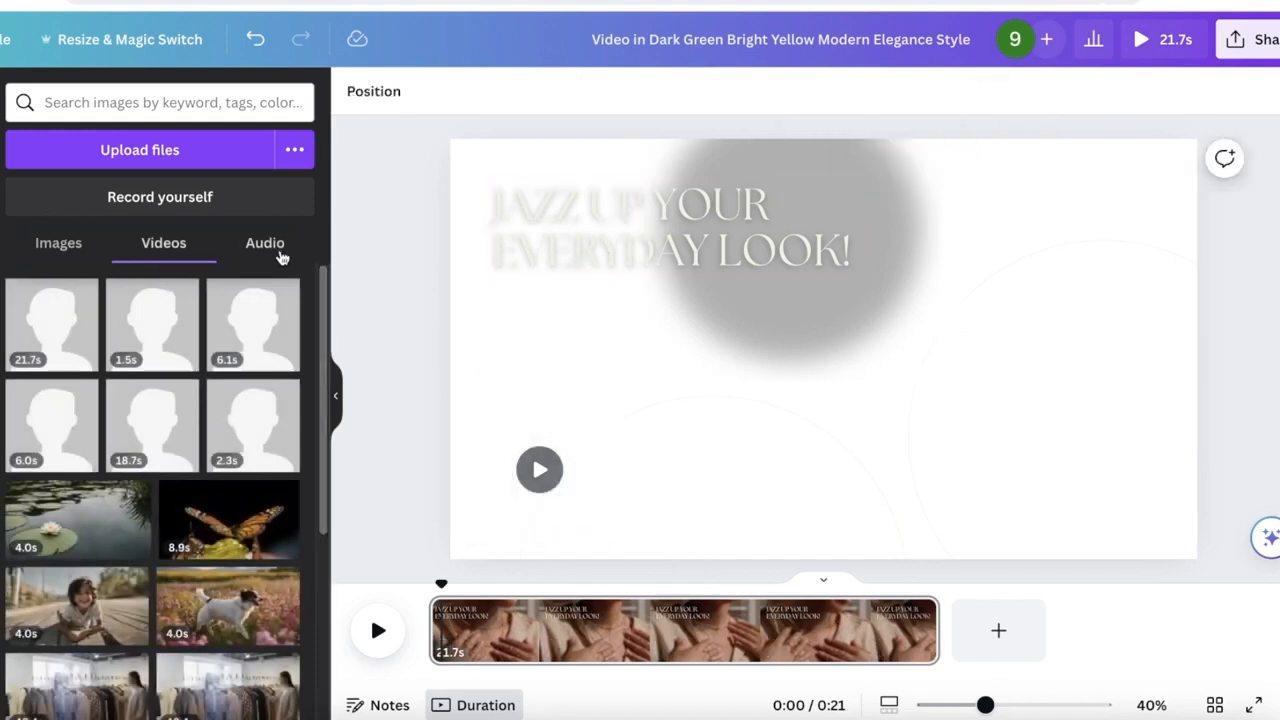
pyautogui.click(264, 244)
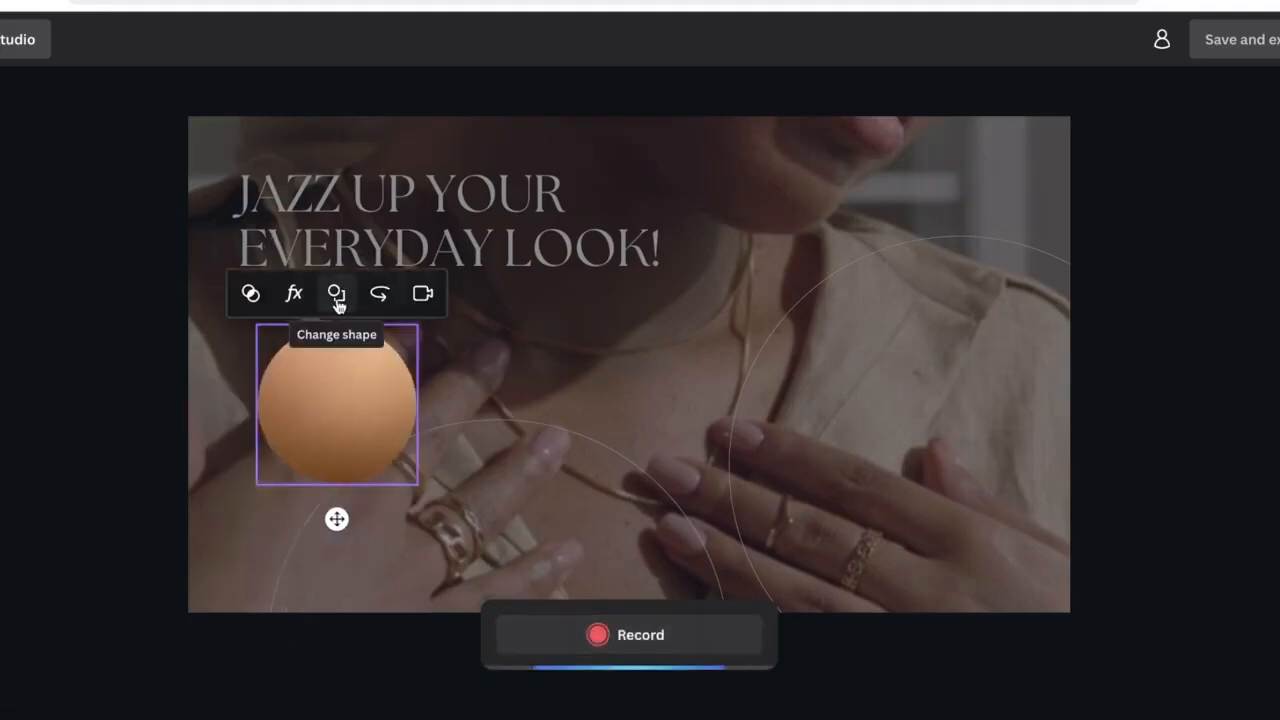
# - Turn the camera off via the bubble's filters and record a brief voiceover take
pyautogui.click(336, 292)
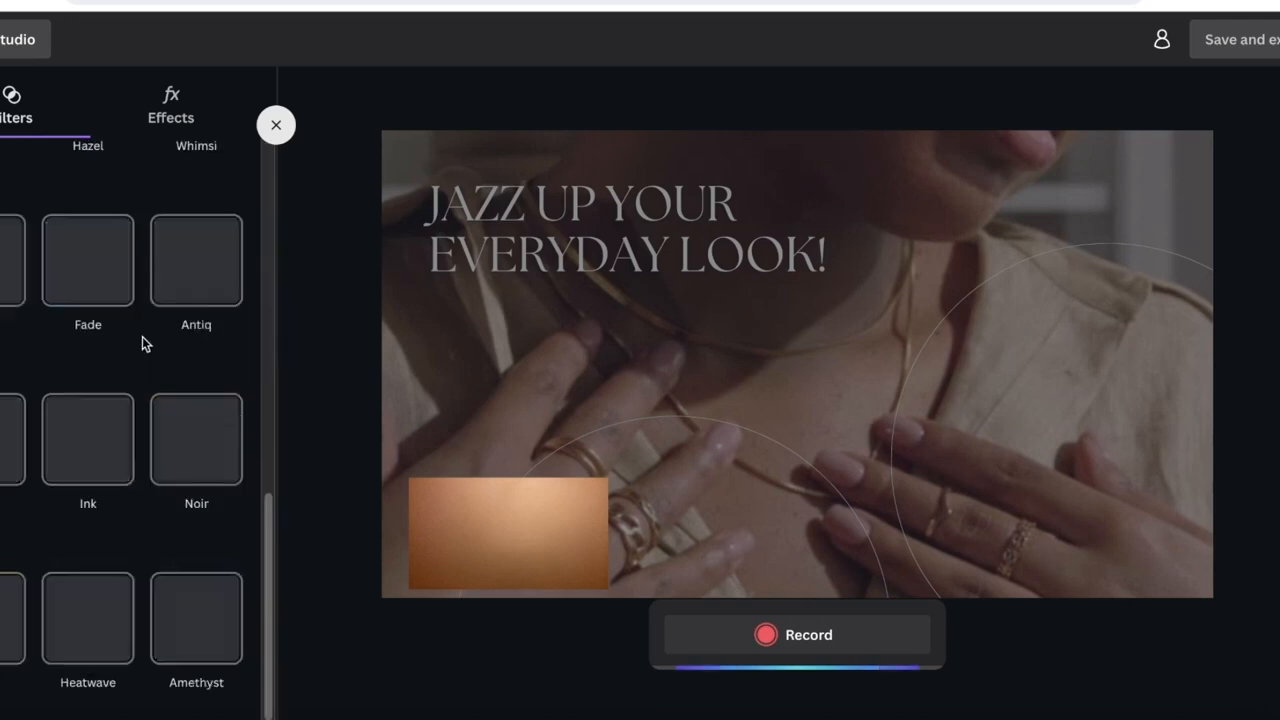
pyautogui.click(508, 532)
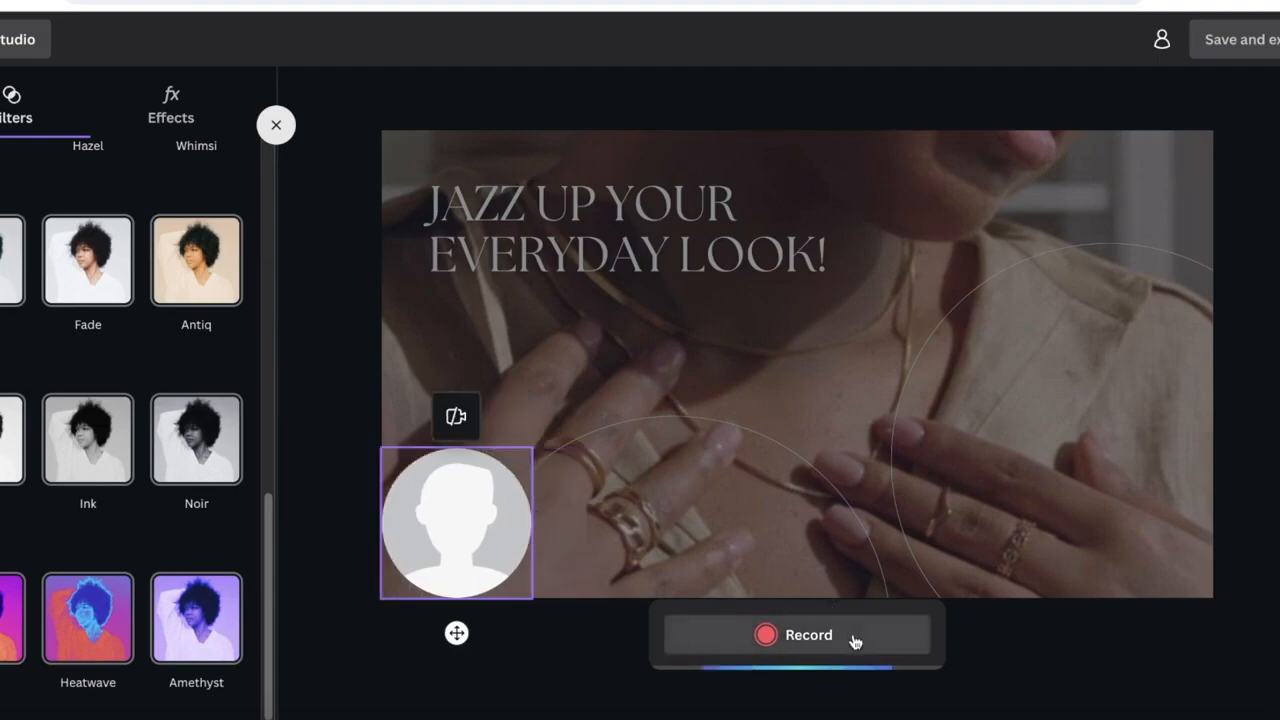
pyautogui.click(796, 634)
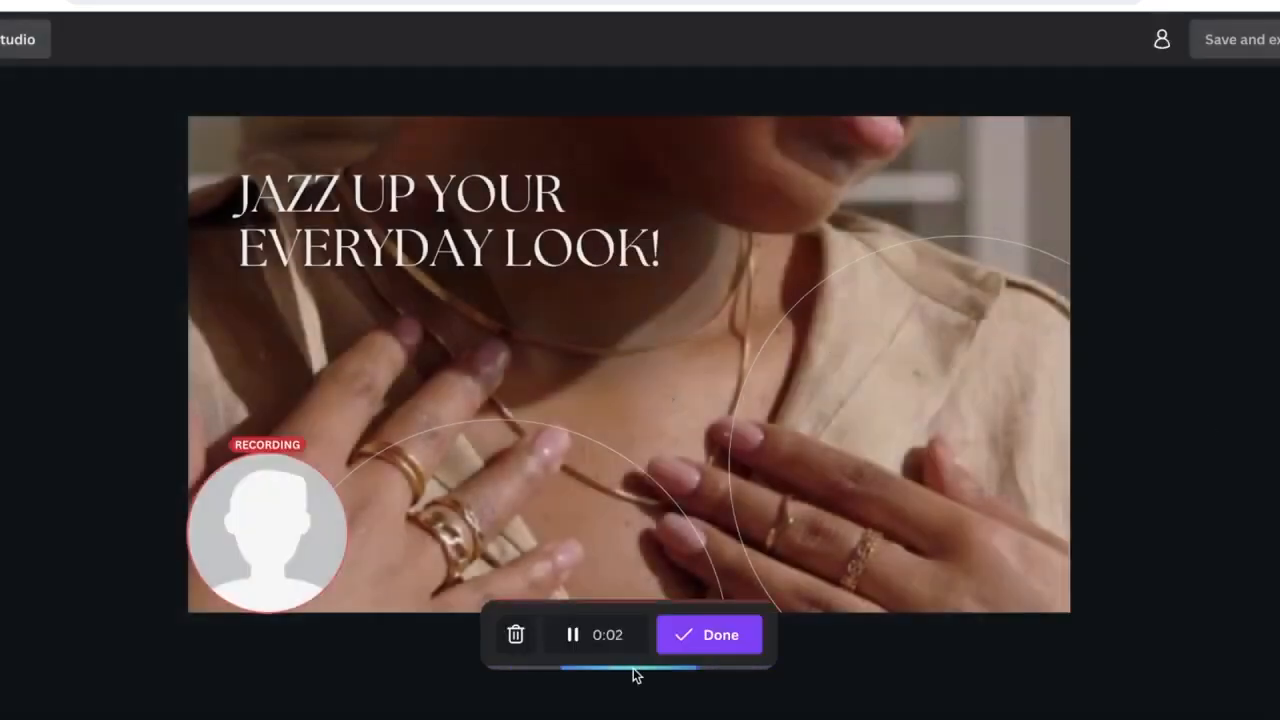
pyautogui.click(708, 634)
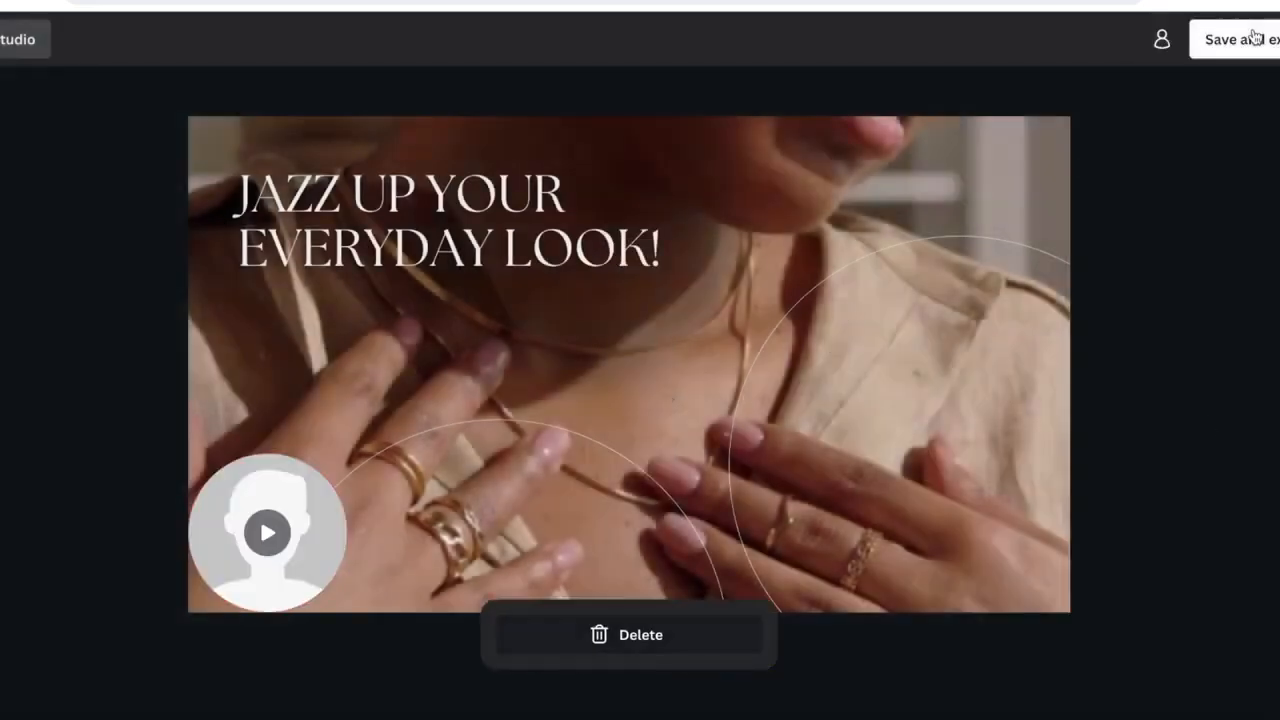